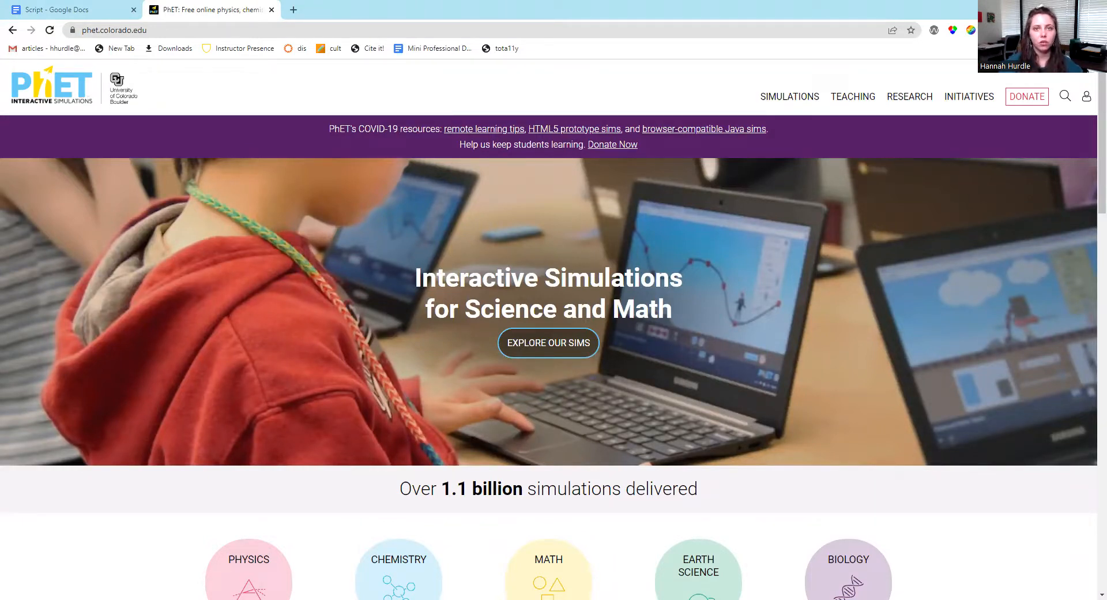
Scroll through the PhET website page before choosing a discipline
{"action": "scroll", "scroll_direction": "down", "scroll_amount": 3}
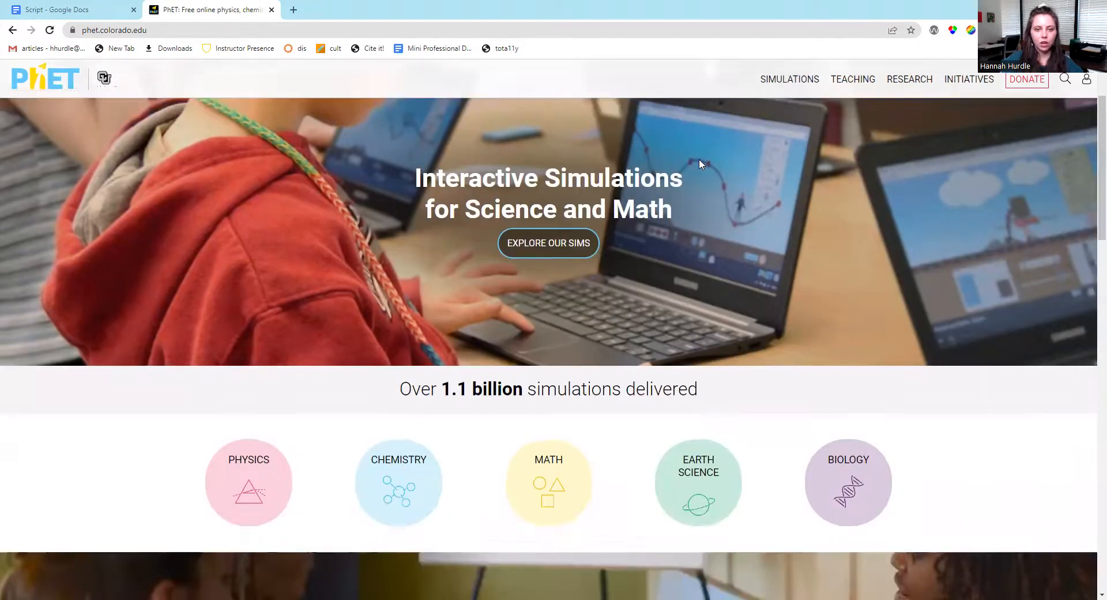
{"action": "scroll", "scroll_direction": "down", "scroll_amount": 3}
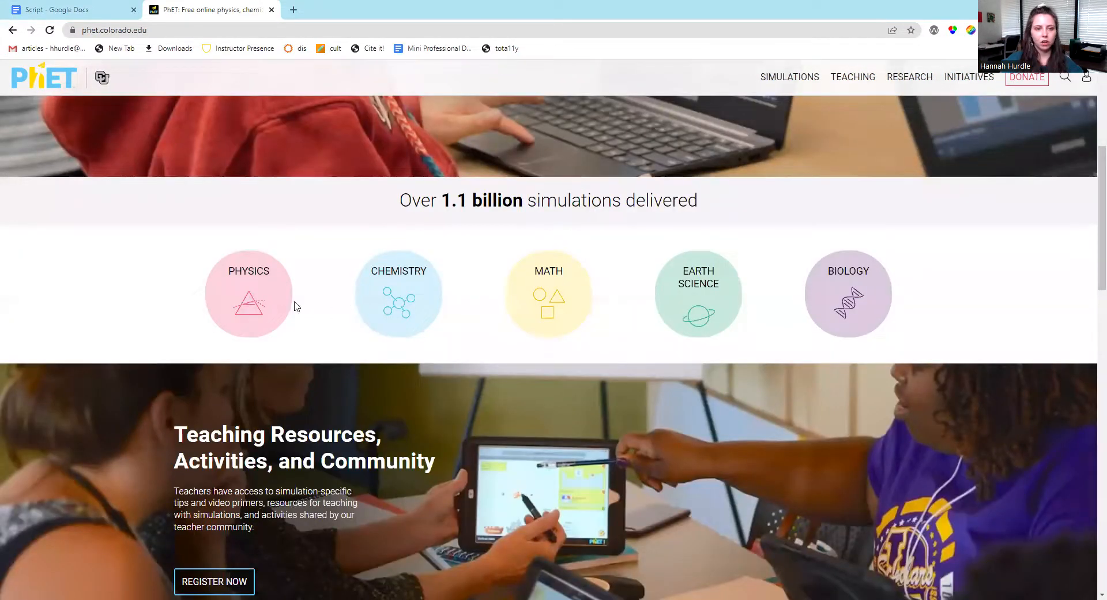
{"action": "mouse_move", "coordinate": [249, 293]}
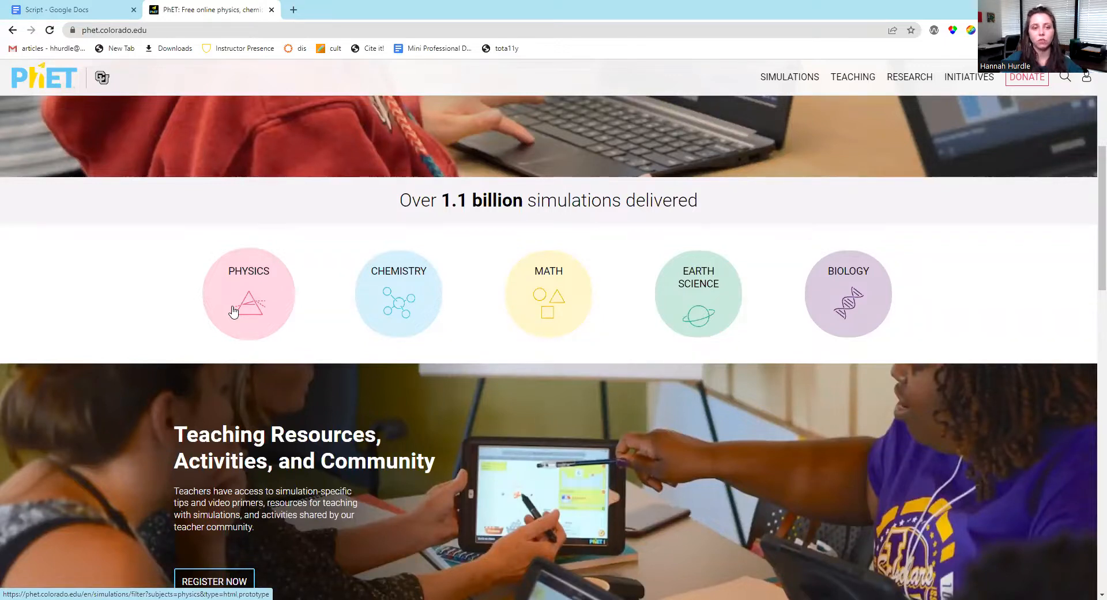
{"action": "mouse_move", "coordinate": [570, 293]}
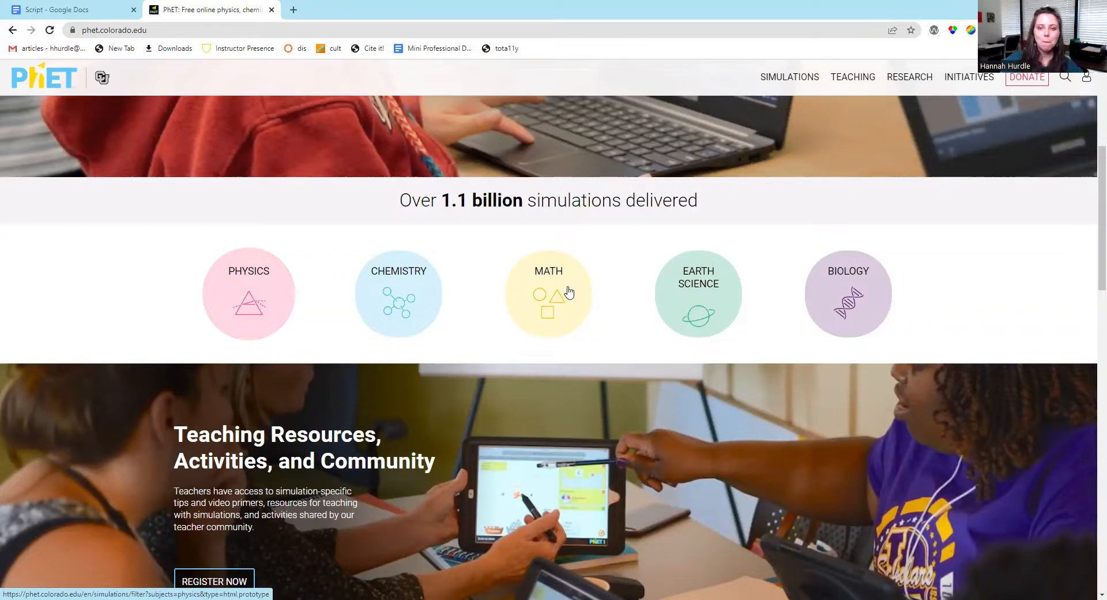
{"action": "scroll", "scroll_direction": "down", "scroll_amount": 3}
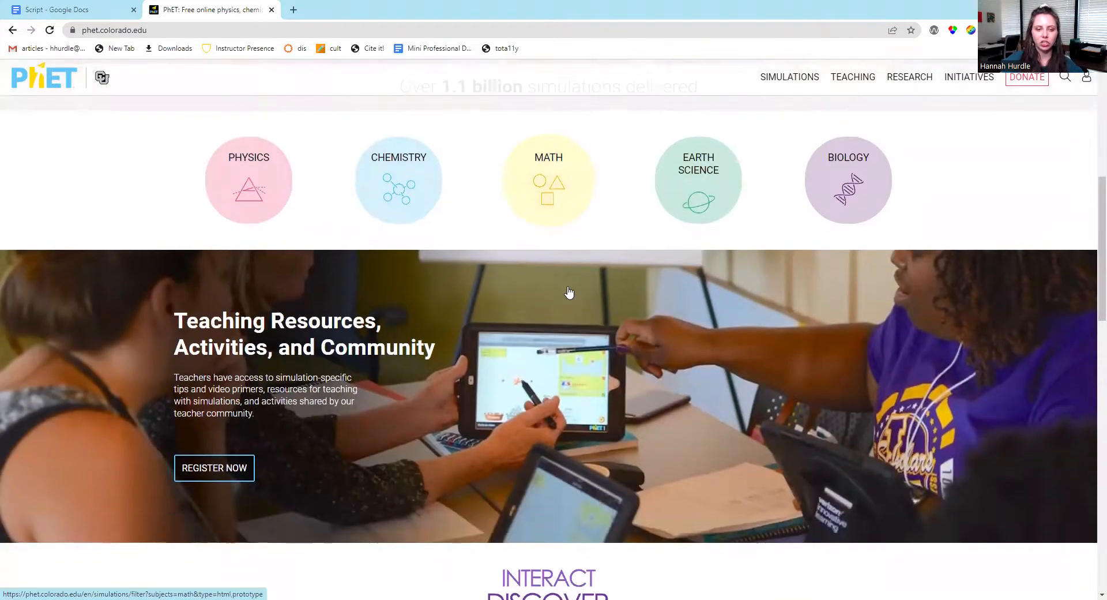
{"action": "scroll", "scroll_direction": "down", "scroll_amount": 3}
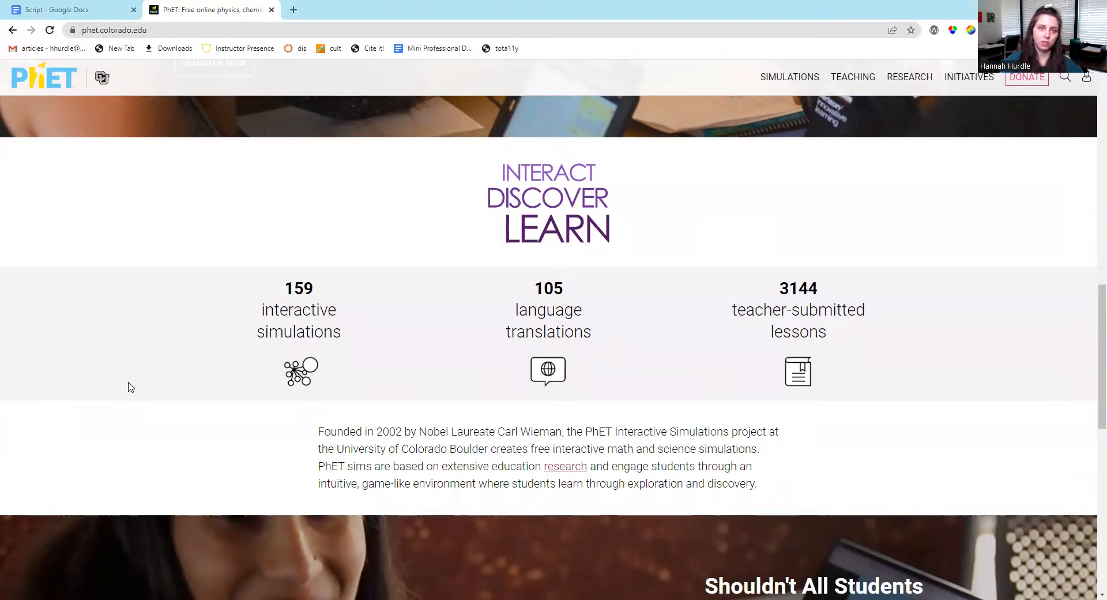
{"action": "scroll", "scroll_direction": "up", "scroll_amount": 3}
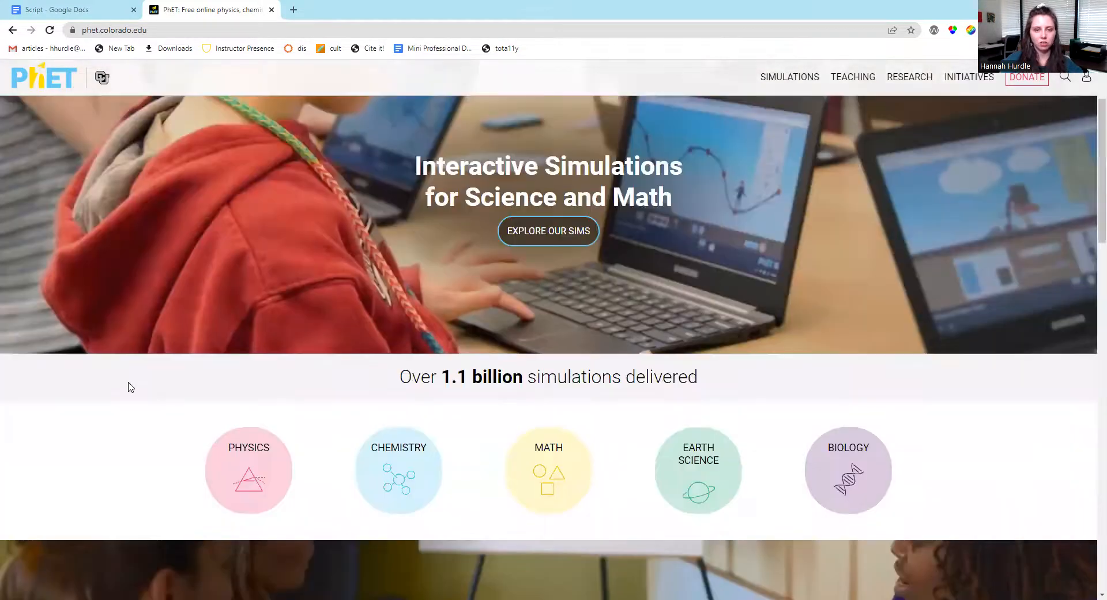
{"action": "scroll", "scroll_direction": "down", "scroll_amount": 3}
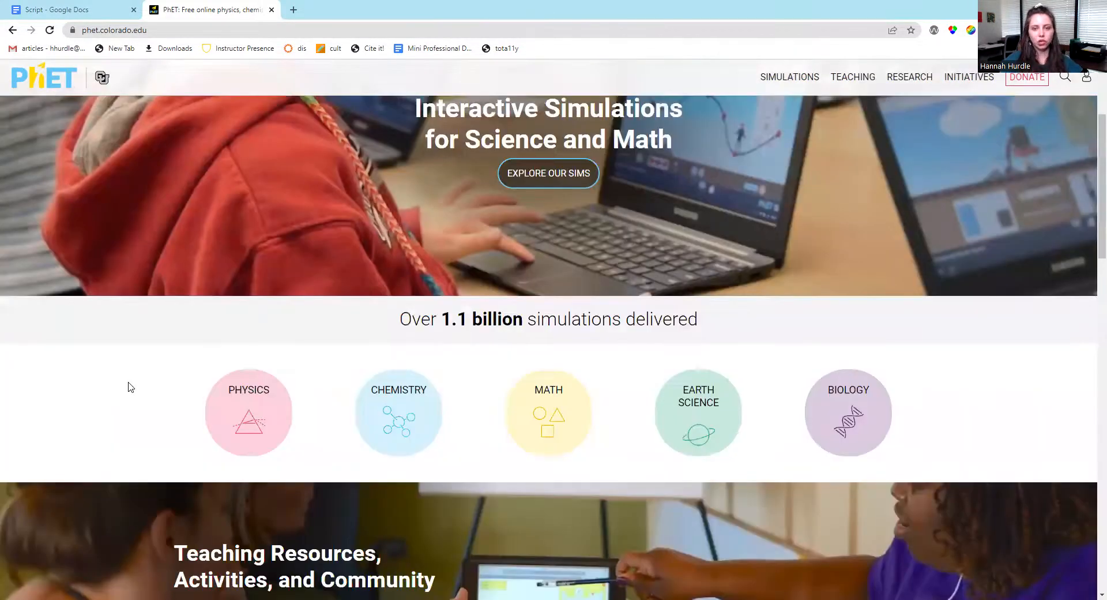
{"action": "left_click", "coordinate": [789, 96]}
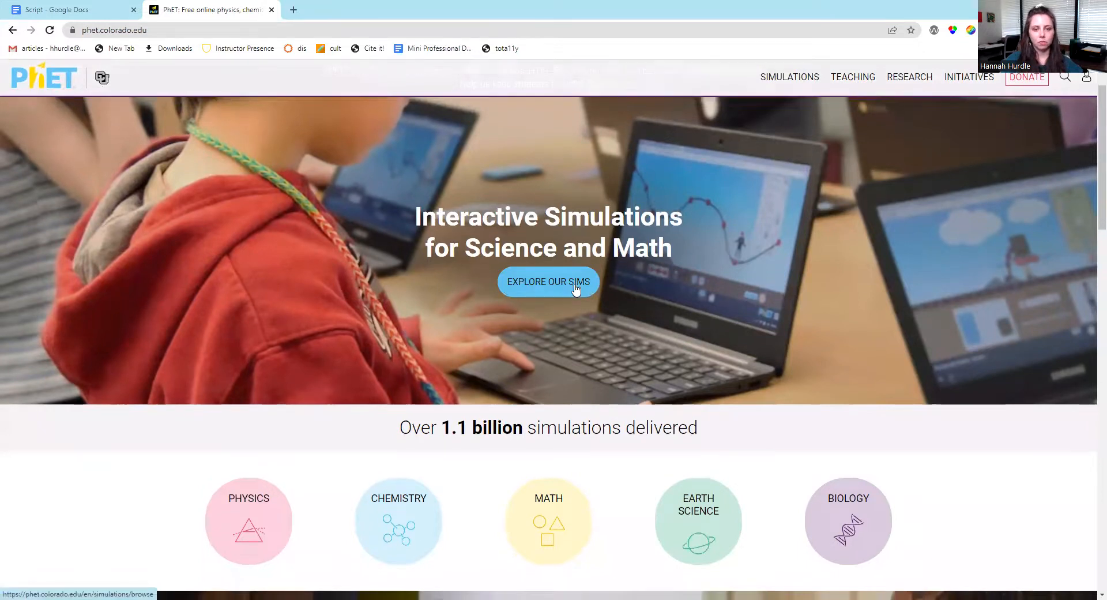
{"action": "scroll", "scroll_direction": "down", "scroll_amount": 3}
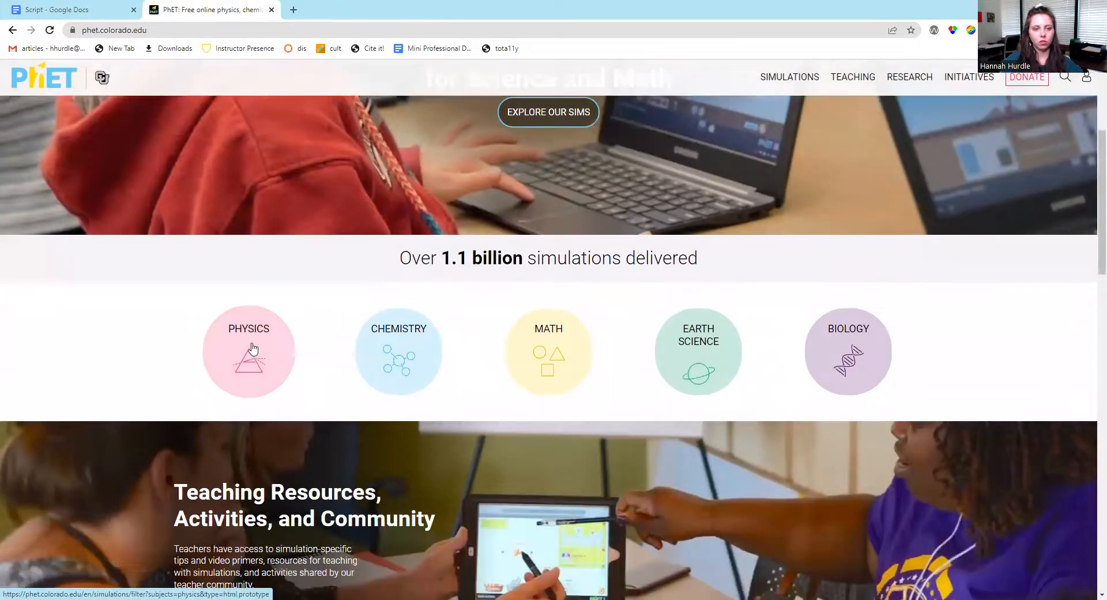
List the Physics simulations and expand the Access & Inclusion and Locale filters
{"action": "left_click", "coordinate": [249, 351]}
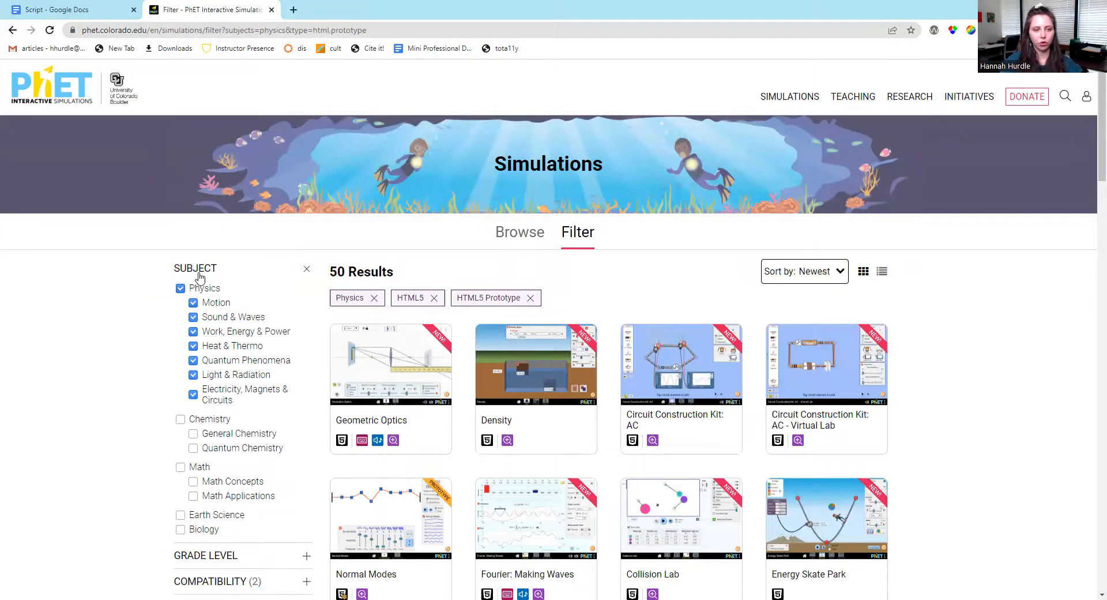
{"action": "scroll", "scroll_direction": "down", "scroll_amount": 3}
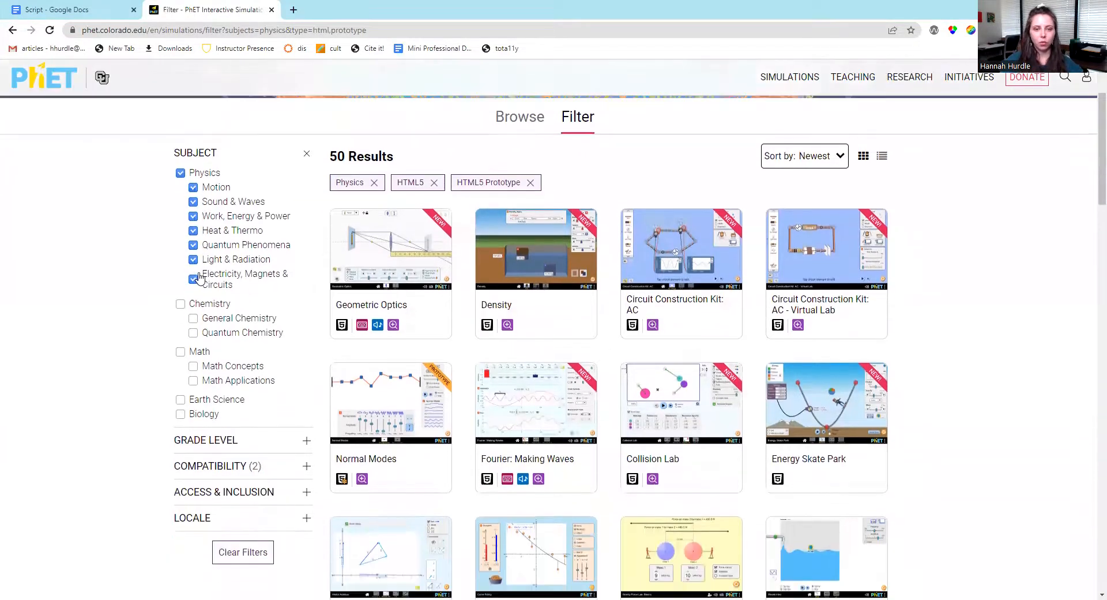
{"action": "mouse_move", "coordinate": [215, 191]}
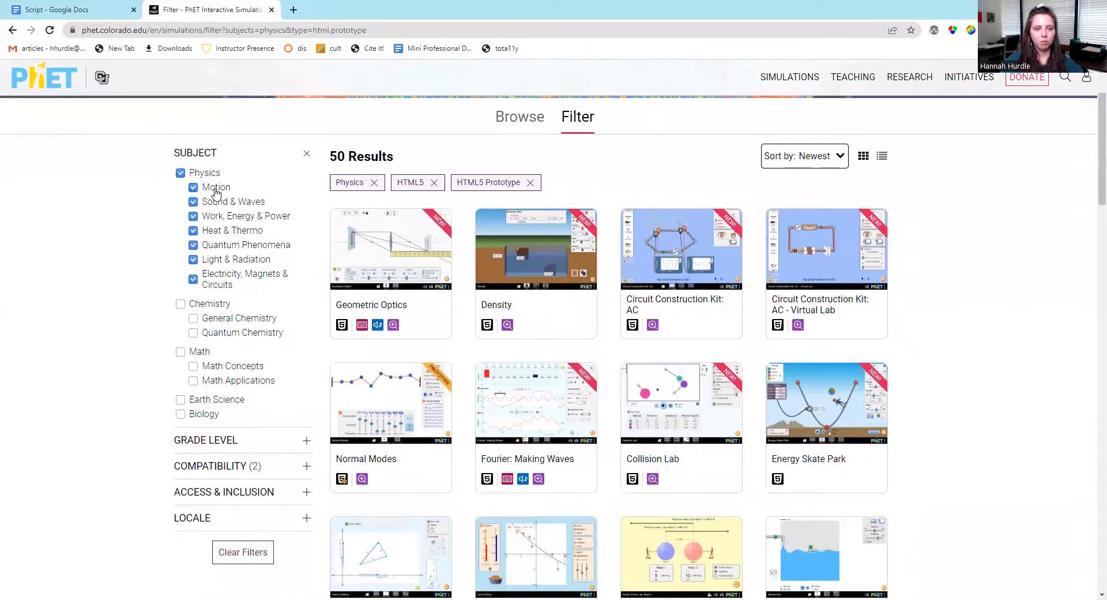
{"action": "scroll", "scroll_direction": "down", "scroll_amount": 3}
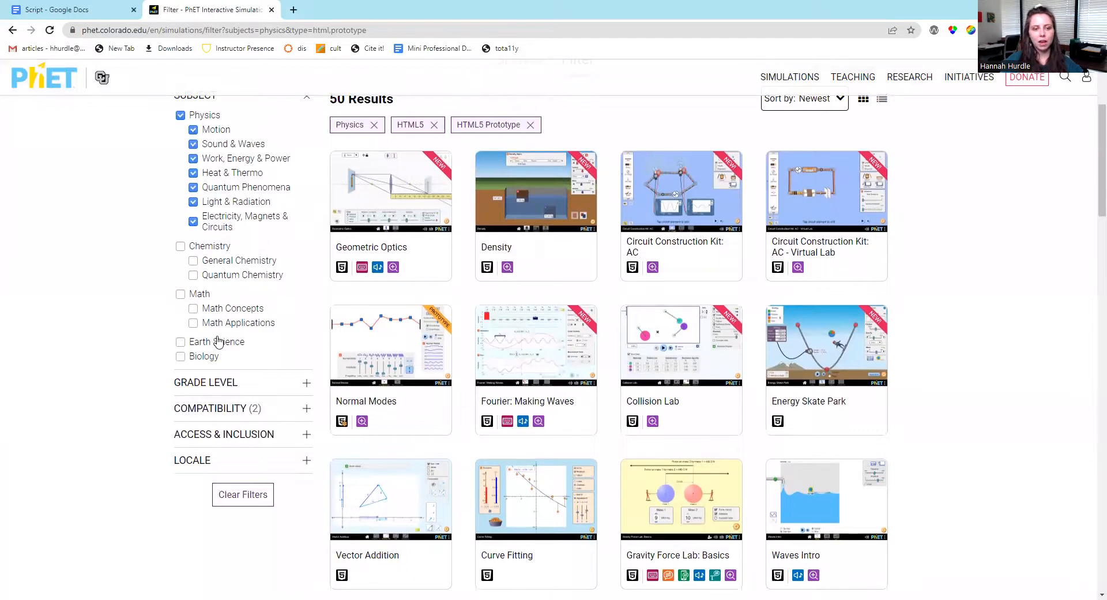
{"action": "scroll", "scroll_direction": "down", "scroll_amount": 3}
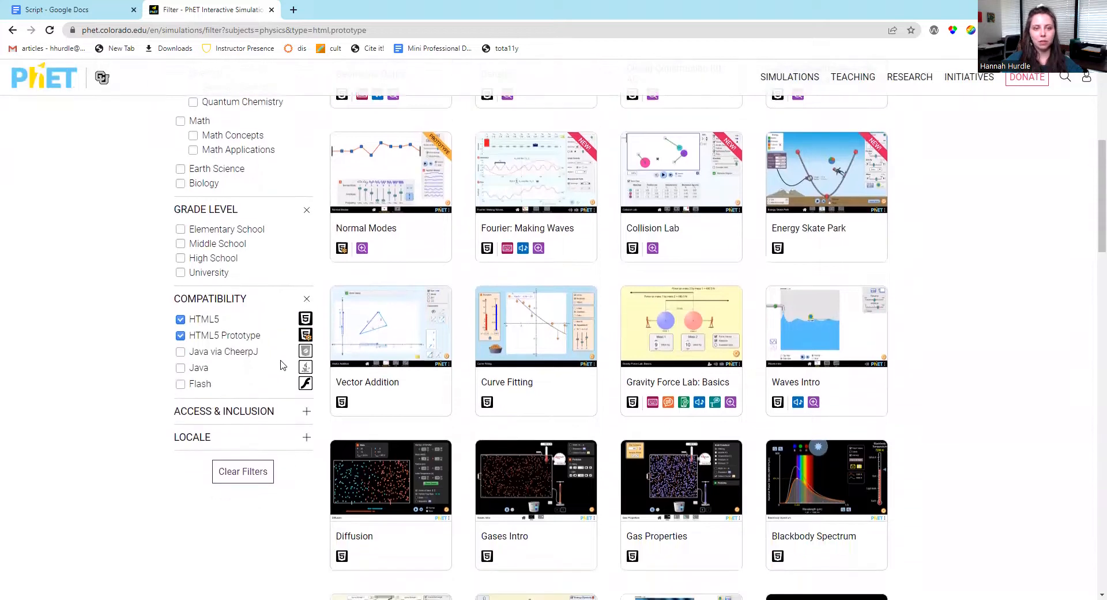
{"action": "scroll", "scroll_direction": "down", "scroll_amount": 3}
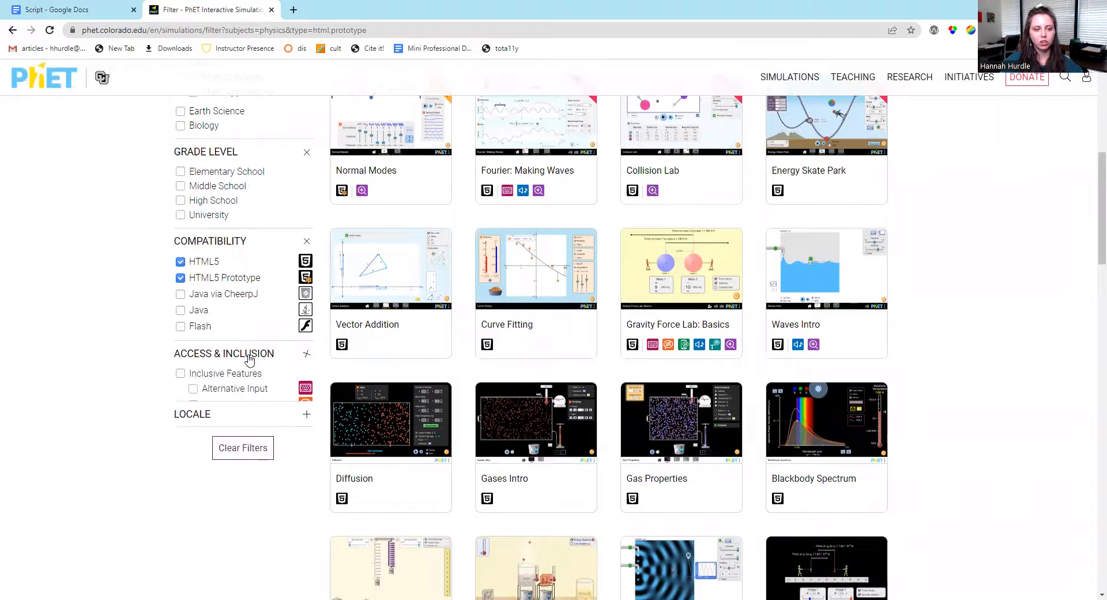
{"action": "left_click", "coordinate": [306, 354]}
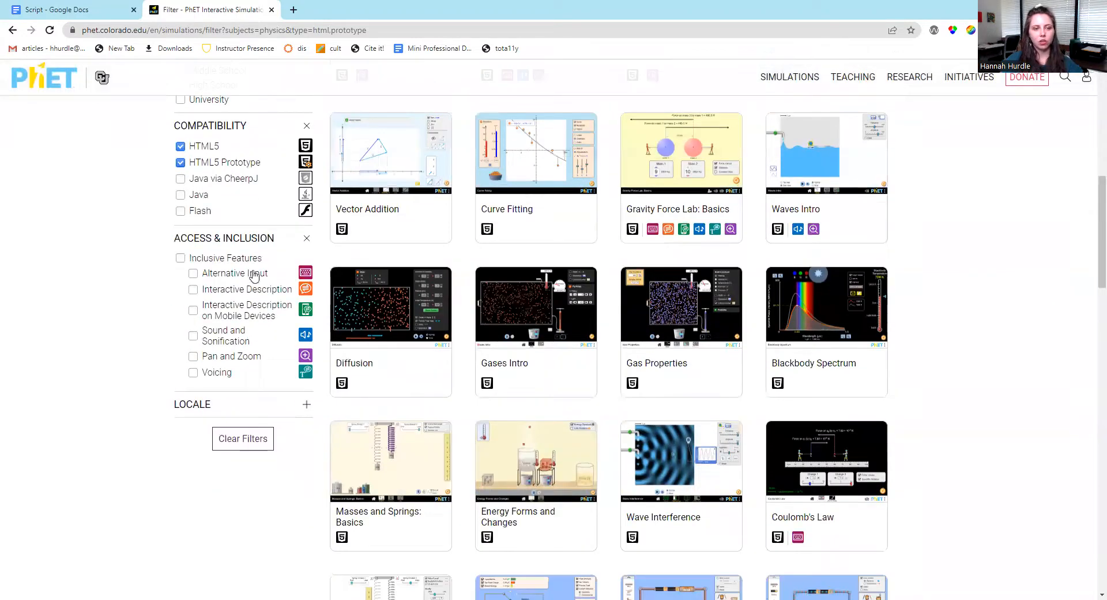
{"action": "mouse_move", "coordinate": [254, 276]}
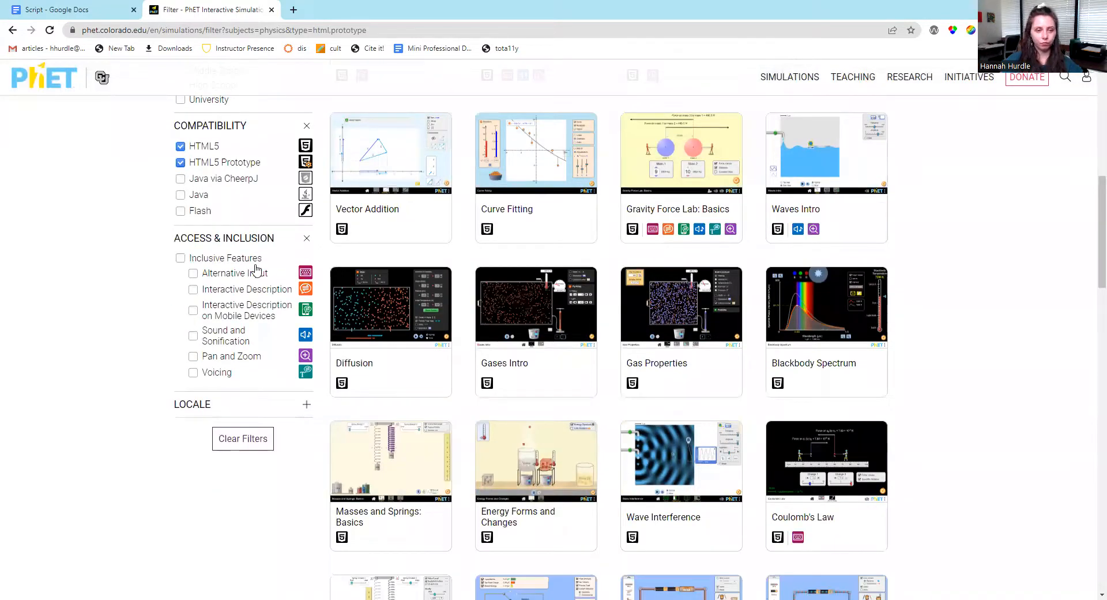
{"action": "mouse_move", "coordinate": [217, 417]}
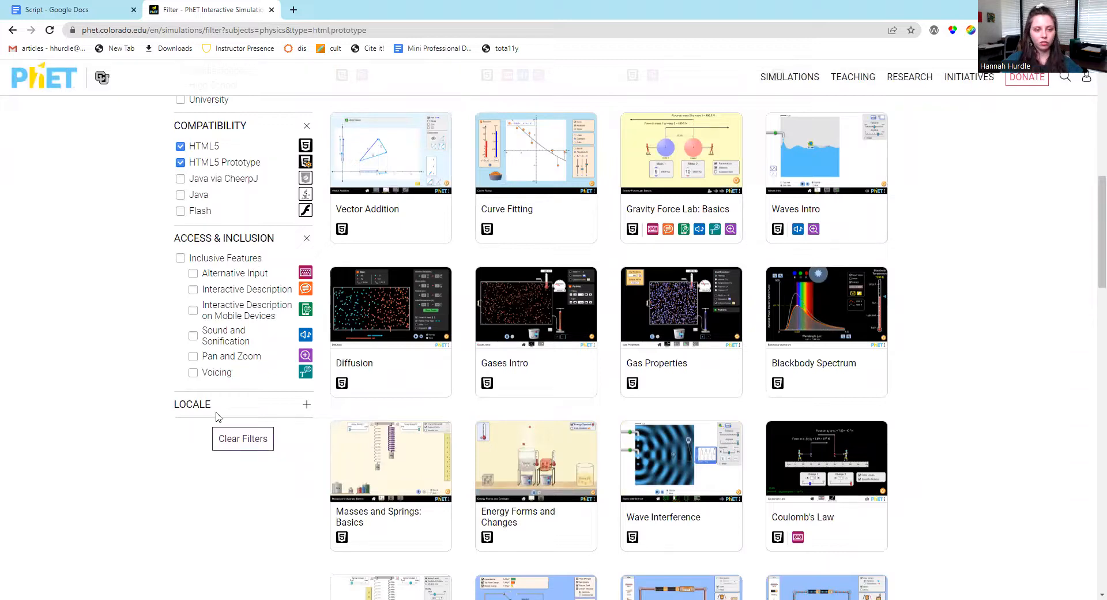
{"action": "left_click", "coordinate": [306, 404]}
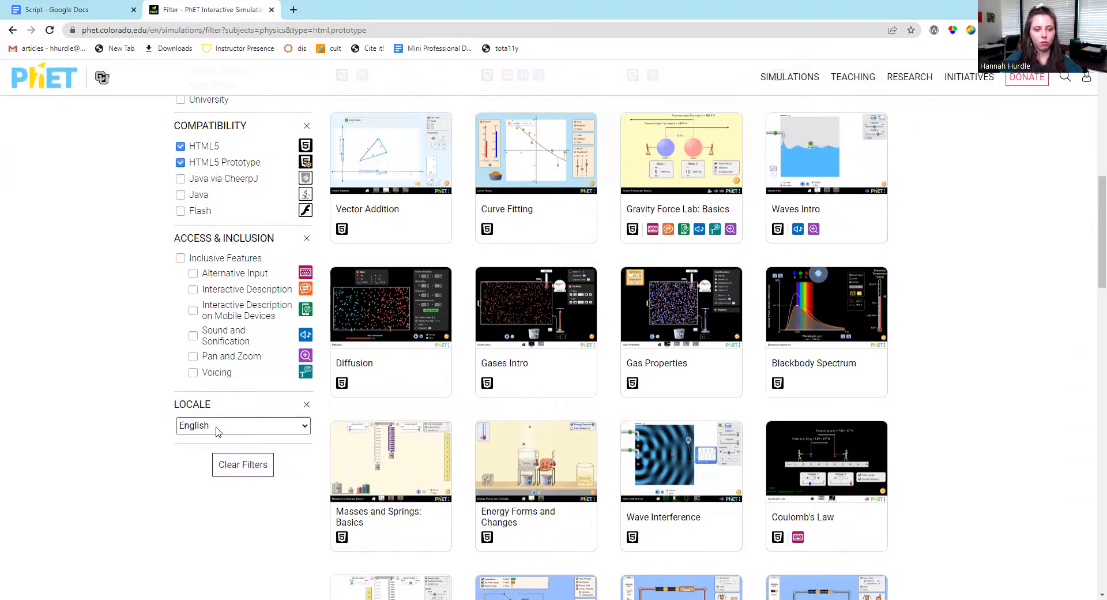
{"action": "mouse_move", "coordinate": [128, 303]}
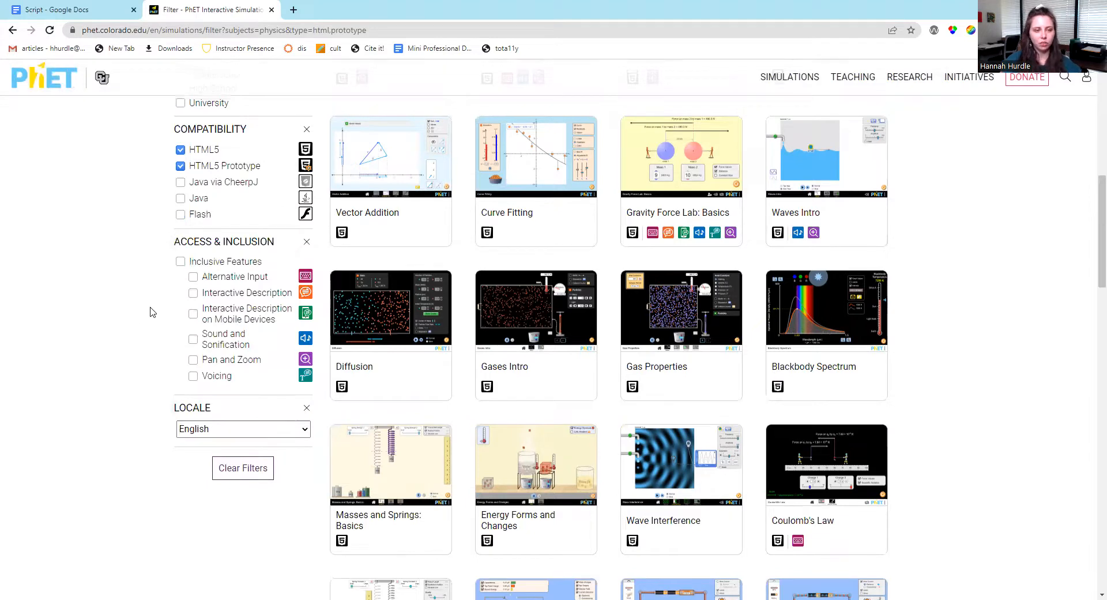
Scroll up and down through the 50 filtered physics simulation results
{"action": "scroll", "scroll_direction": "up", "scroll_amount": 3}
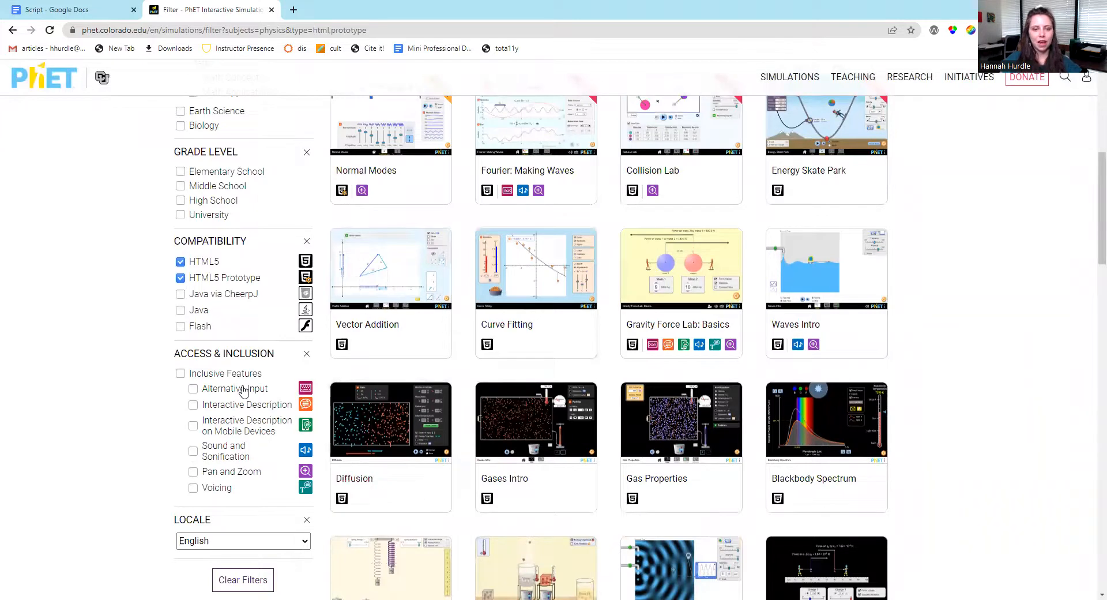
{"action": "mouse_move", "coordinate": [715, 345]}
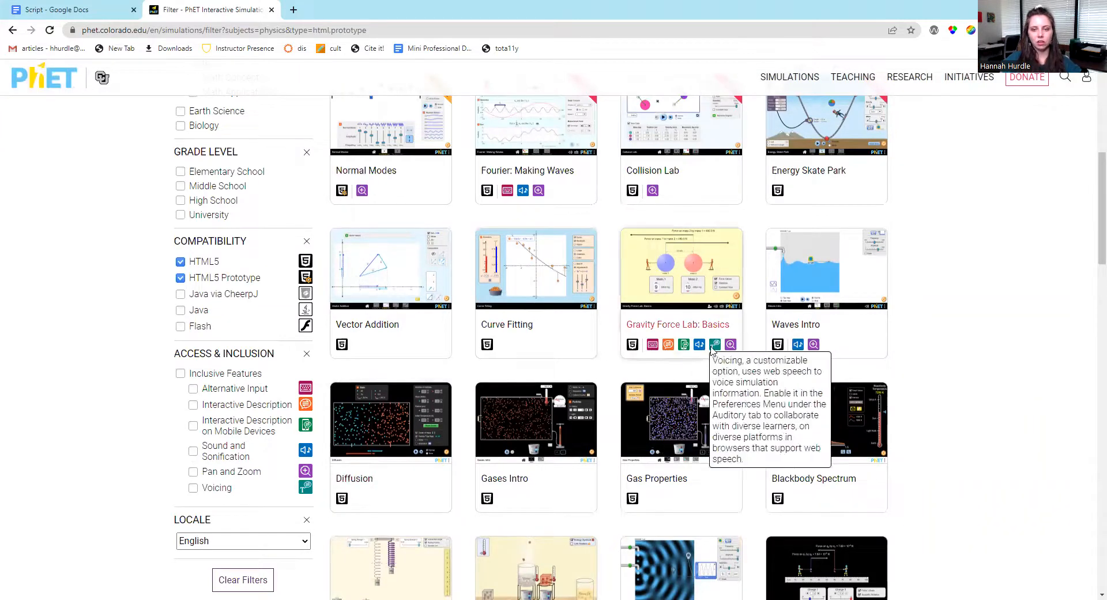
{"action": "mouse_move", "coordinate": [528, 346]}
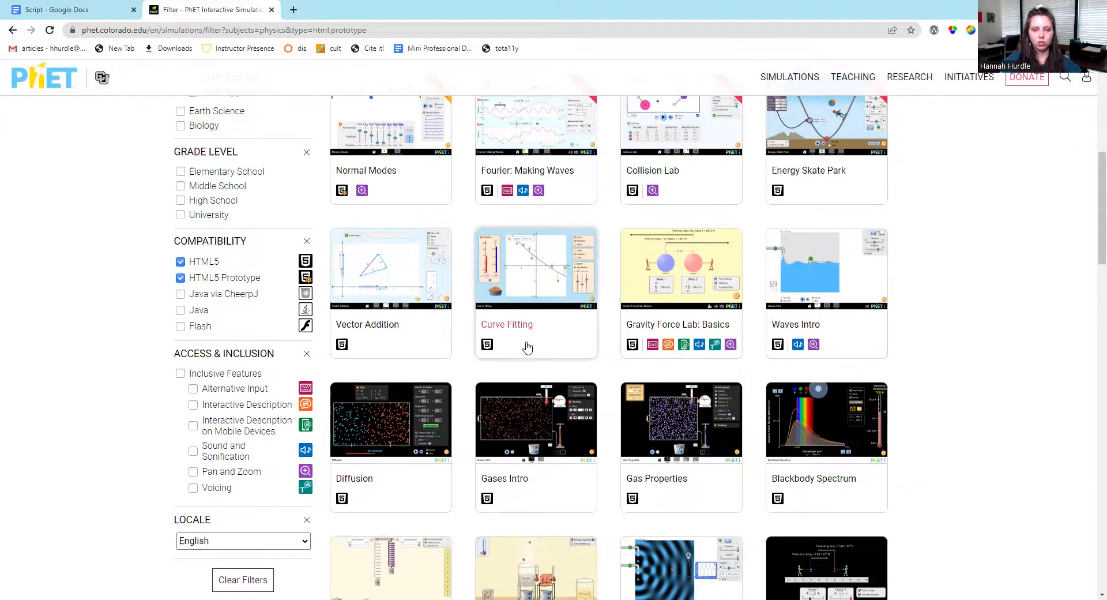
{"action": "mouse_move", "coordinate": [699, 345]}
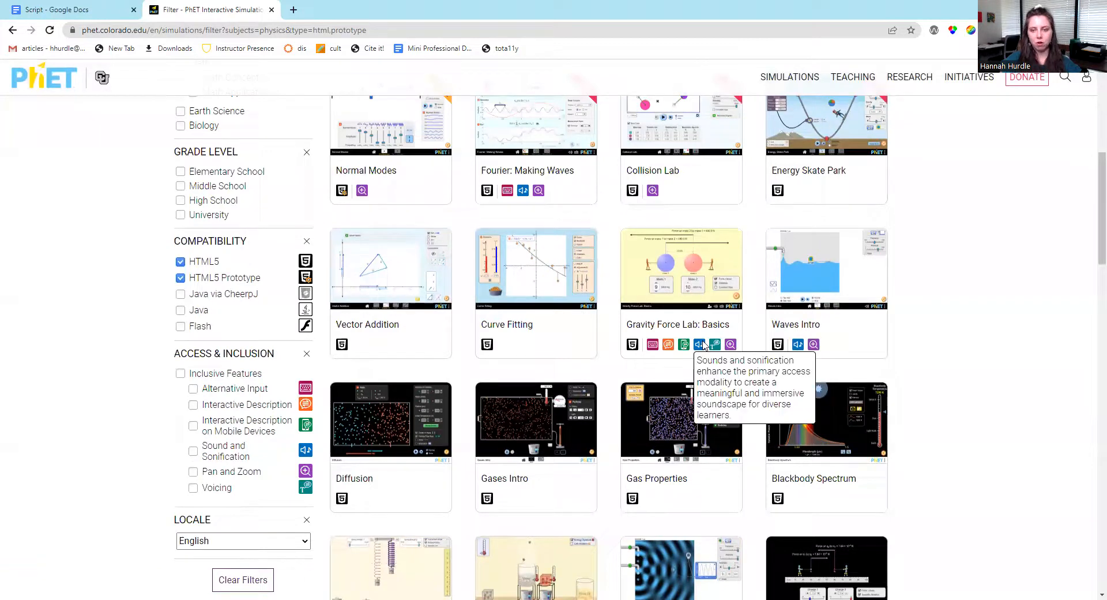
{"action": "mouse_move", "coordinate": [790, 360]}
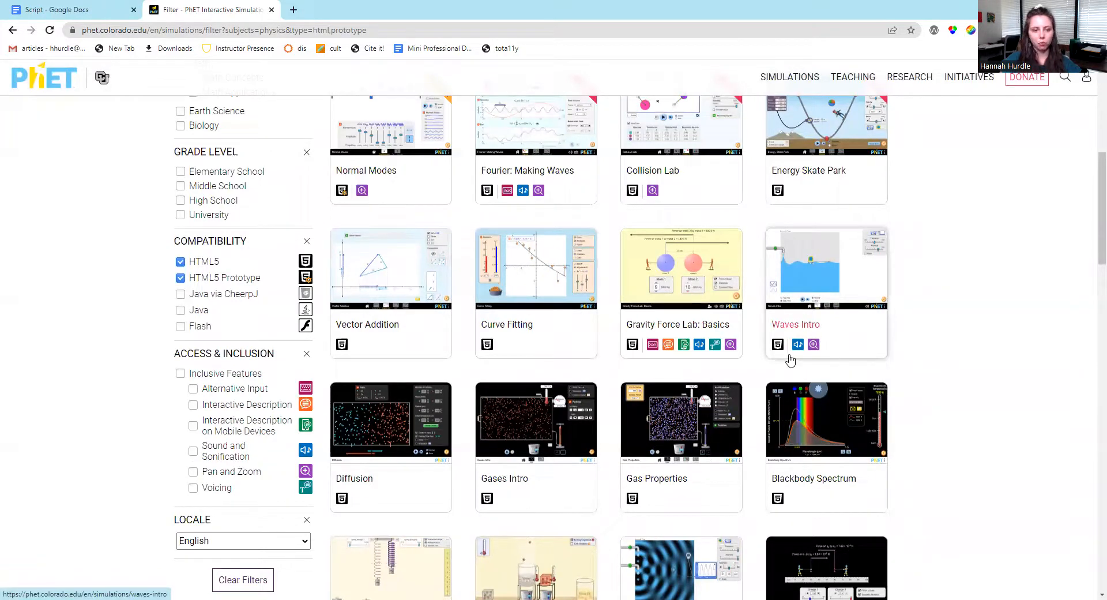
{"action": "scroll", "scroll_direction": "up", "scroll_amount": 3}
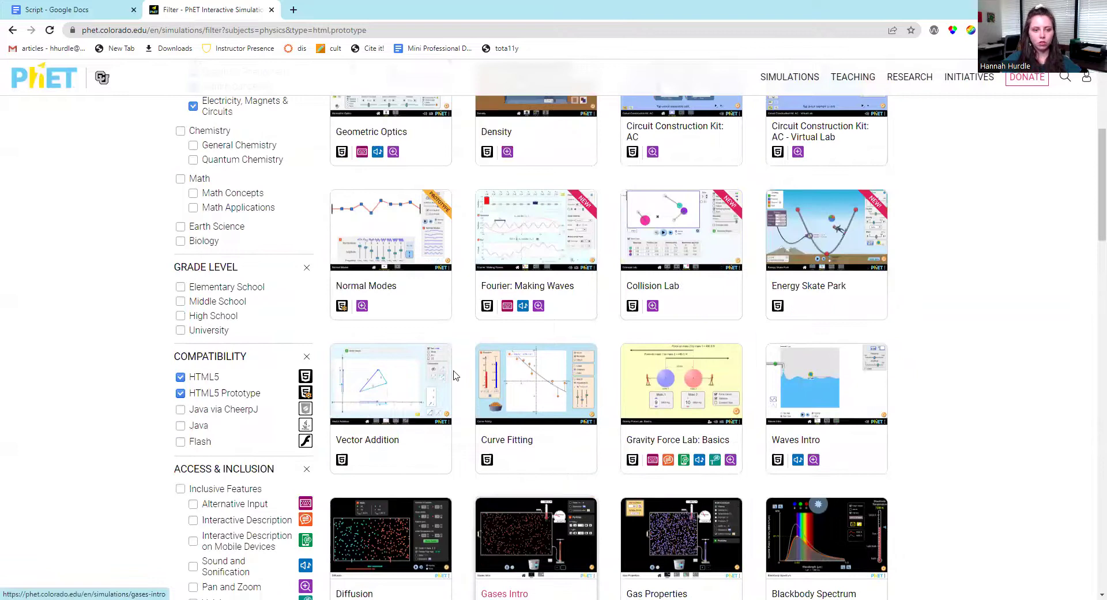
{"action": "scroll", "scroll_direction": "down", "scroll_amount": 3}
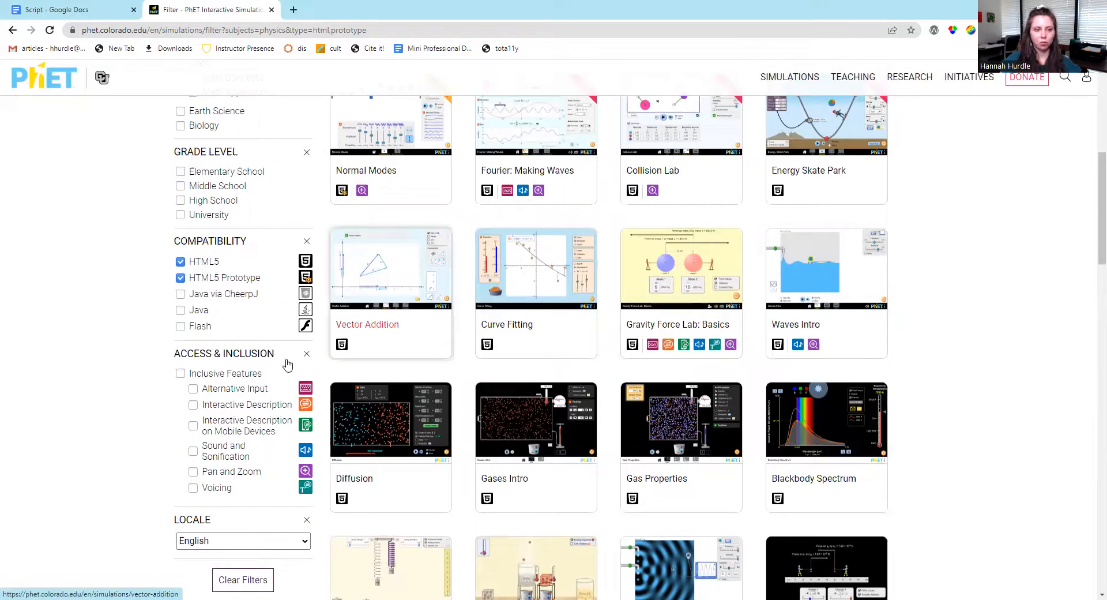
{"action": "mouse_move", "coordinate": [342, 345]}
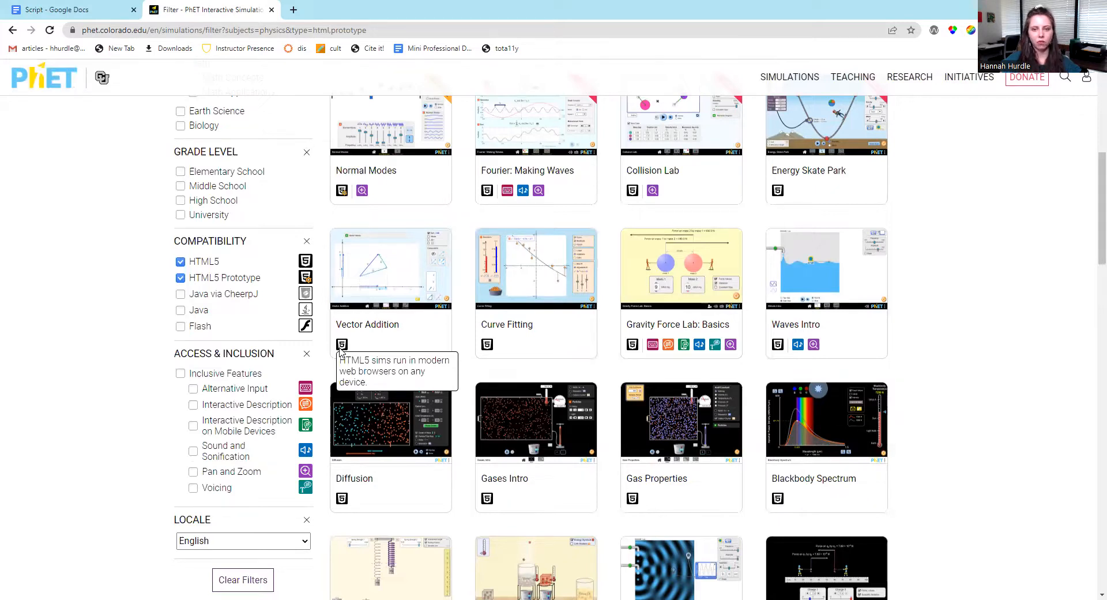
{"action": "mouse_move", "coordinate": [341, 190]}
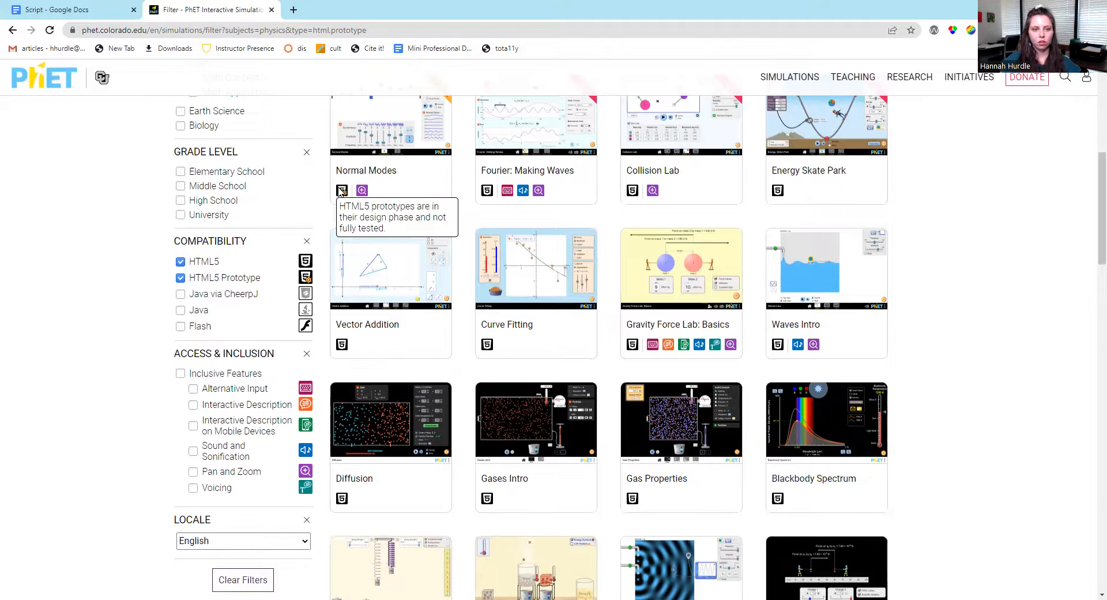
{"action": "mouse_move", "coordinate": [577, 282]}
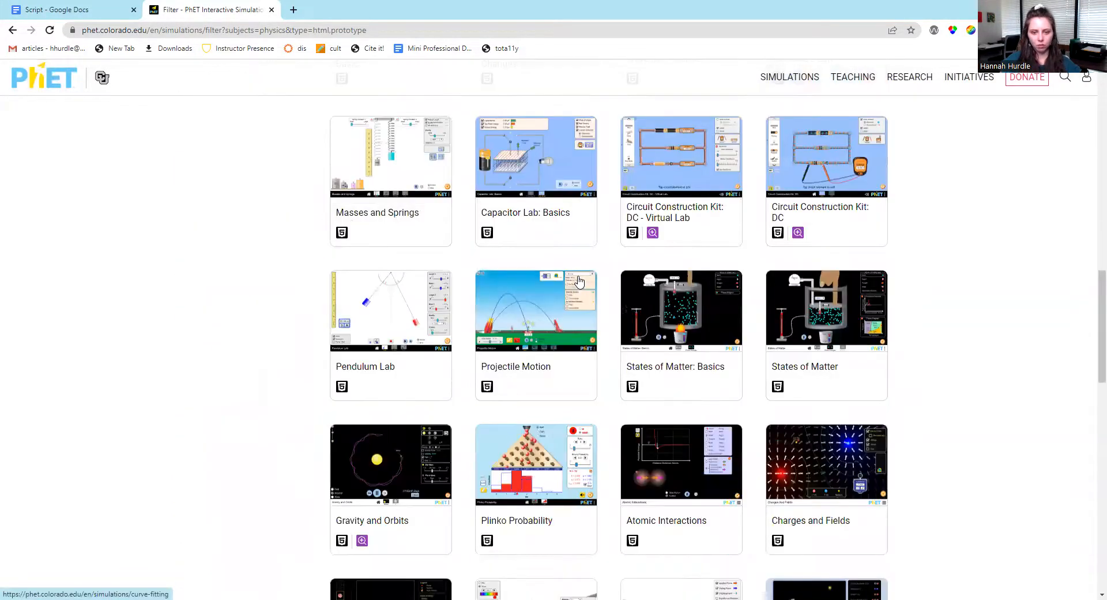
{"action": "scroll", "scroll_direction": "down", "scroll_amount": 3}
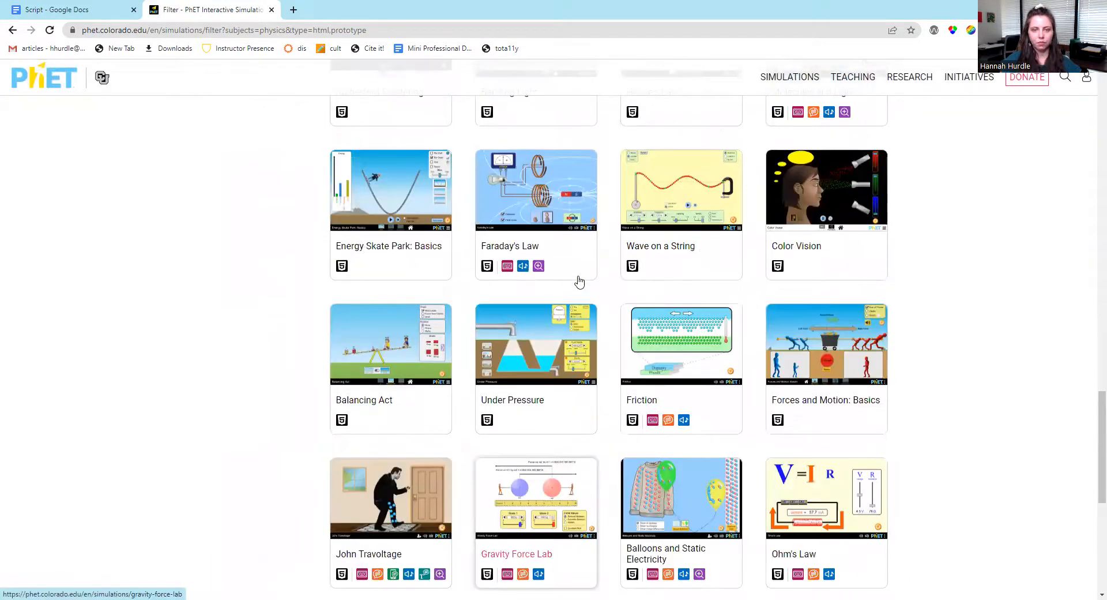
{"action": "scroll", "scroll_direction": "up", "scroll_amount": 3}
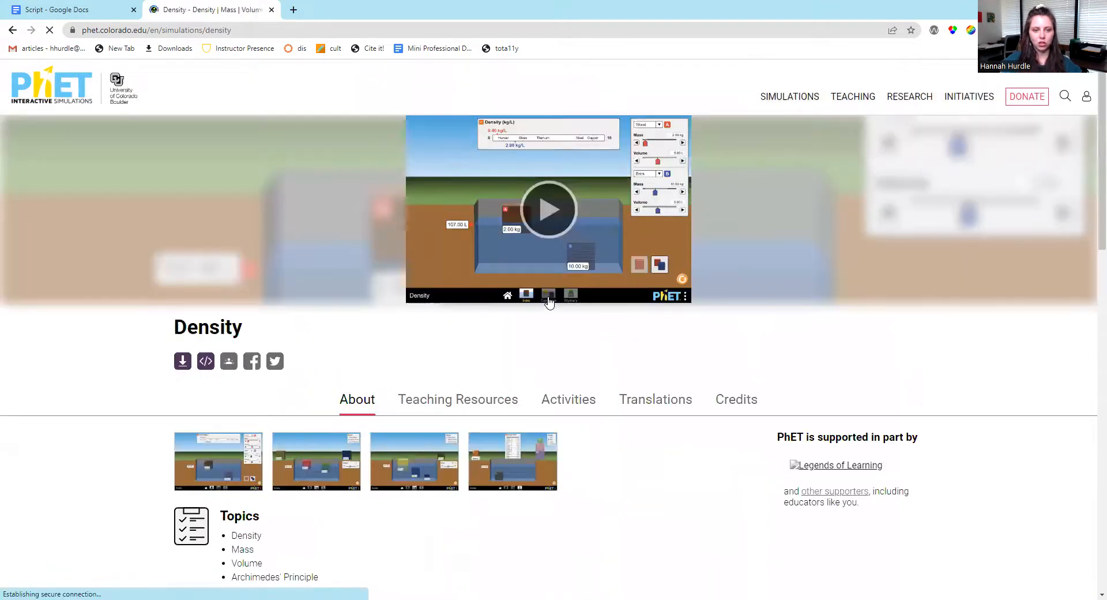
{"action": "scroll", "scroll_direction": "down", "scroll_amount": 3}
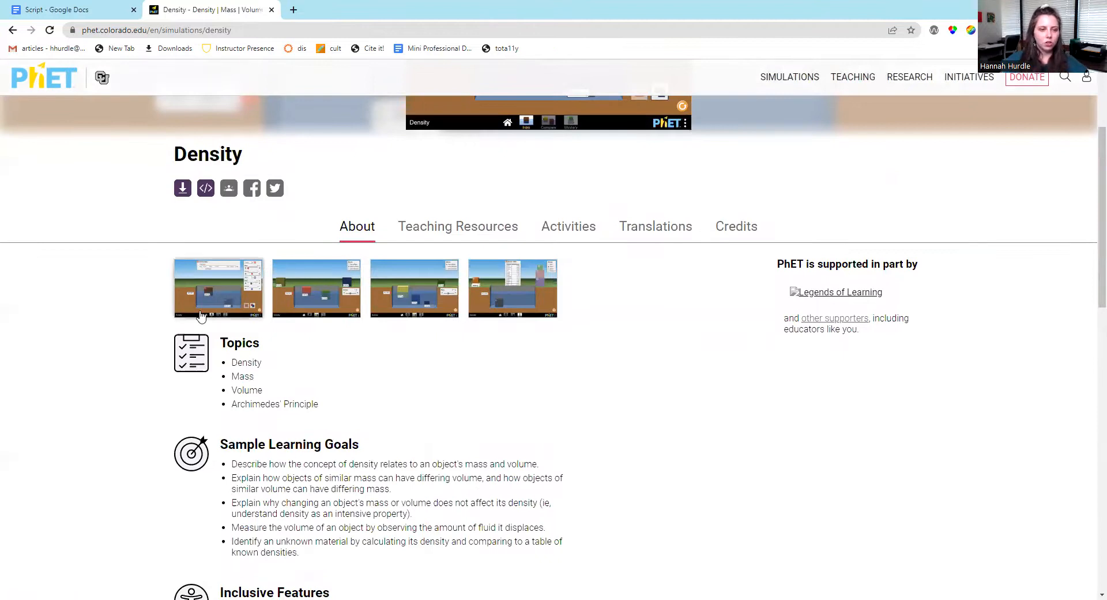
{"action": "left_click", "coordinate": [218, 288]}
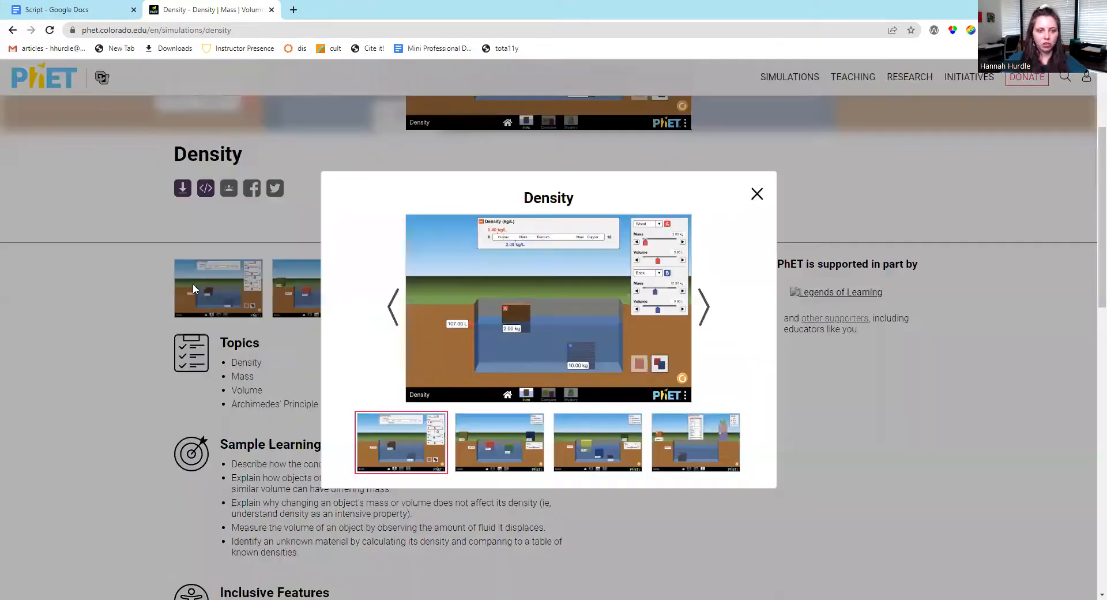
{"action": "mouse_move", "coordinate": [758, 197]}
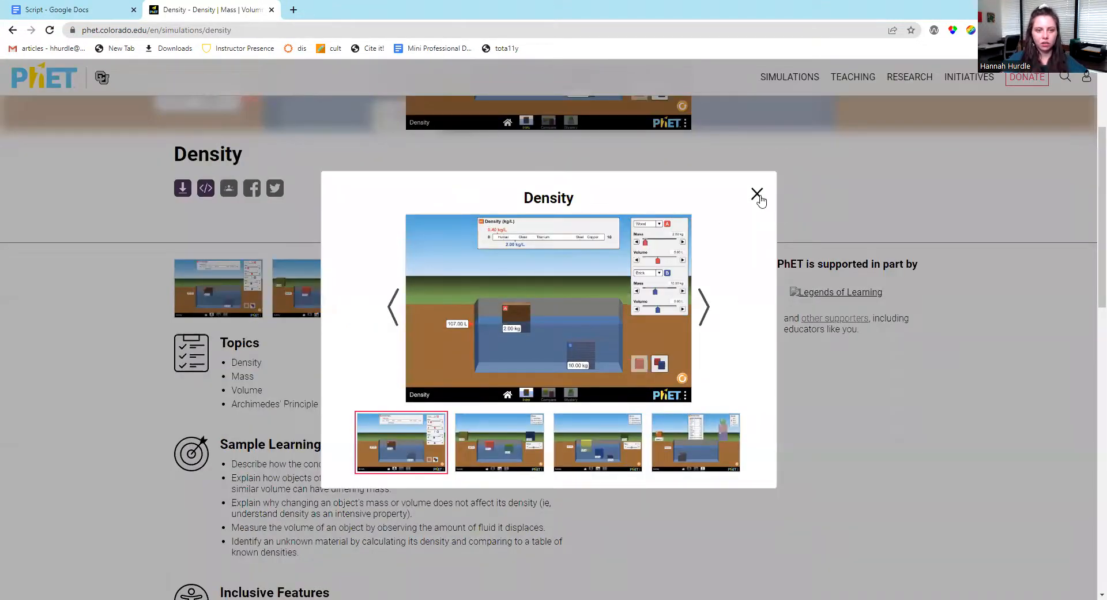
{"action": "left_click", "coordinate": [758, 195]}
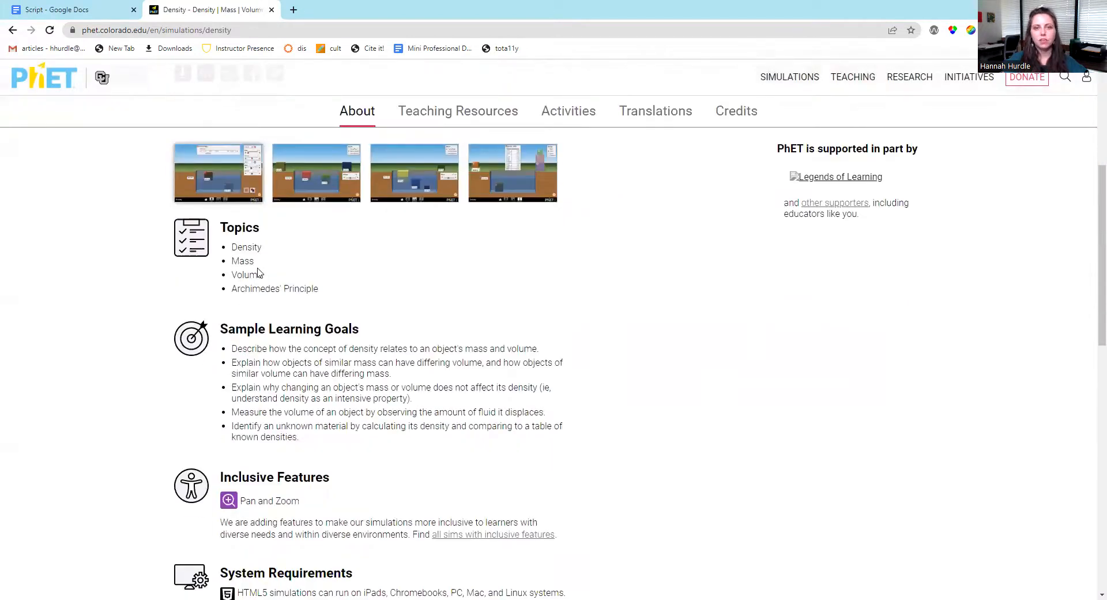
{"action": "mouse_move", "coordinate": [546, 302]}
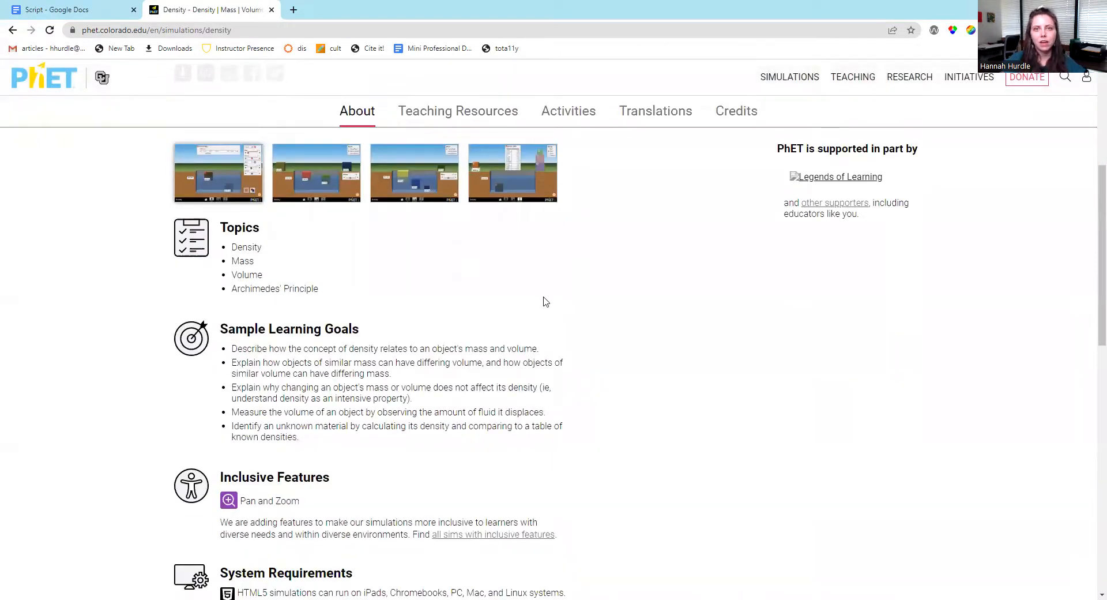
{"action": "scroll", "scroll_direction": "down", "scroll_amount": 3}
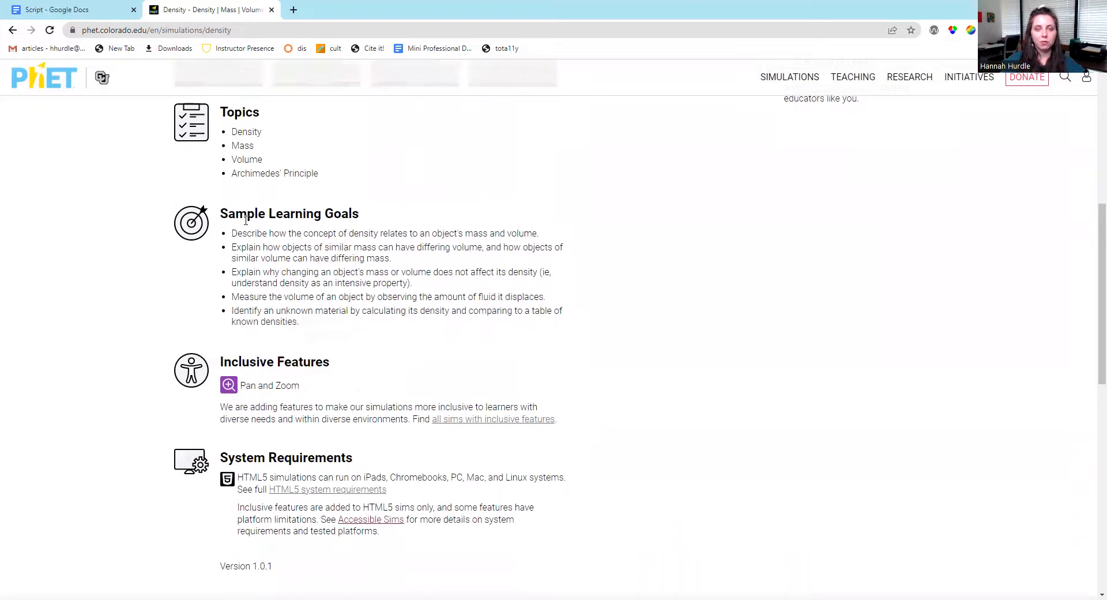
{"action": "scroll", "scroll_direction": "down", "scroll_amount": 3}
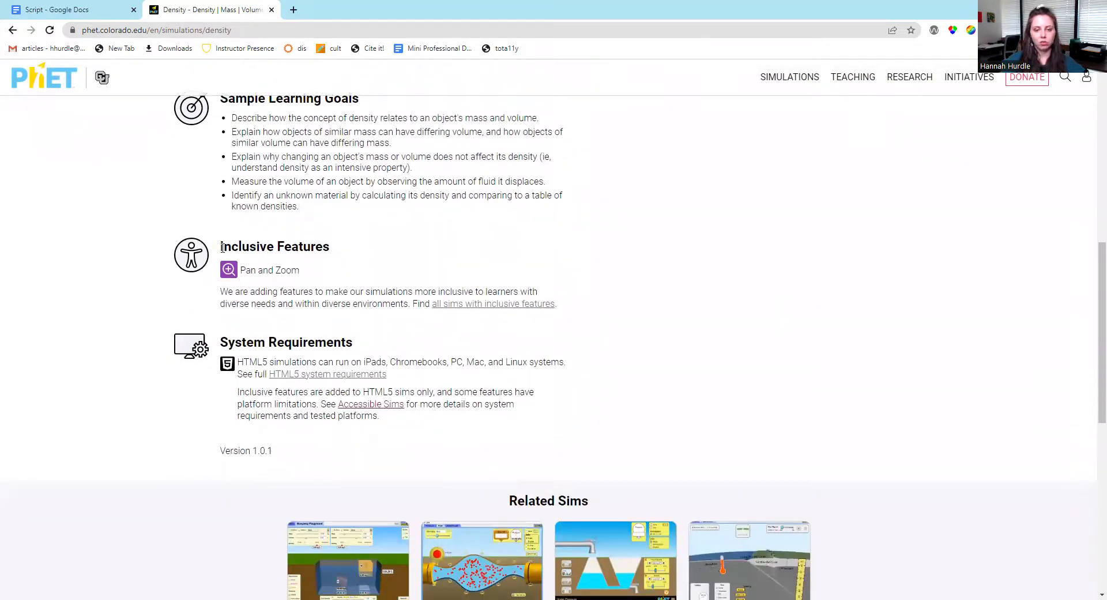
{"action": "mouse_move", "coordinate": [309, 295]}
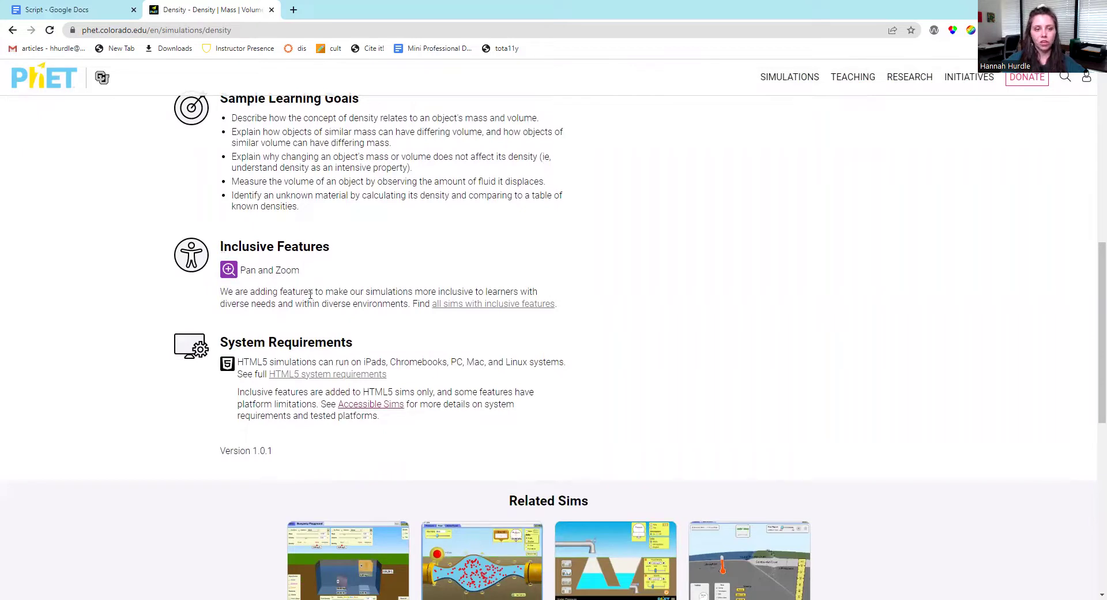
{"action": "scroll", "scroll_direction": "down", "scroll_amount": 3}
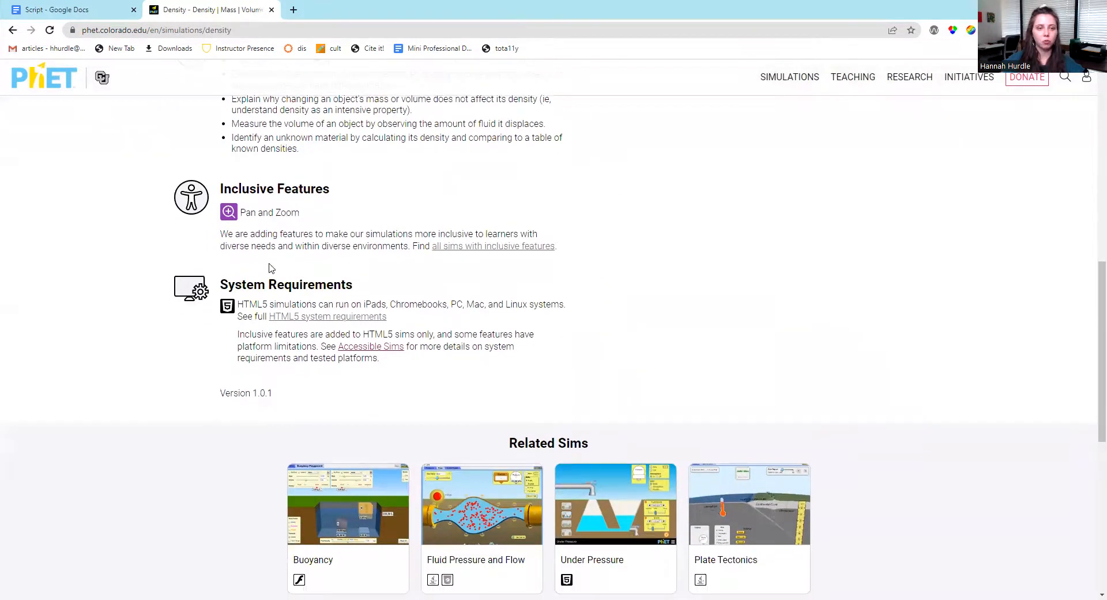
{"action": "mouse_move", "coordinate": [508, 325]}
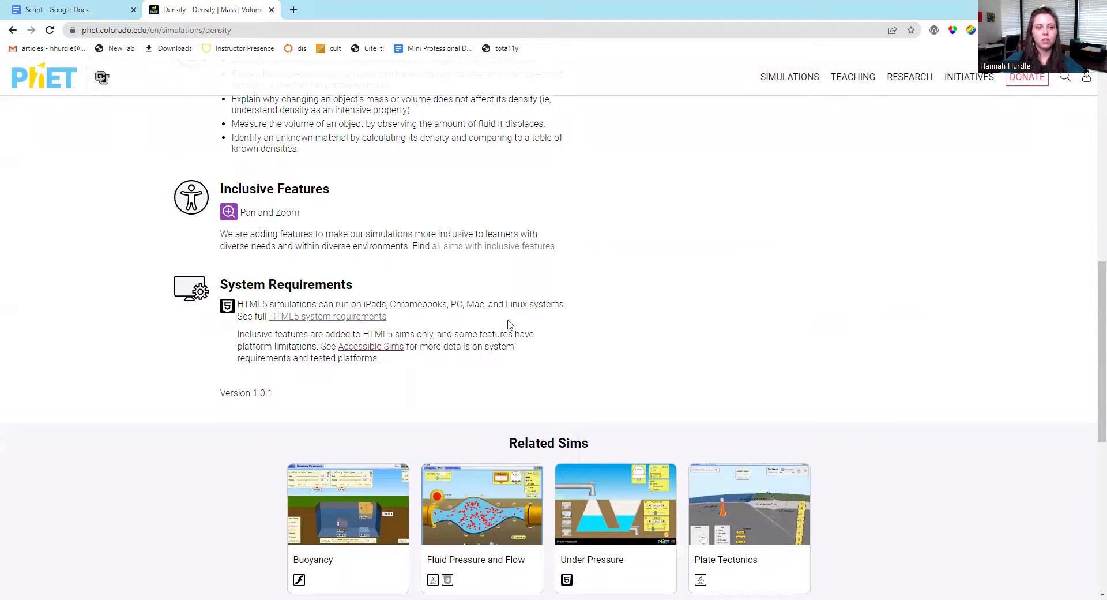
{"action": "scroll", "scroll_direction": "down", "scroll_amount": 3}
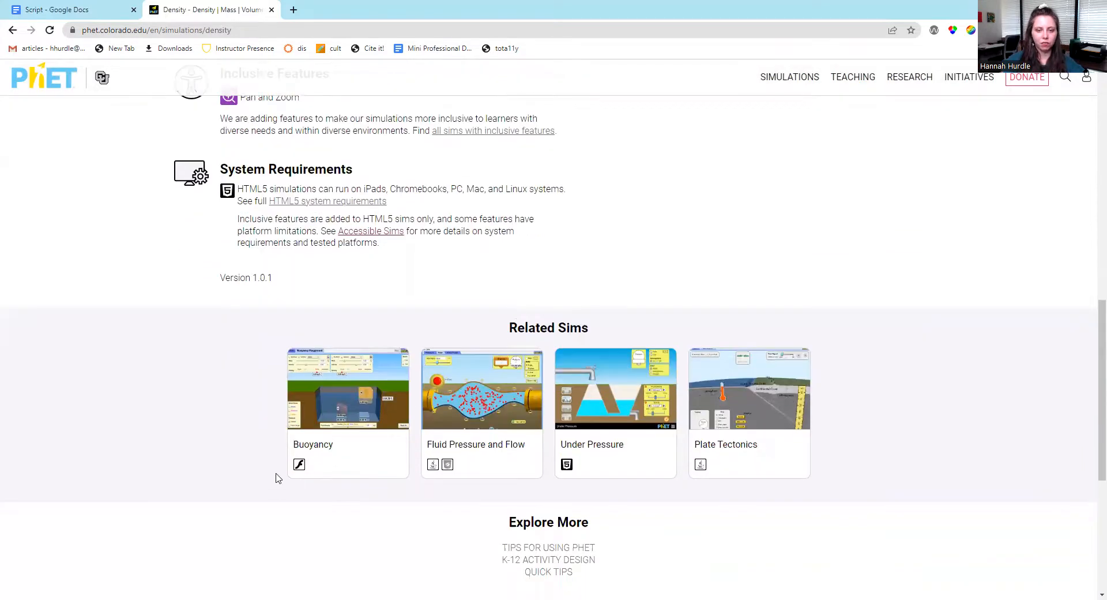
{"action": "mouse_move", "coordinate": [545, 430]}
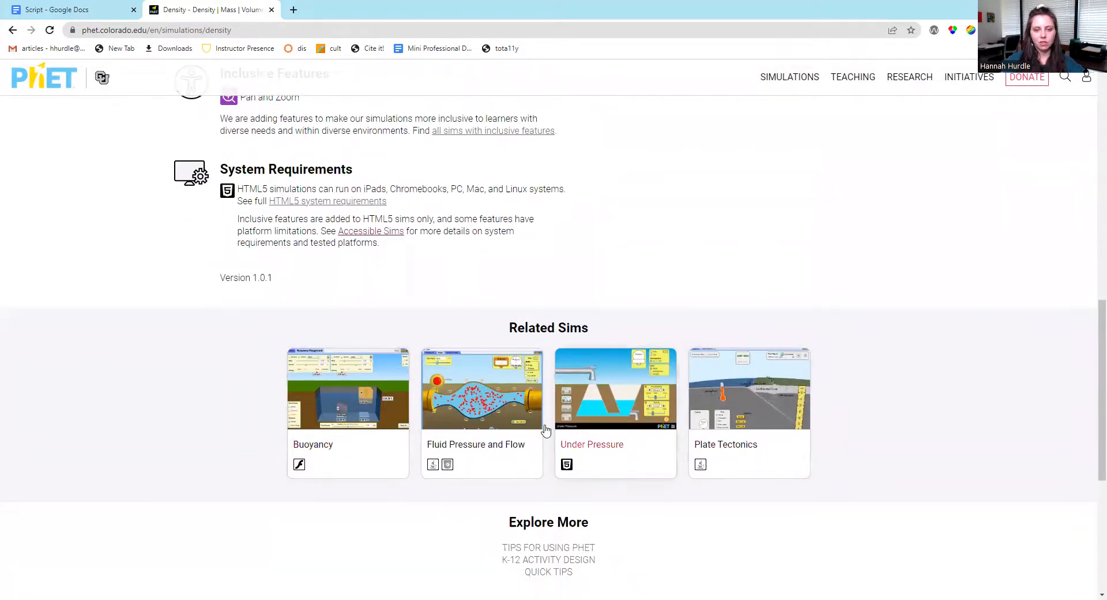
{"action": "mouse_move", "coordinate": [614, 255]}
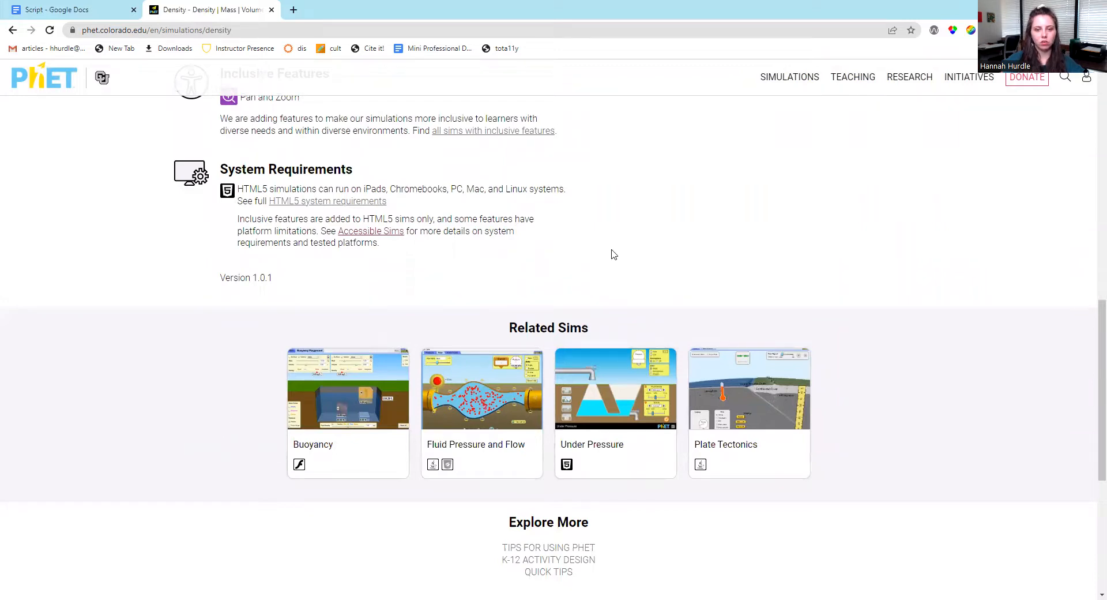
{"action": "mouse_move", "coordinate": [537, 444]}
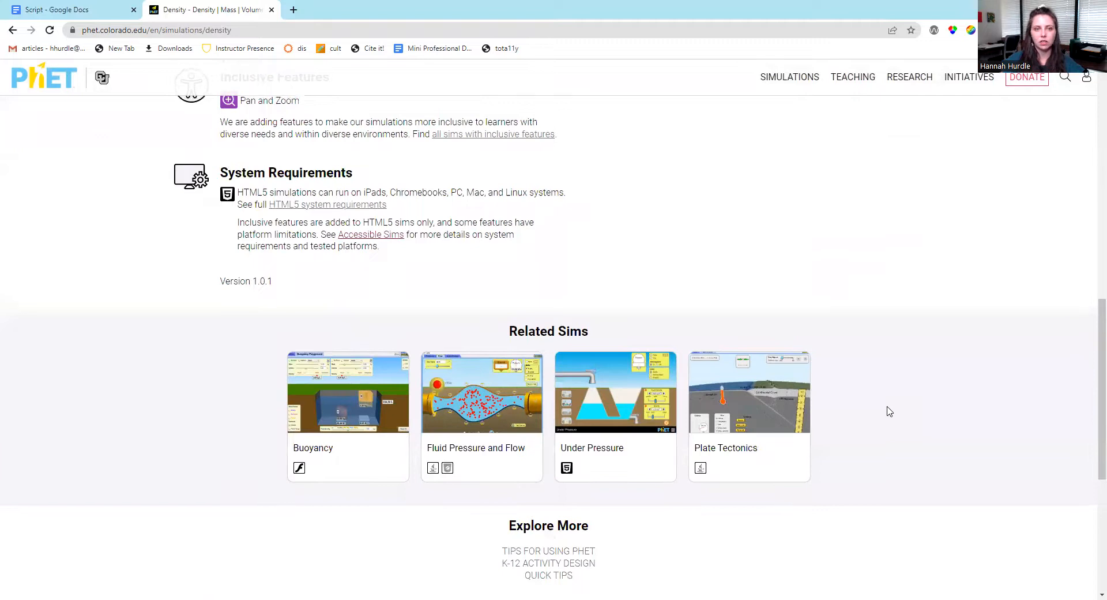
{"action": "scroll", "scroll_direction": "up", "scroll_amount": 3}
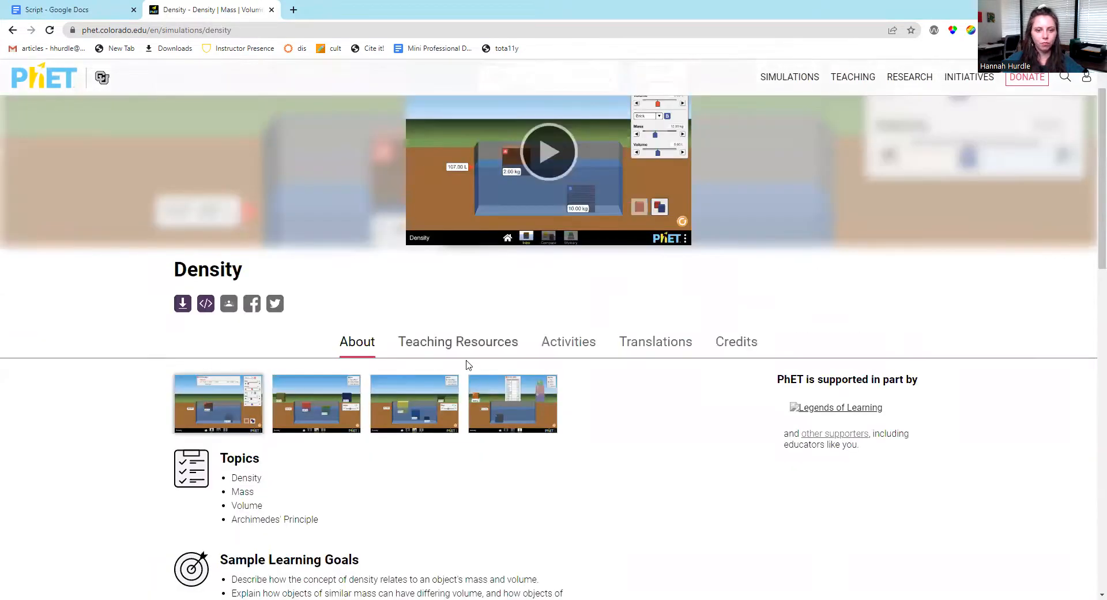
View Density's Teaching Resources, Activities, Translations and Credits sections
{"action": "left_click", "coordinate": [457, 342]}
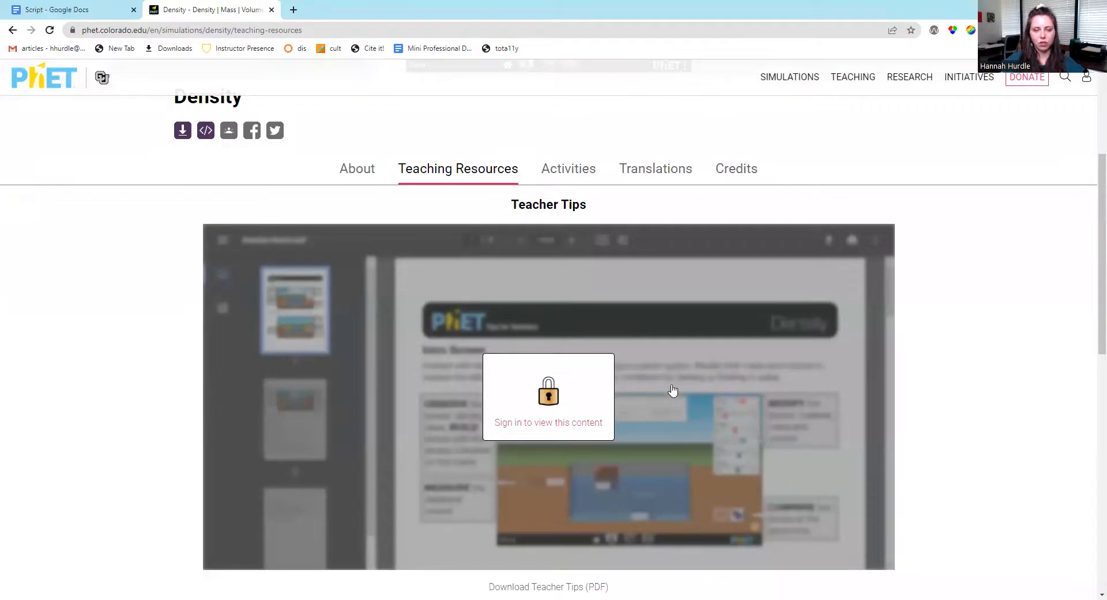
{"action": "mouse_move", "coordinate": [567, 168]}
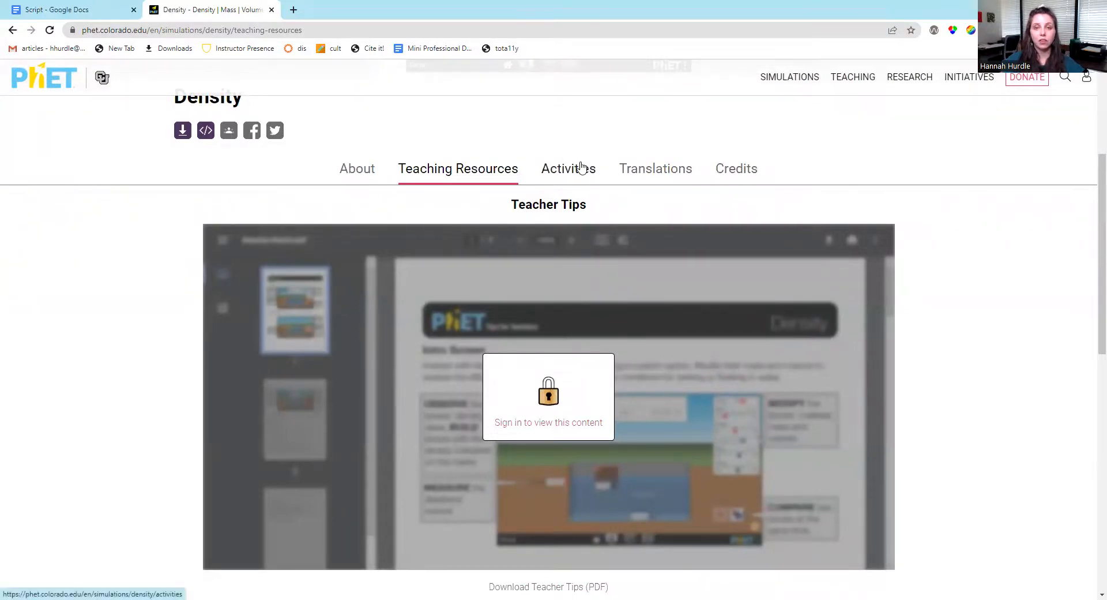
{"action": "left_click", "coordinate": [568, 168]}
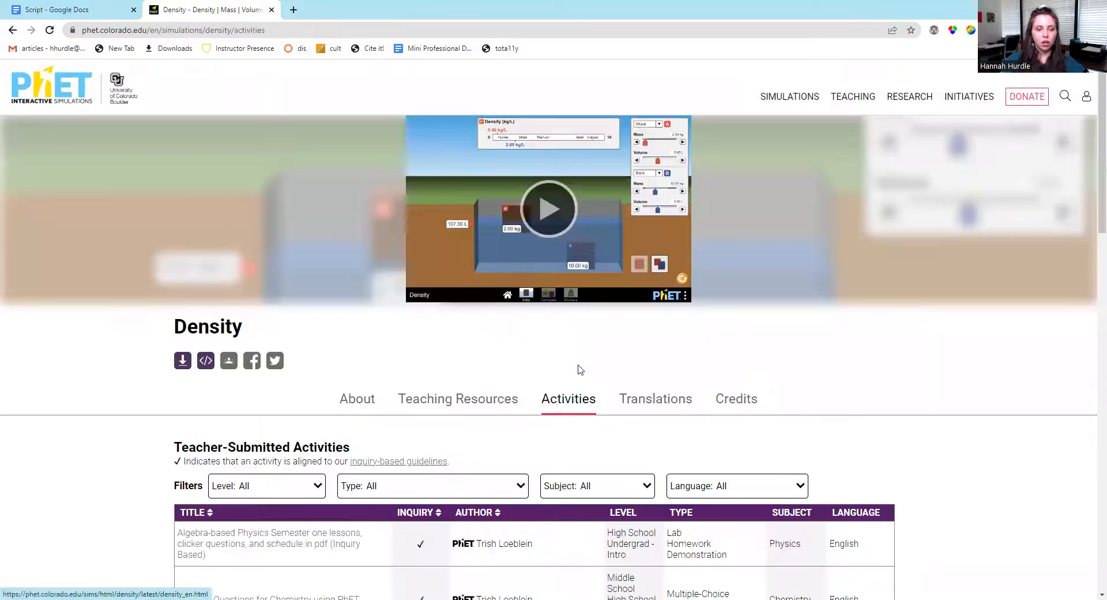
{"action": "scroll", "scroll_direction": "down", "scroll_amount": 3}
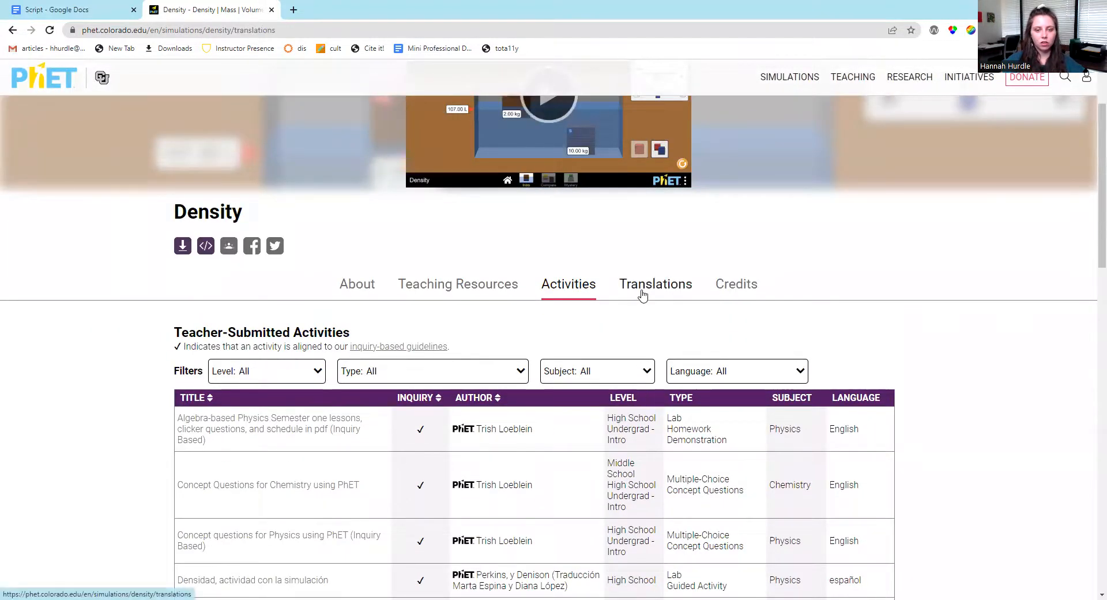
{"action": "left_click", "coordinate": [654, 284]}
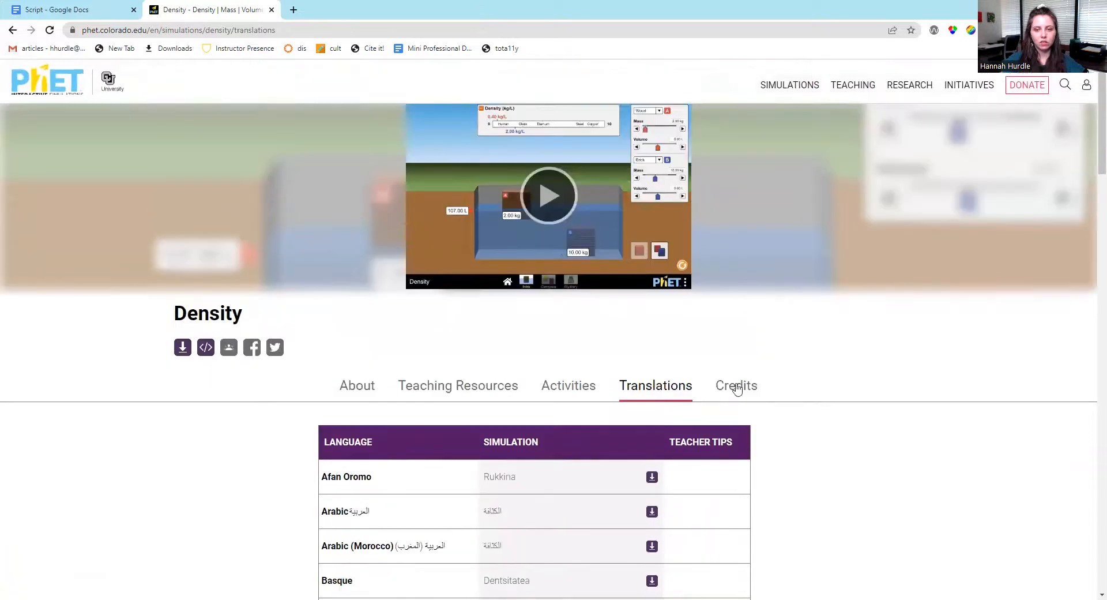
{"action": "left_click", "coordinate": [736, 385]}
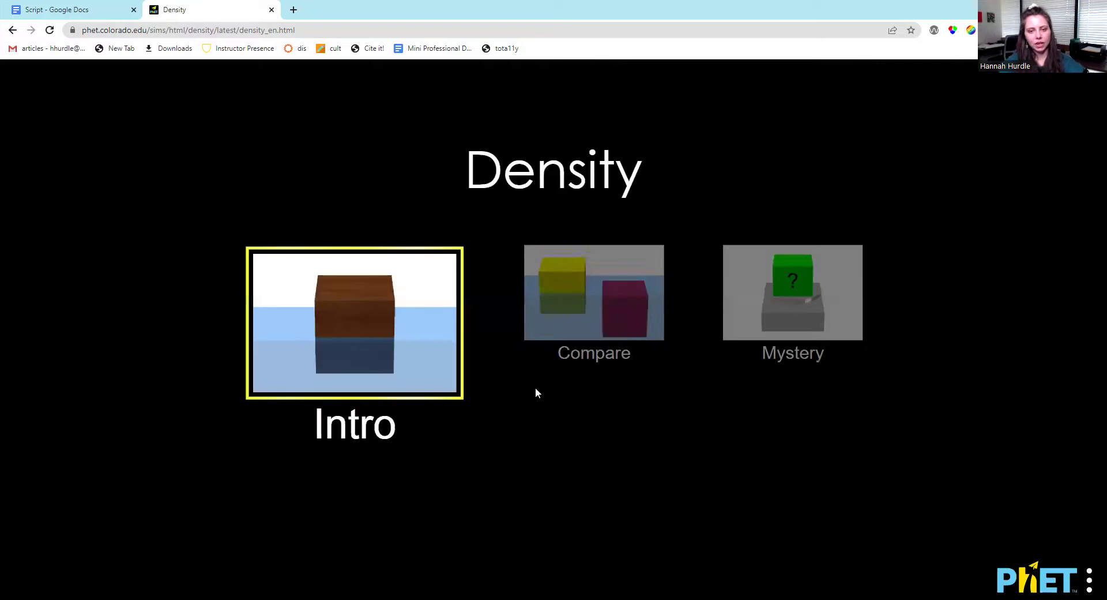
{"action": "mouse_move", "coordinate": [827, 307]}
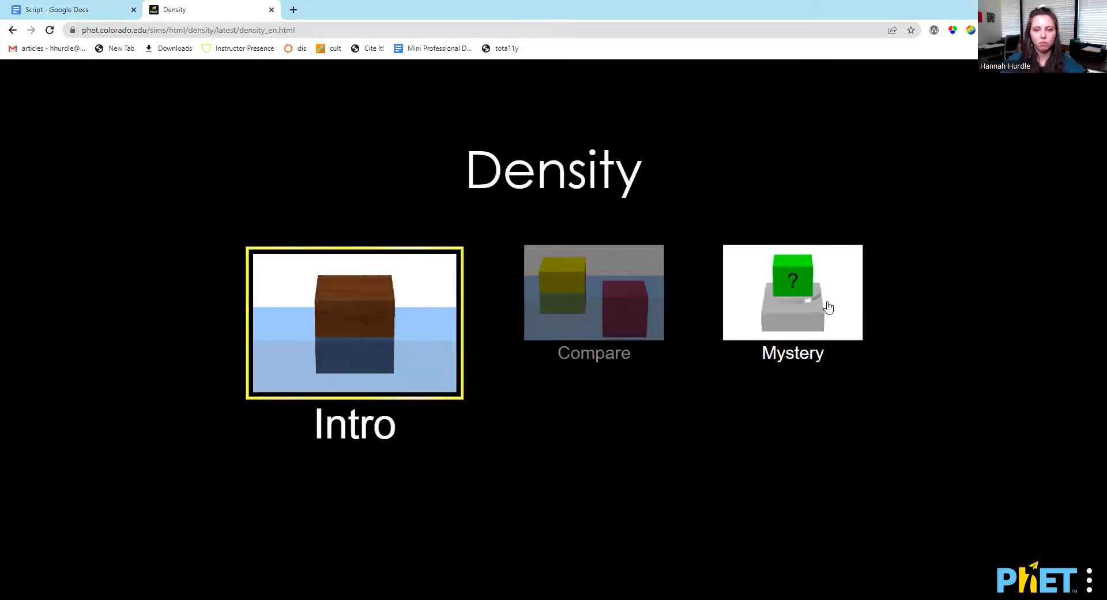
On Density's Intro screen, make block A Styrofoam and add a Wood block B
{"action": "left_click", "coordinate": [354, 323]}
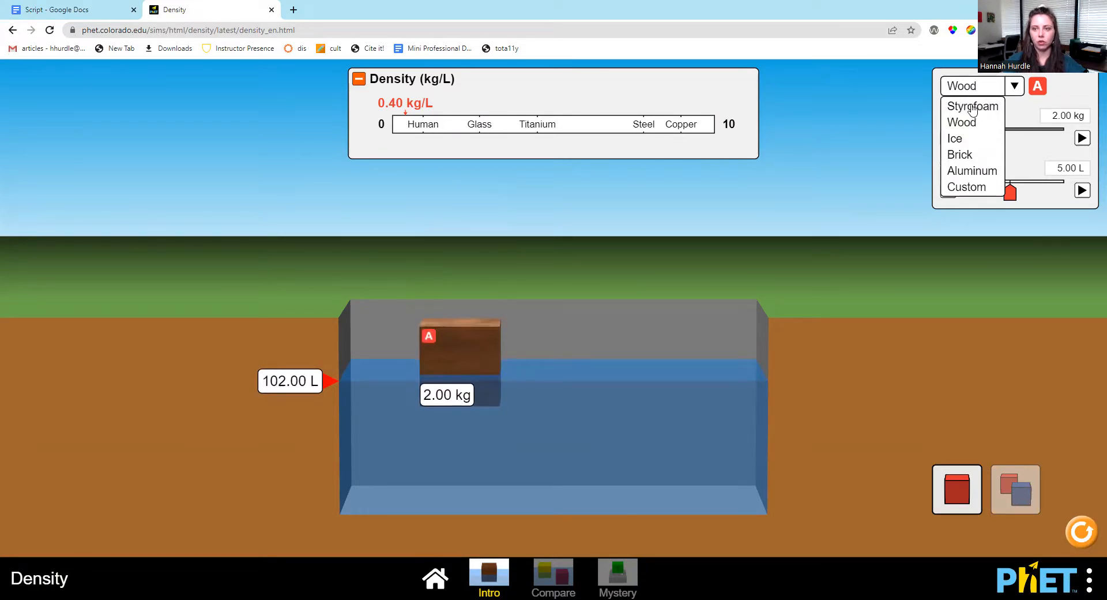
{"action": "mouse_move", "coordinate": [979, 197]}
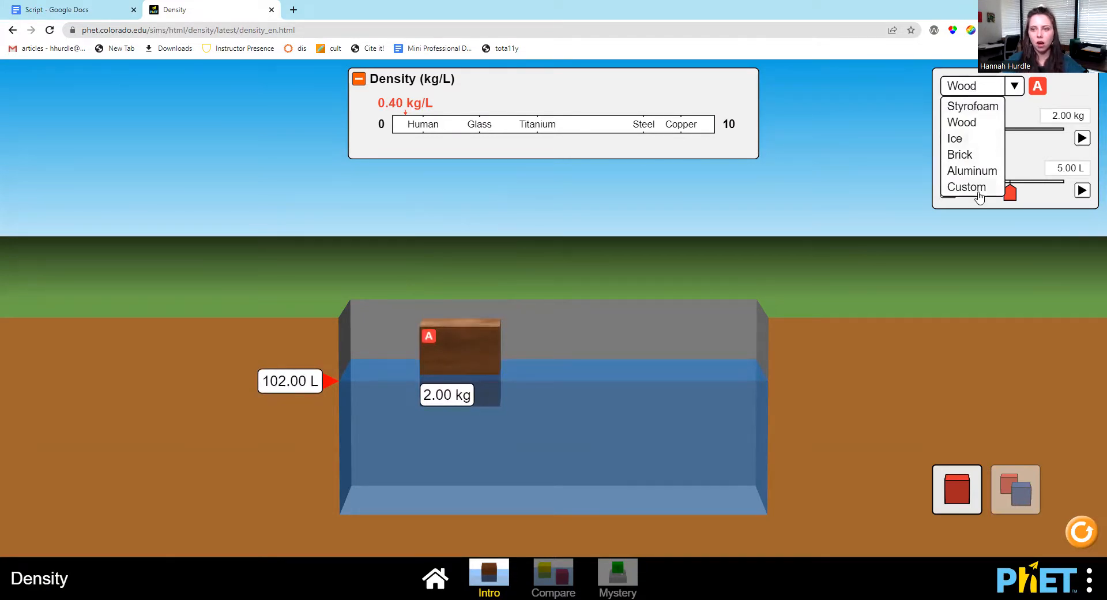
{"action": "mouse_move", "coordinate": [978, 110]}
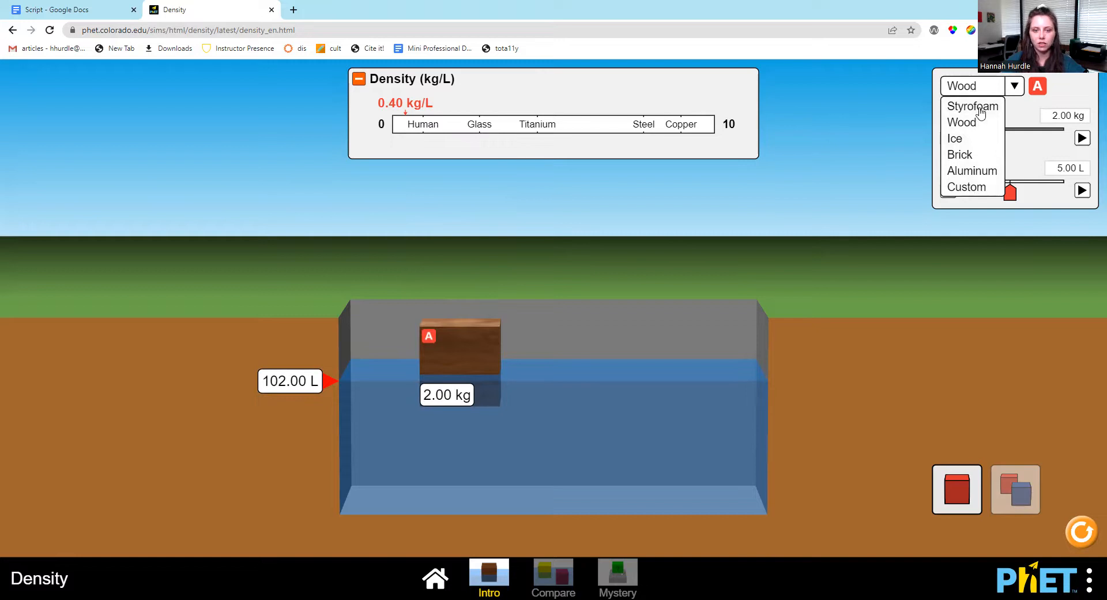
{"action": "left_click", "coordinate": [972, 106]}
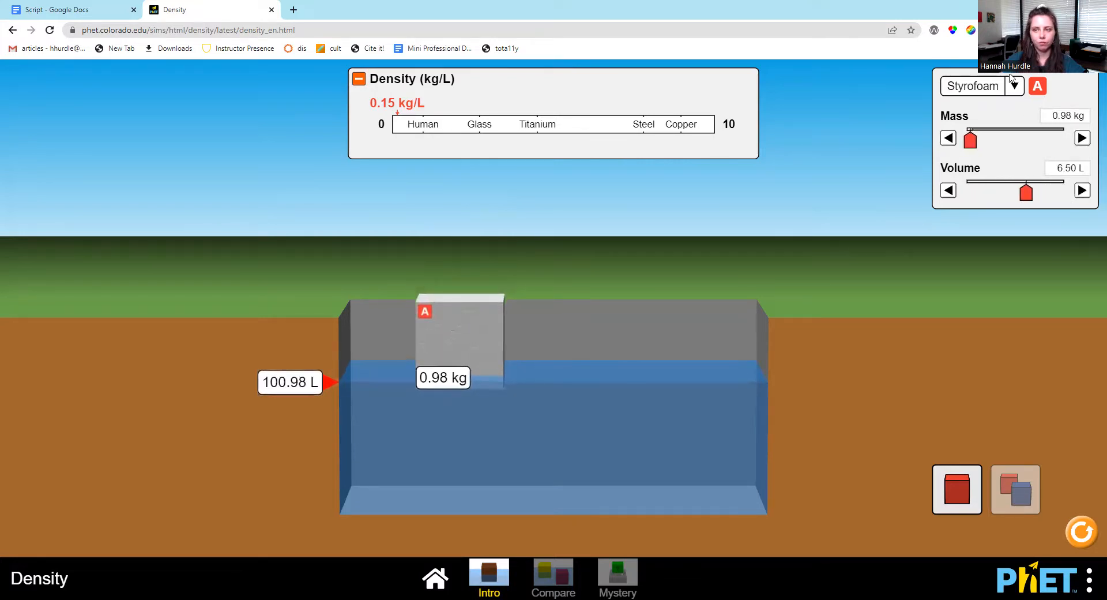
{"action": "left_click", "coordinate": [1015, 490]}
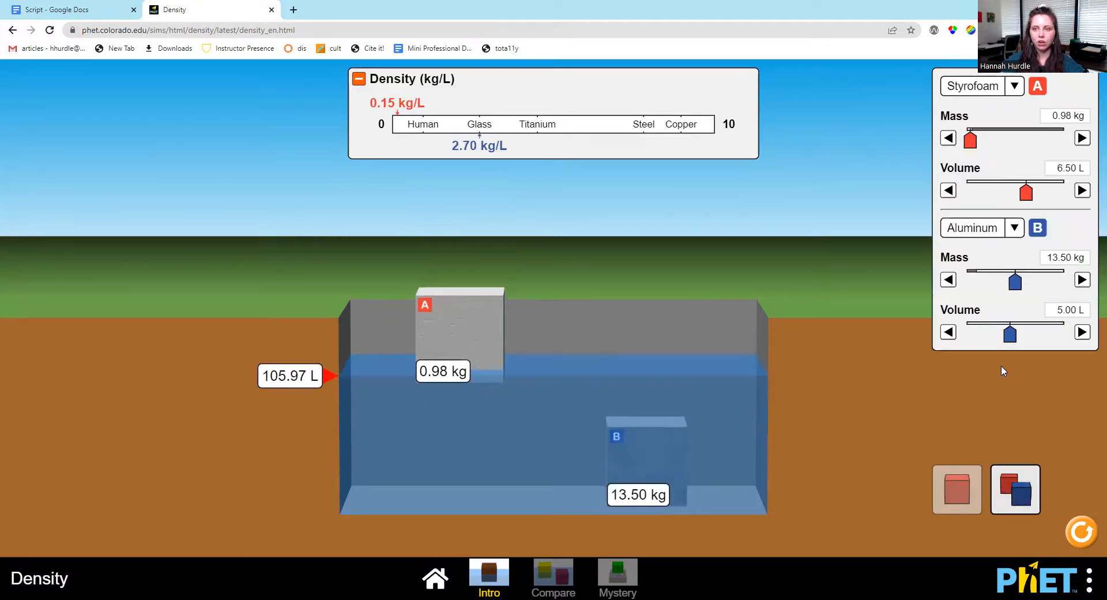
{"action": "left_click", "coordinate": [981, 228]}
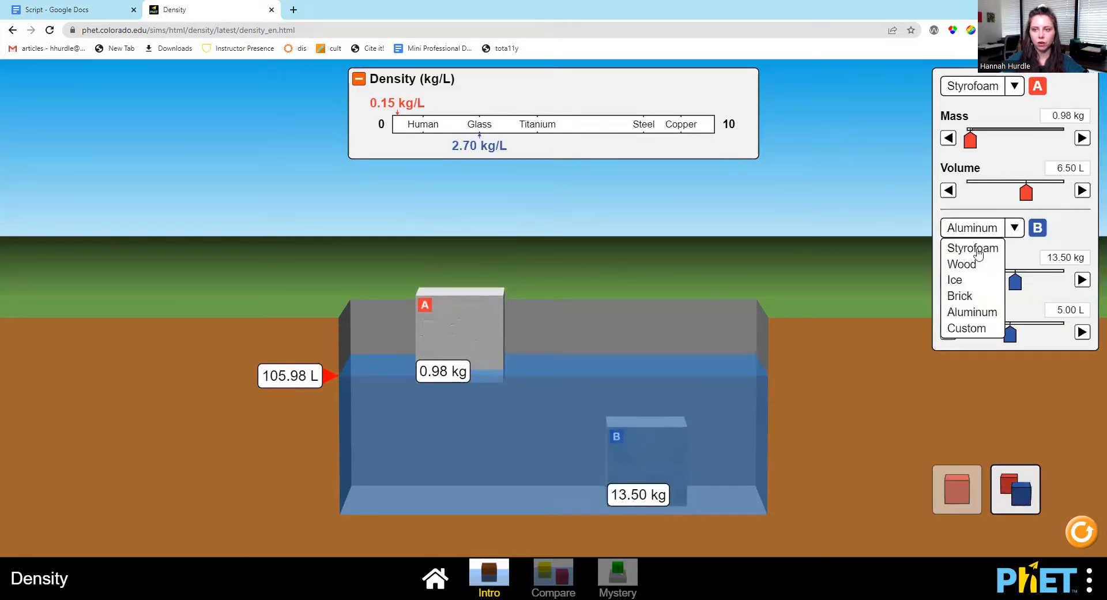
{"action": "left_click", "coordinate": [962, 264]}
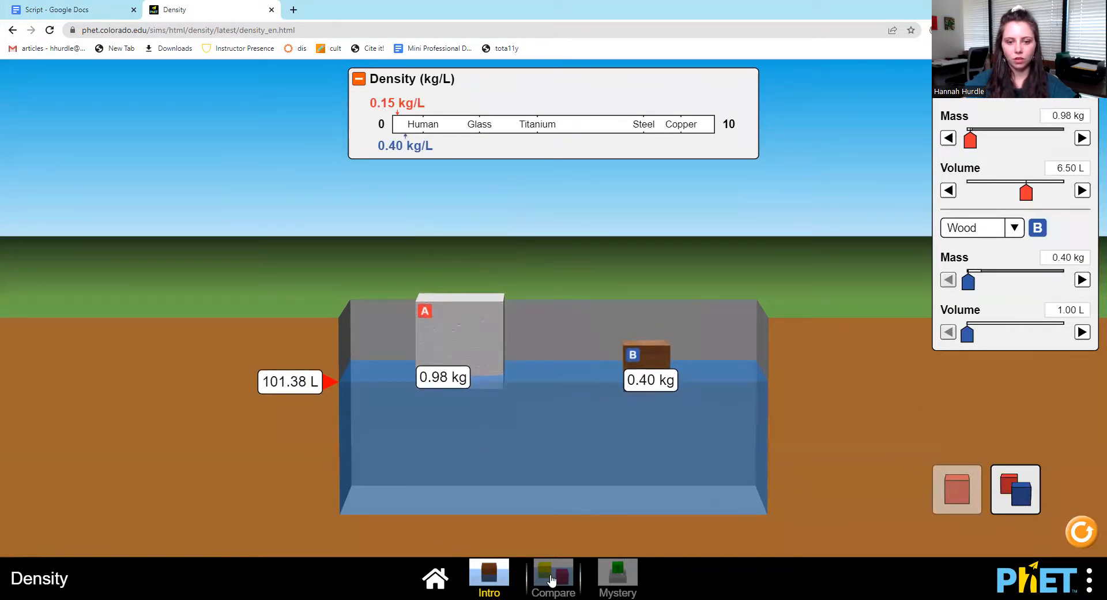
Set the Compare blocks' mass to 4.90 kg, then expand the Mystery Density Table
{"action": "left_click", "coordinate": [554, 578]}
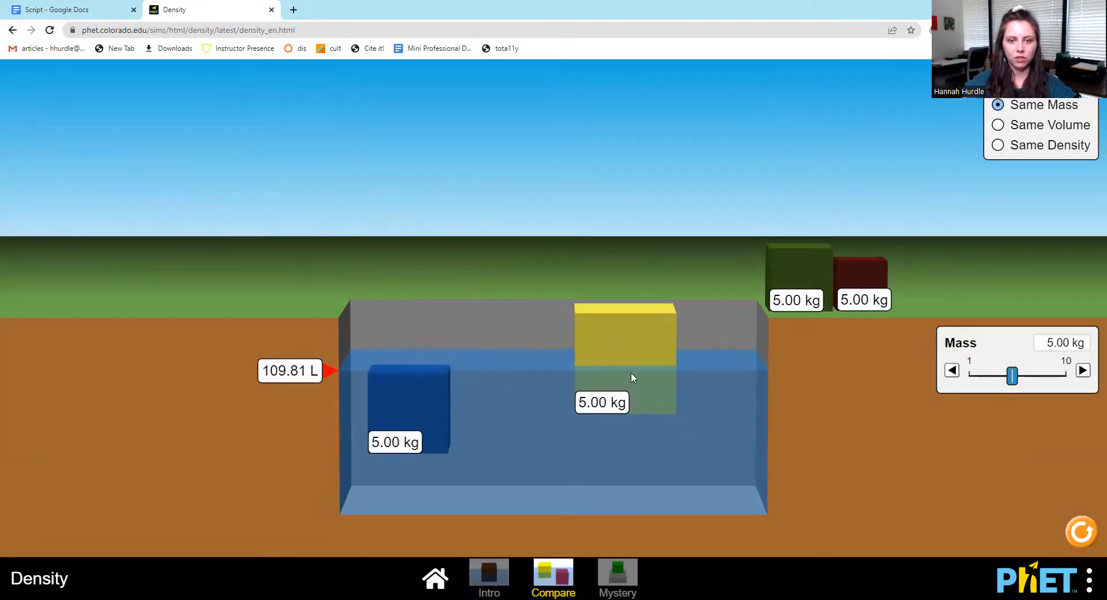
{"action": "left_click_drag", "start_coordinate": [796, 276], "coordinate": [683, 466]}
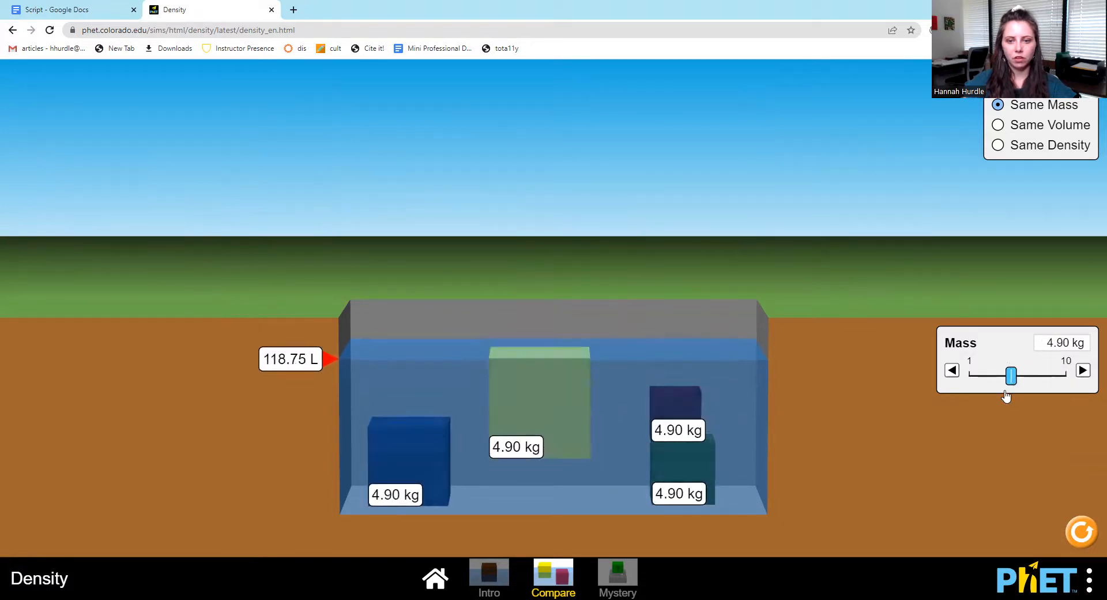
{"action": "left_click", "coordinate": [616, 572]}
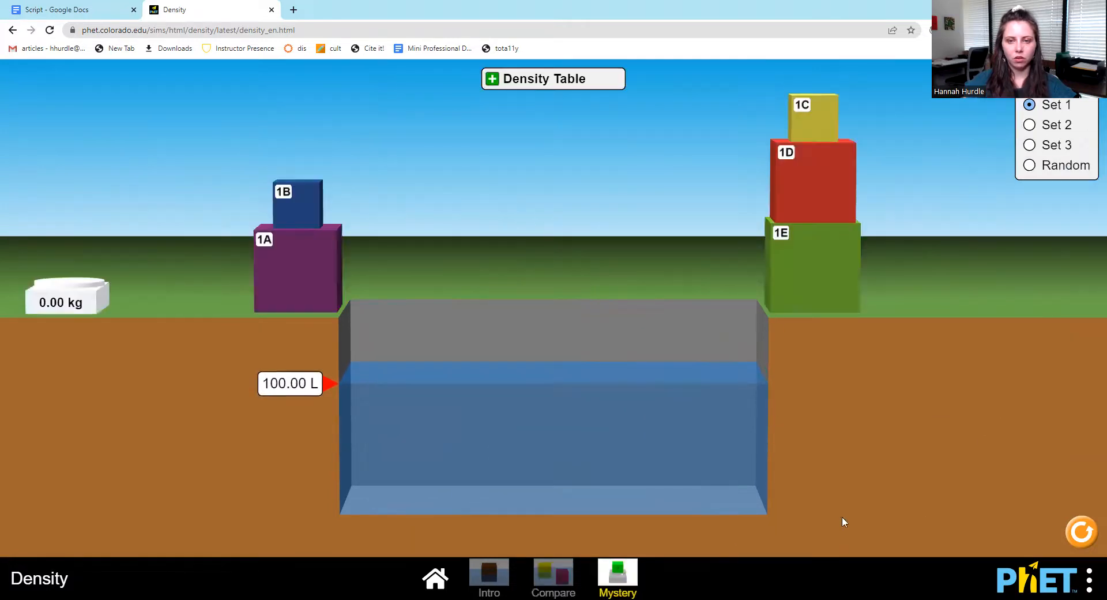
{"action": "left_click", "coordinate": [492, 78]}
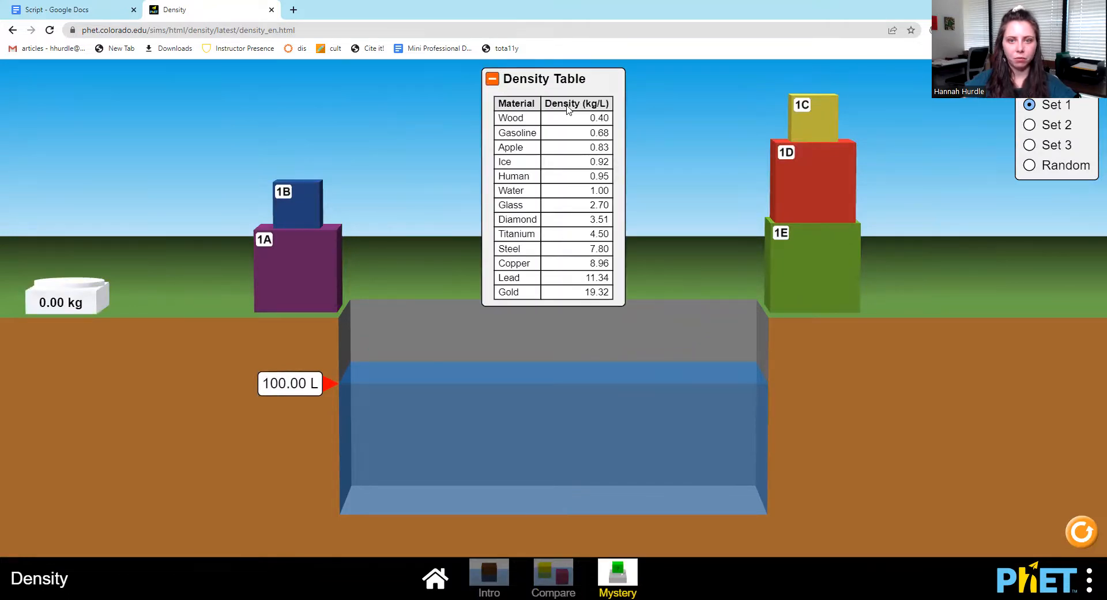
{"action": "mouse_move", "coordinate": [338, 188]}
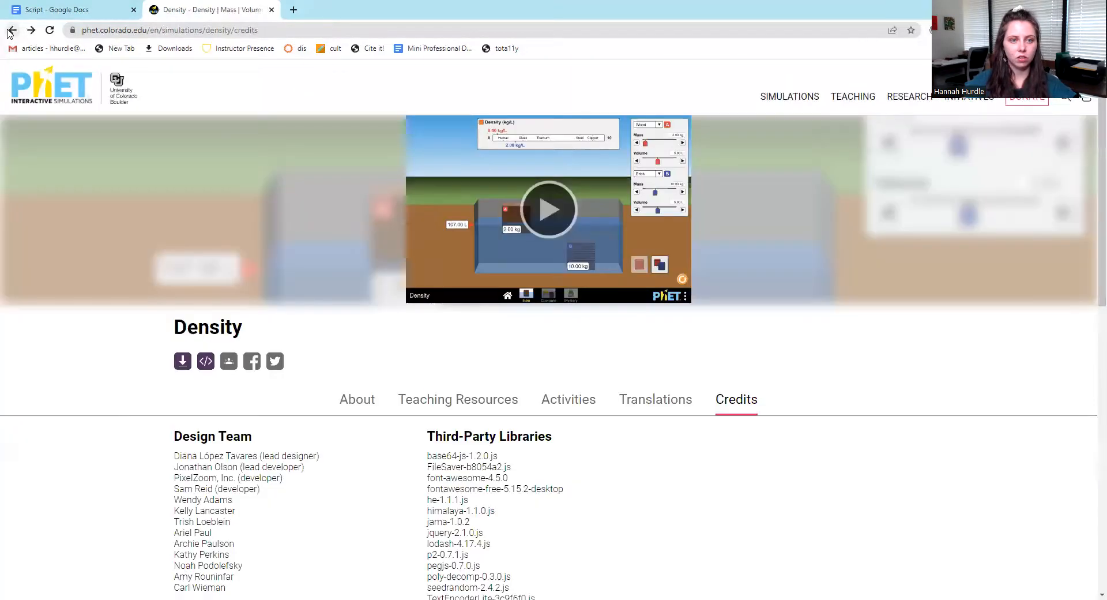
Return to the simulation filter and narrow results to the 29 Chemistry sims
{"action": "left_click", "coordinate": [12, 30]}
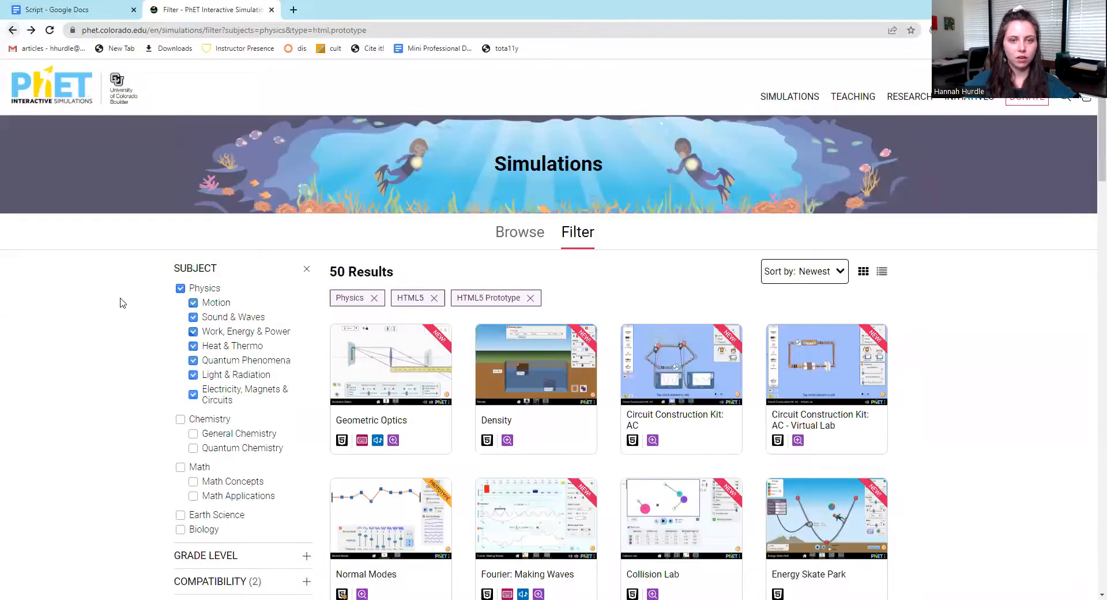
{"action": "scroll", "scroll_direction": "down", "scroll_amount": 3}
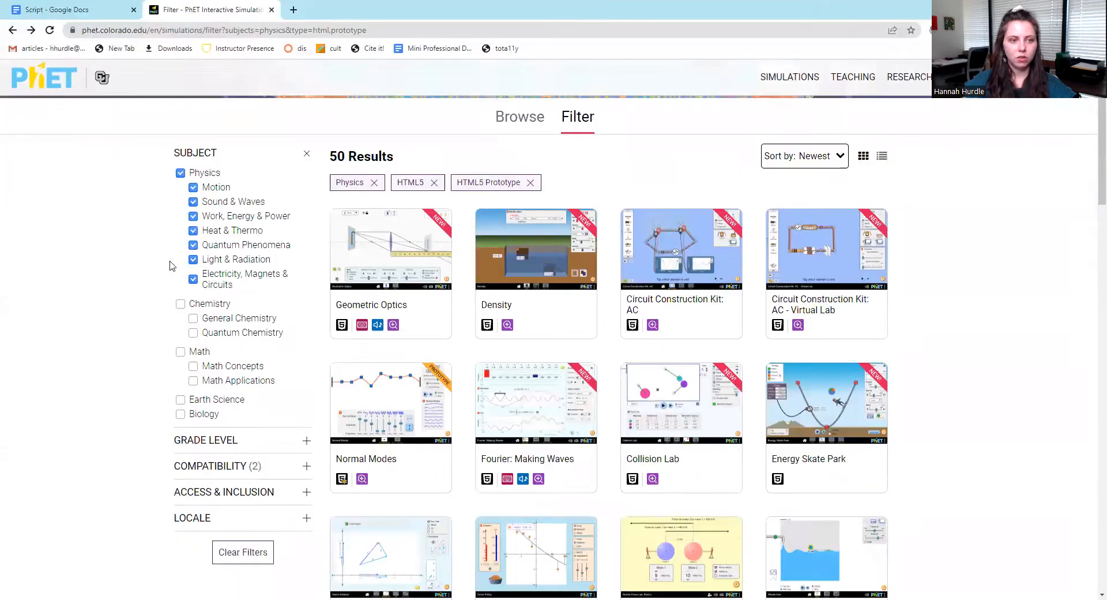
{"action": "left_click", "coordinate": [181, 303]}
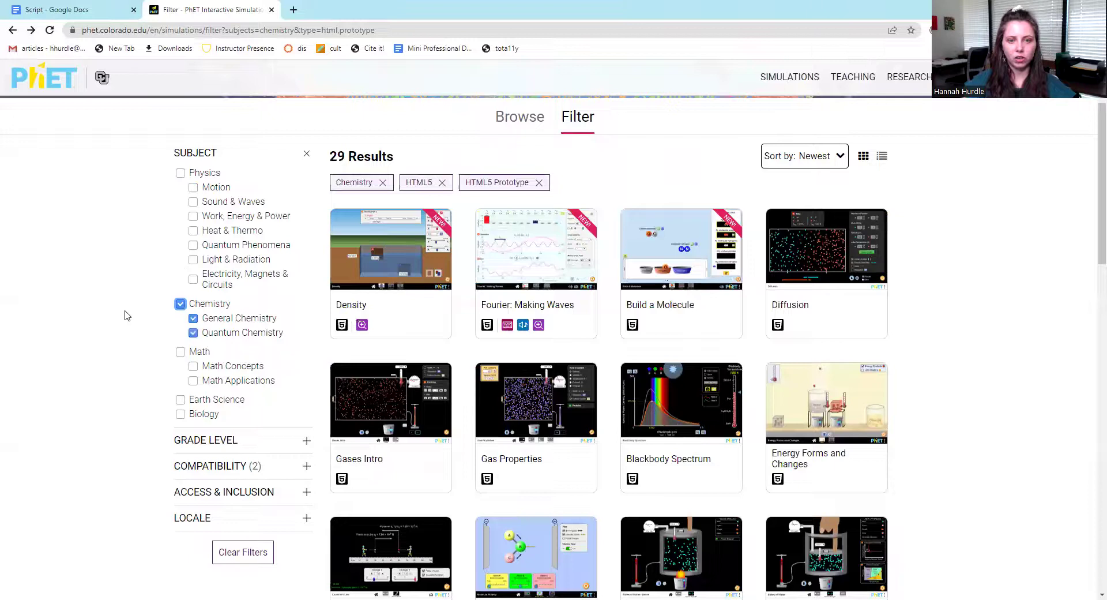
{"action": "mouse_move", "coordinate": [386, 277]}
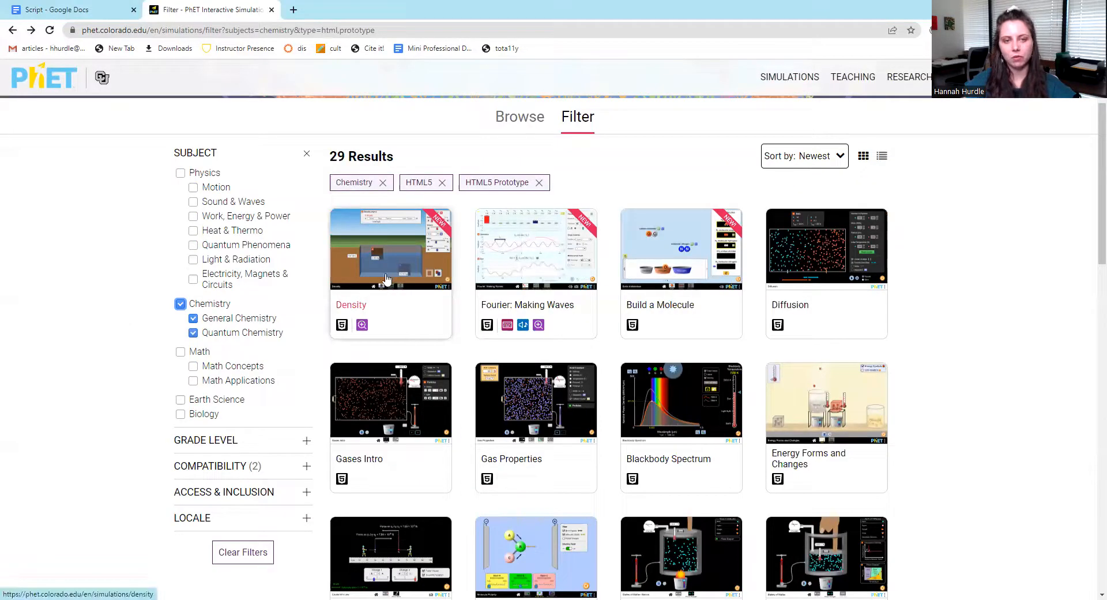
{"action": "mouse_move", "coordinate": [405, 288]}
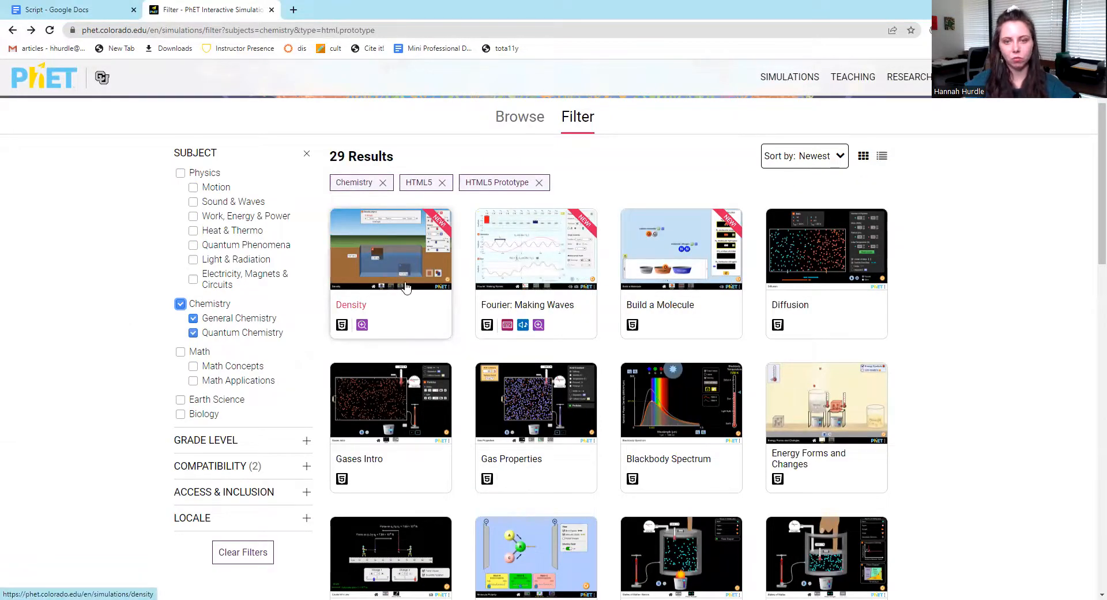
Scroll the chemistry results and open Balloons and Static Electricity
{"action": "scroll", "scroll_direction": "down", "scroll_amount": 3}
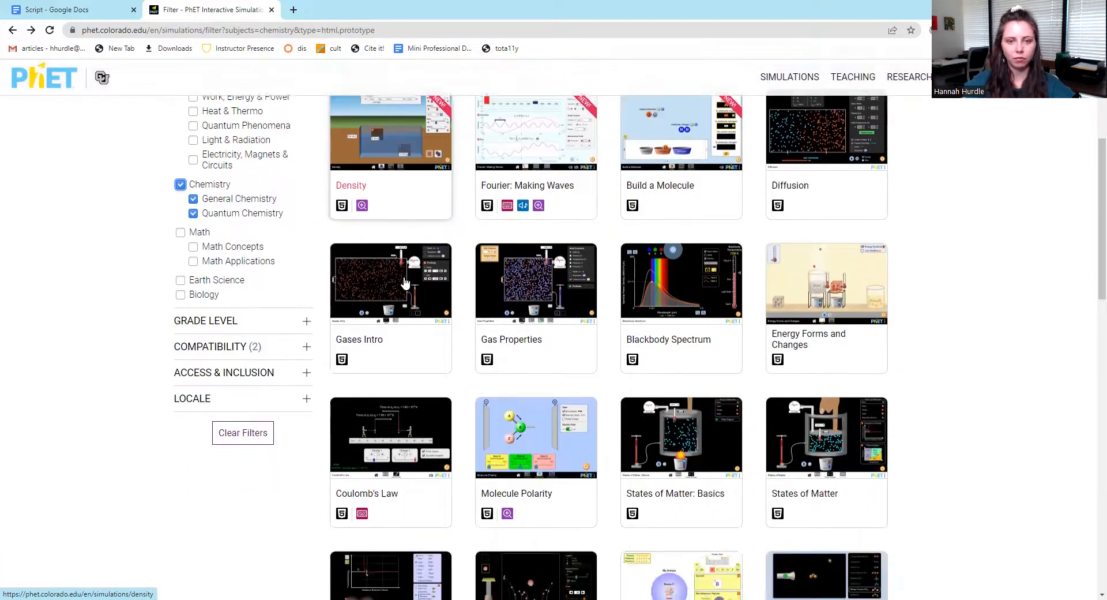
{"action": "scroll", "scroll_direction": "down", "scroll_amount": 3}
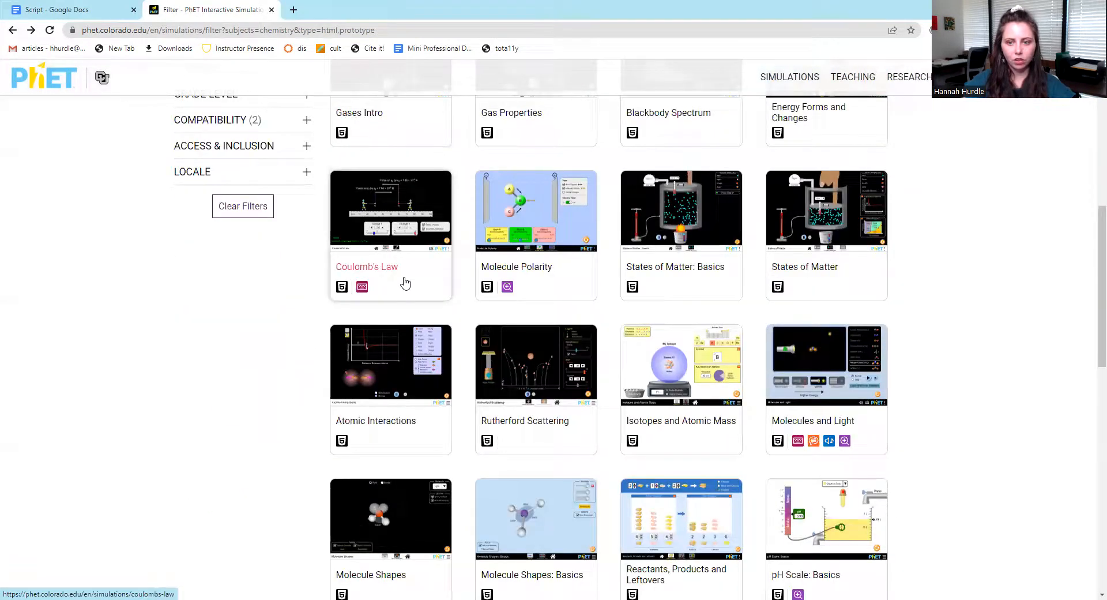
{"action": "scroll", "scroll_direction": "down", "scroll_amount": 3}
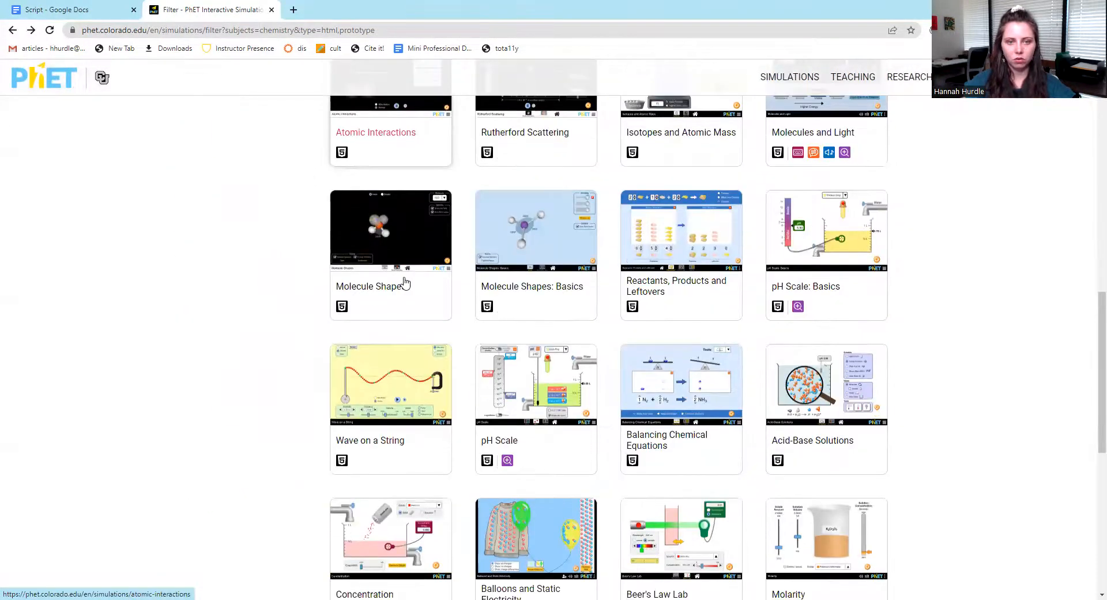
{"action": "scroll", "scroll_direction": "down", "scroll_amount": 3}
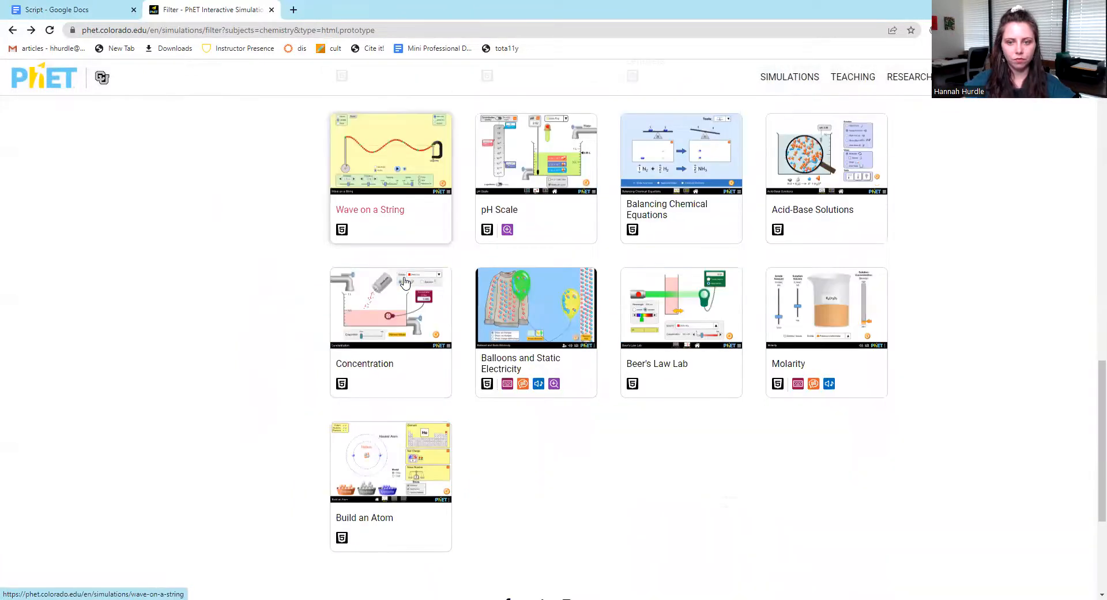
{"action": "left_click", "coordinate": [391, 307]}
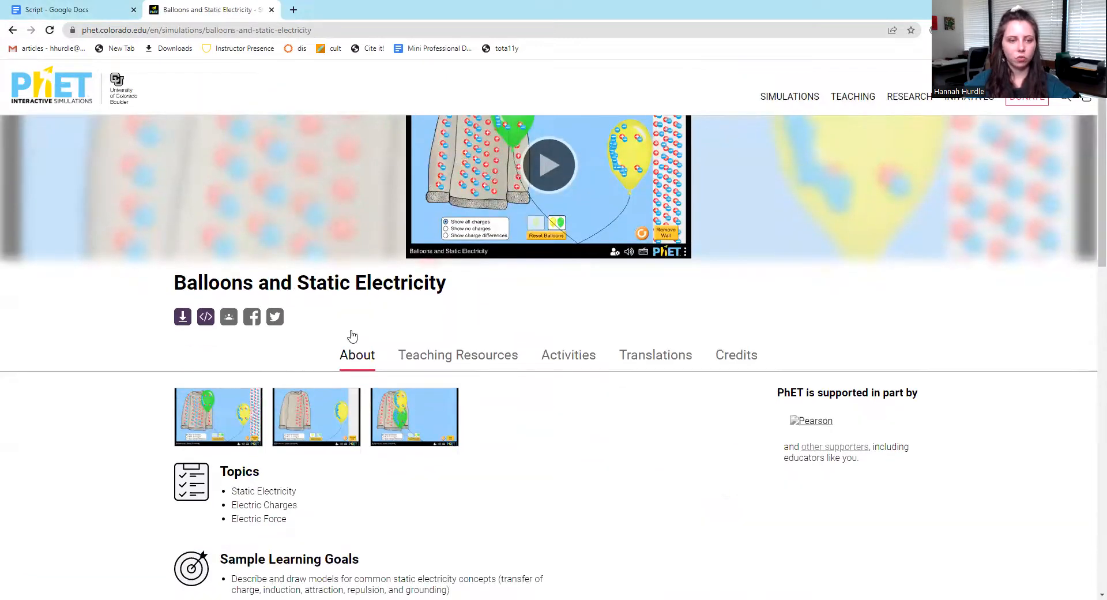
Launch the Balloons and Static Electricity simulation from its page
{"action": "scroll", "scroll_direction": "down", "scroll_amount": 3}
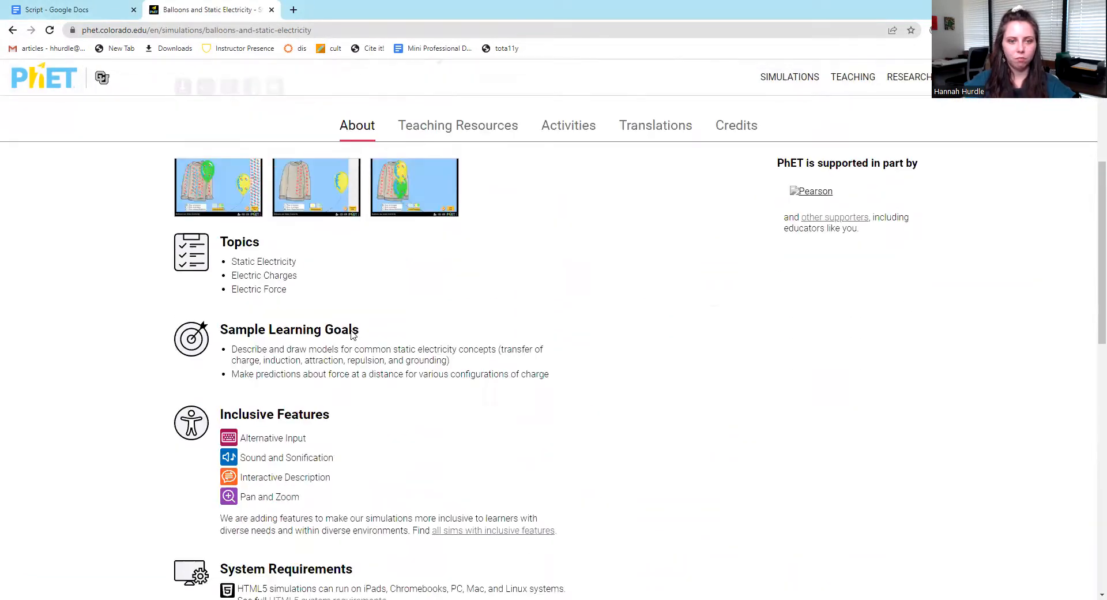
{"action": "scroll", "scroll_direction": "down", "scroll_amount": 3}
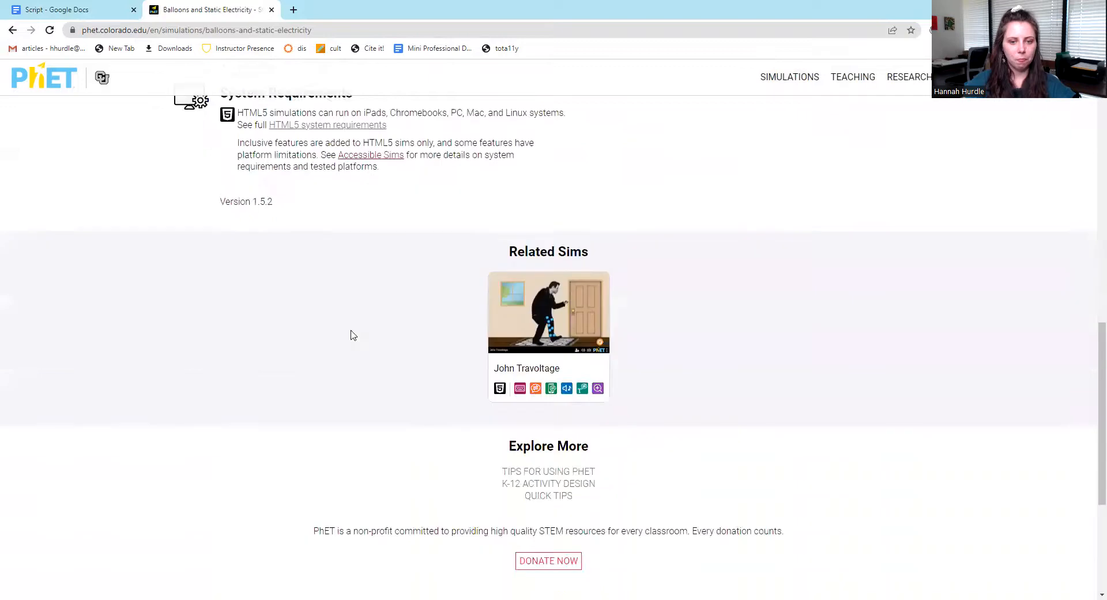
{"action": "scroll", "scroll_direction": "up", "scroll_amount": 3}
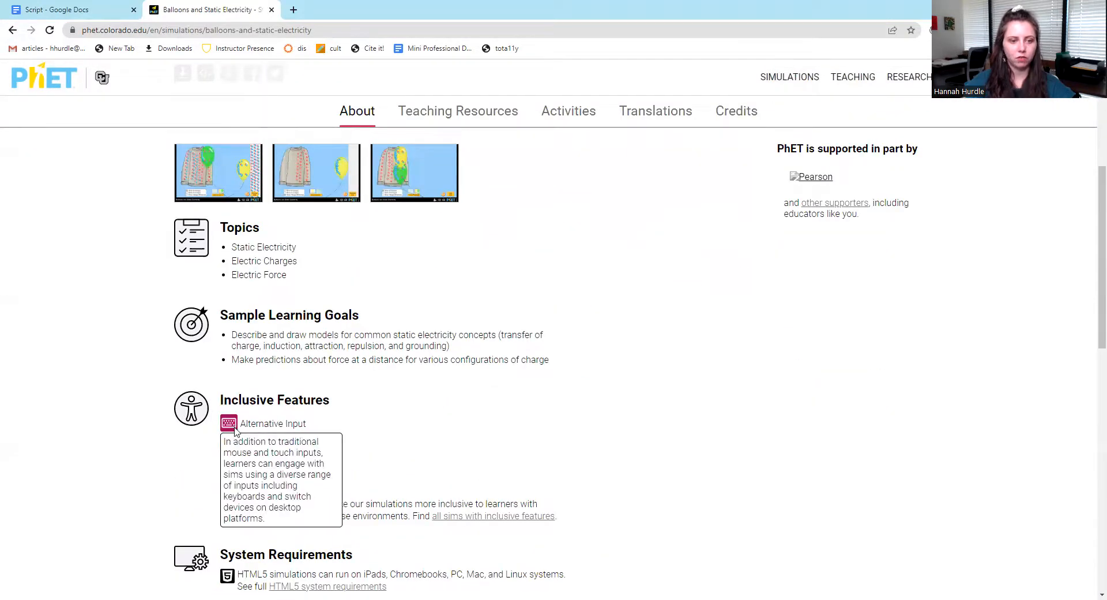
{"action": "mouse_move", "coordinate": [533, 444]}
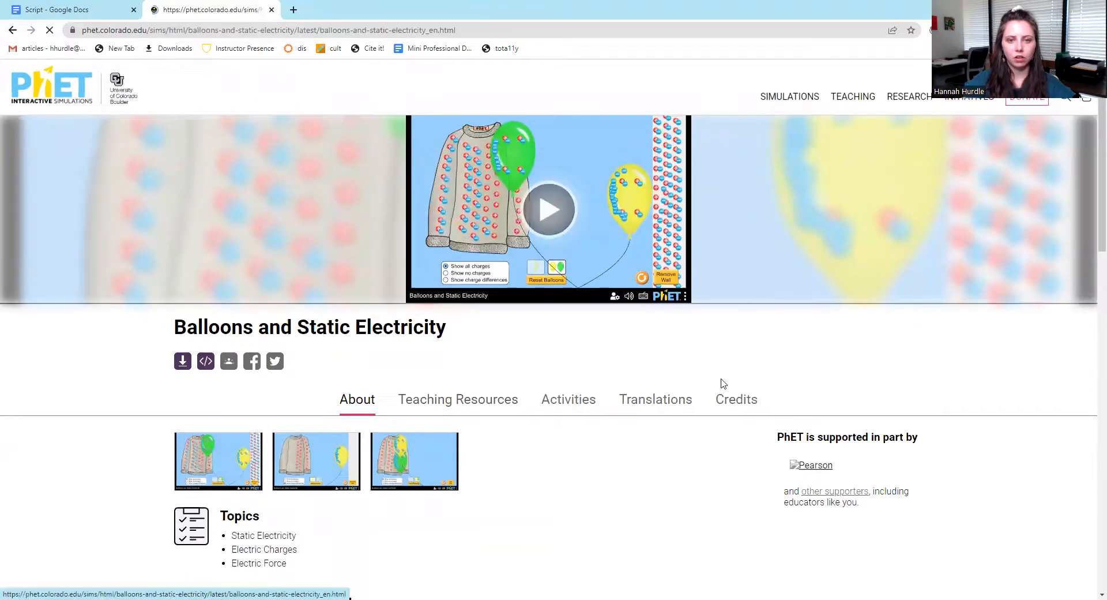
{"action": "left_click", "coordinate": [548, 210]}
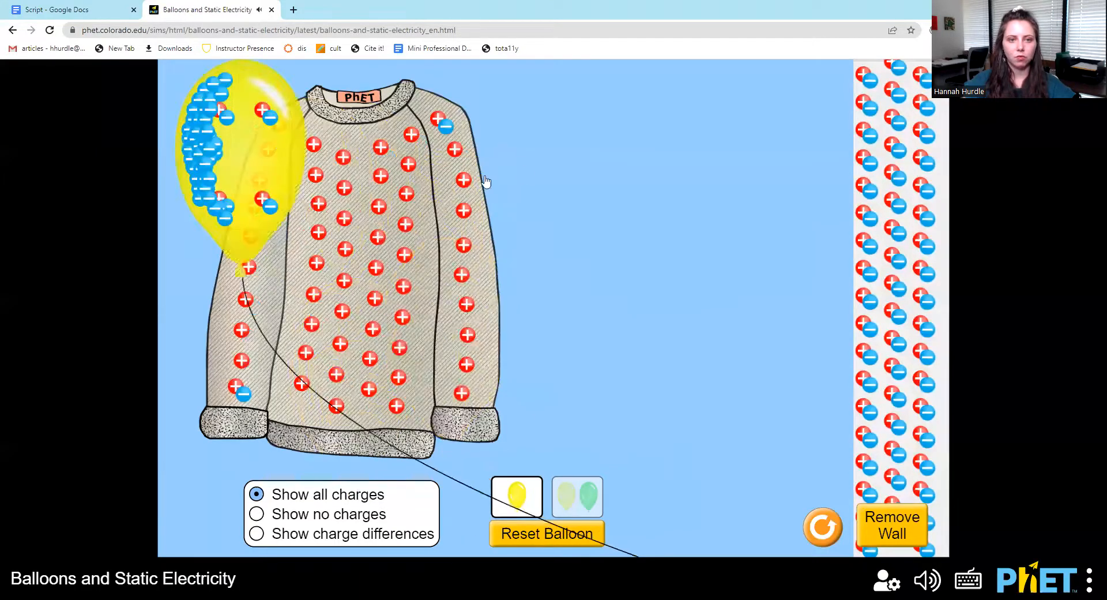
Drag the yellow balloon, switch to two balloons, remove the wall, and go back
{"action": "left_click_drag", "start_coordinate": [244, 163], "coordinate": [717, 304]}
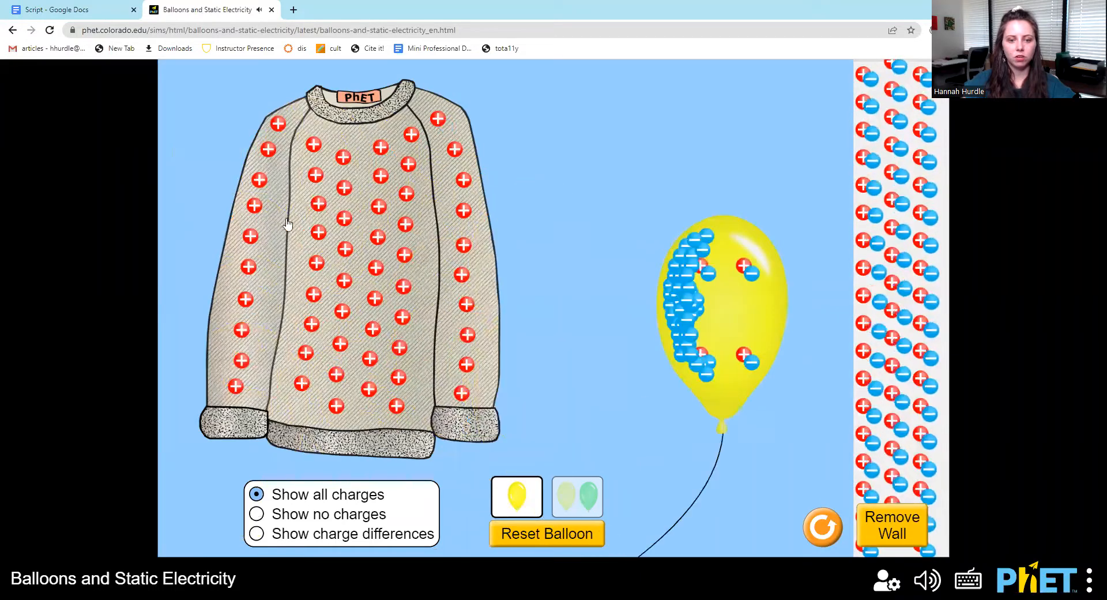
{"action": "left_click", "coordinate": [576, 496]}
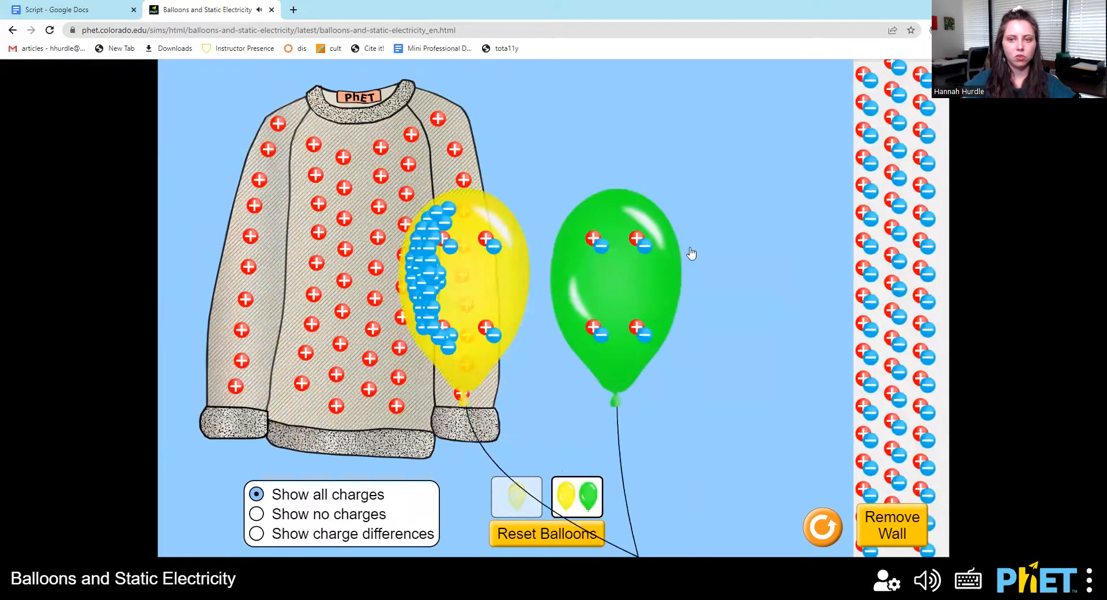
{"action": "left_click", "coordinate": [891, 525]}
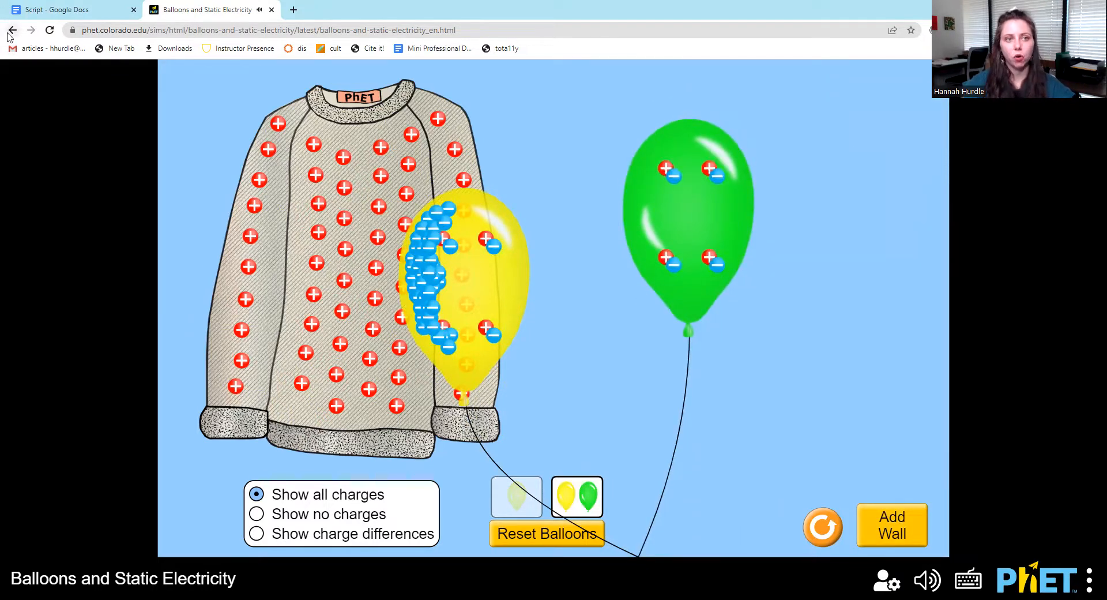
{"action": "left_click", "coordinate": [12, 29]}
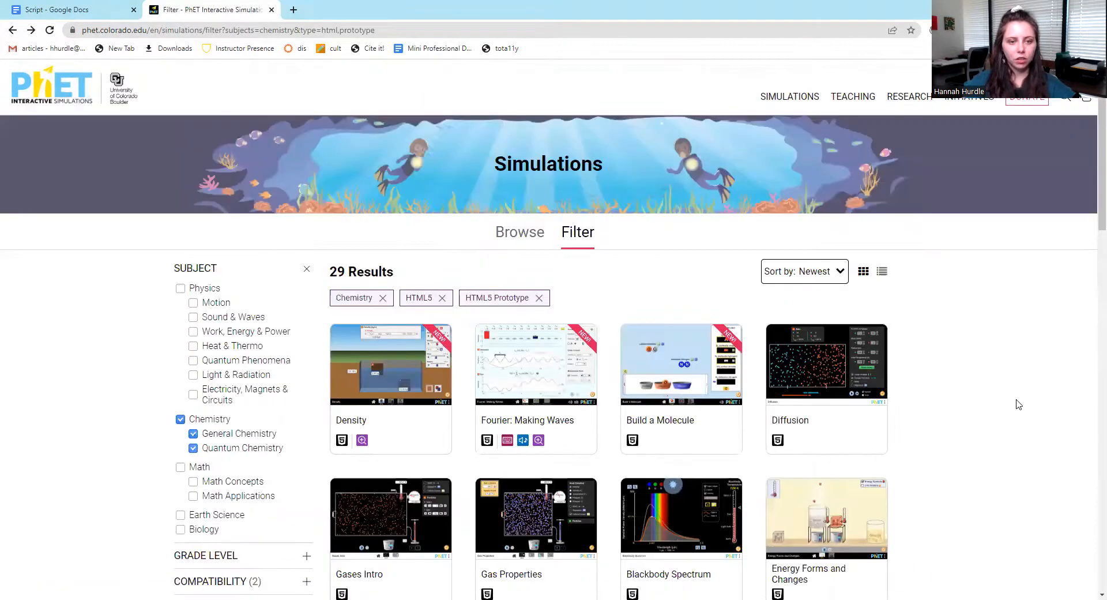
Change the Subject filter from Chemistry to Math
{"action": "scroll", "scroll_direction": "down", "scroll_amount": 3}
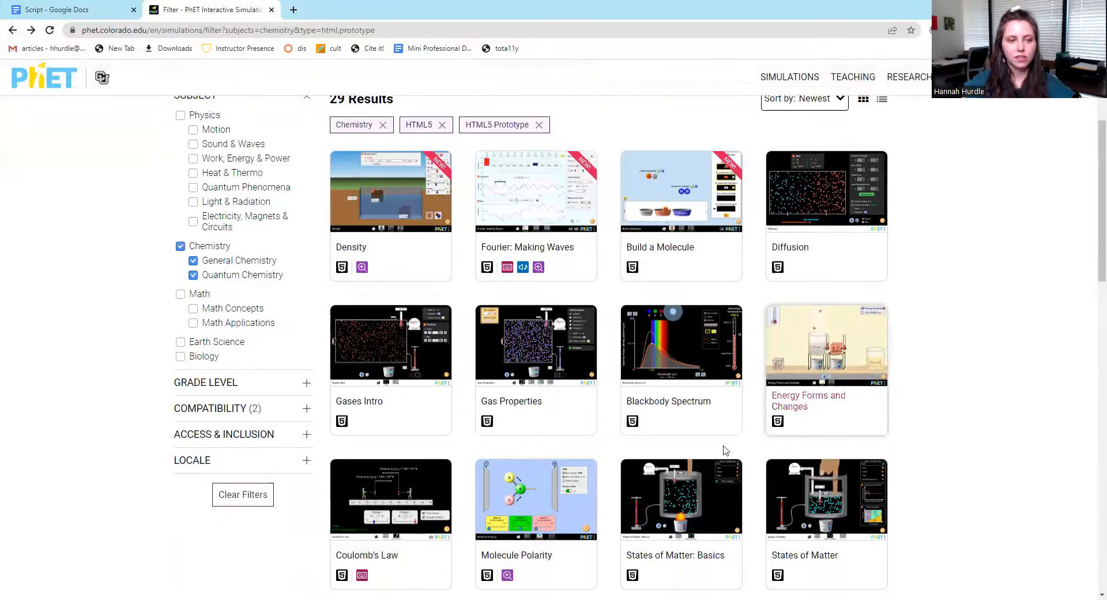
{"action": "left_click", "coordinate": [181, 245]}
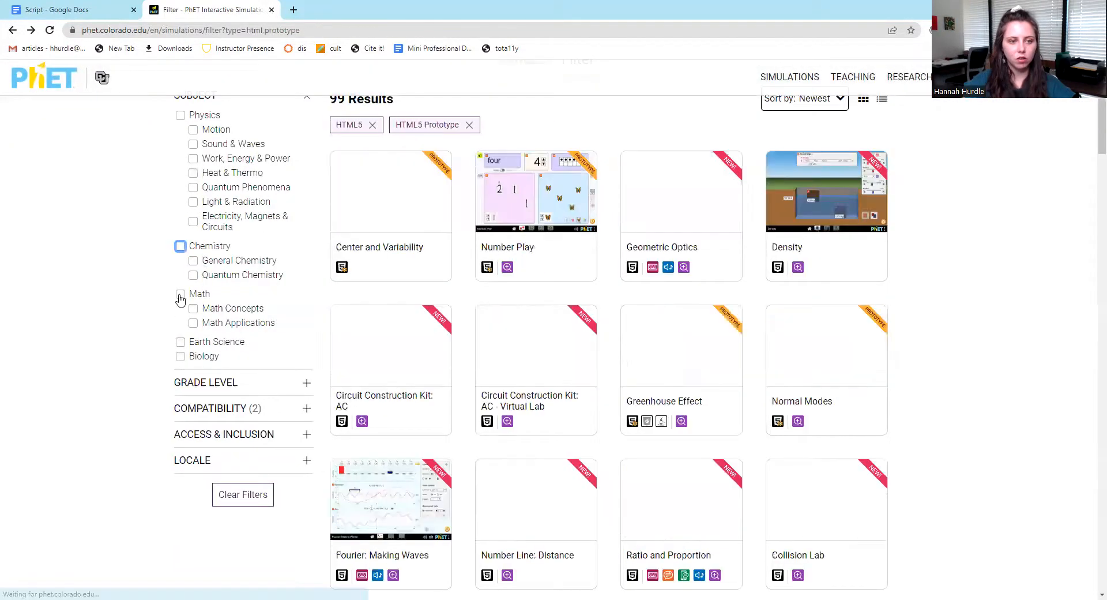
{"action": "left_click", "coordinate": [181, 294]}
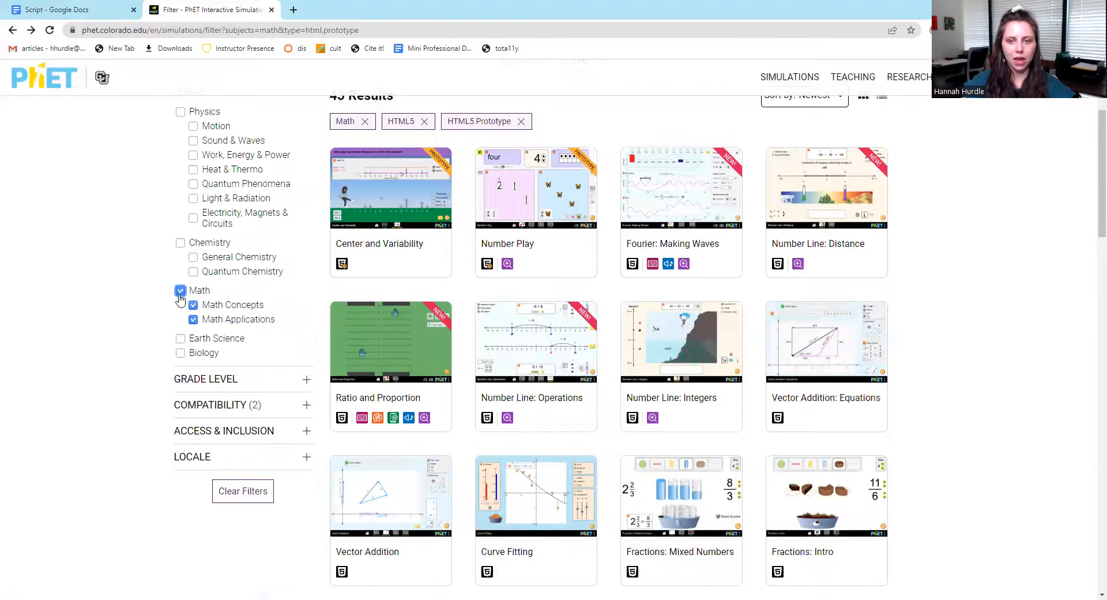
Browse the Math results, including Fractions: Equality, Area Builder and Trig Tour
{"action": "scroll", "scroll_direction": "down", "scroll_amount": 3}
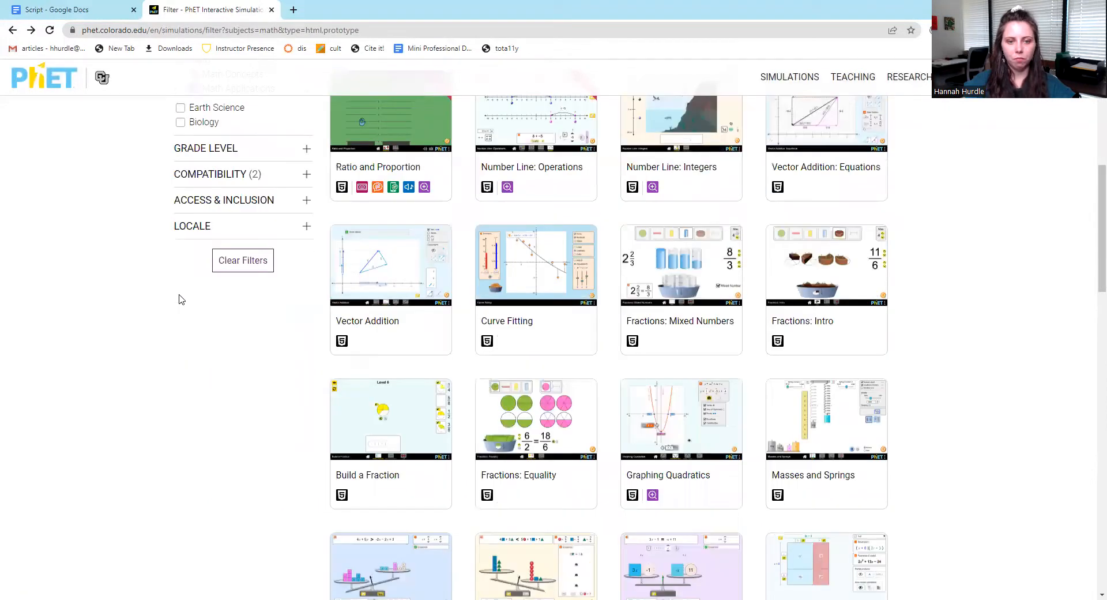
{"action": "scroll", "scroll_direction": "down", "scroll_amount": 3}
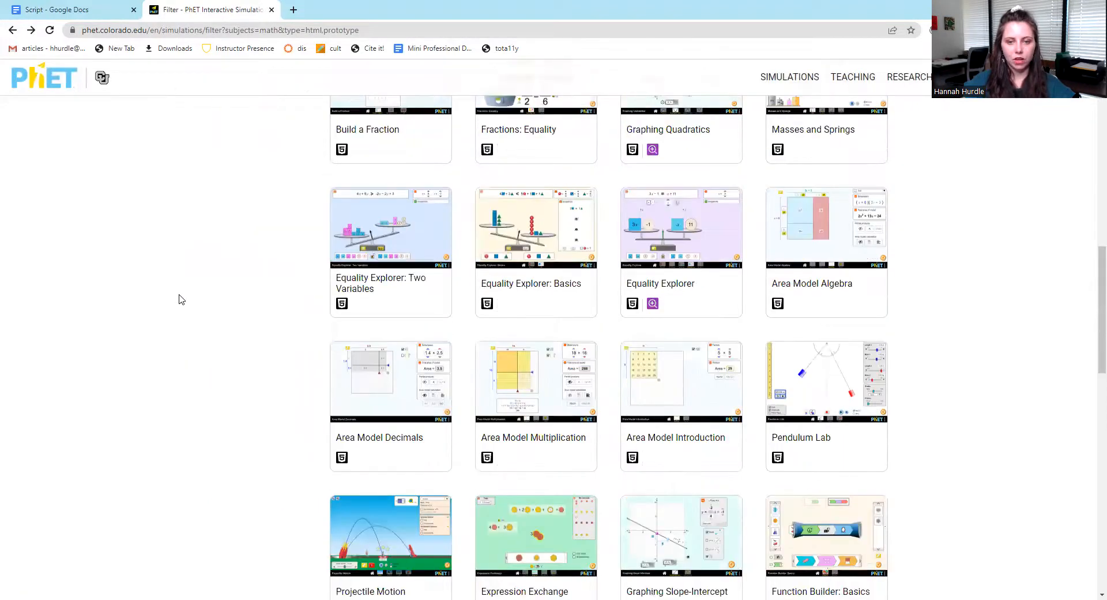
{"action": "scroll", "scroll_direction": "down", "scroll_amount": 3}
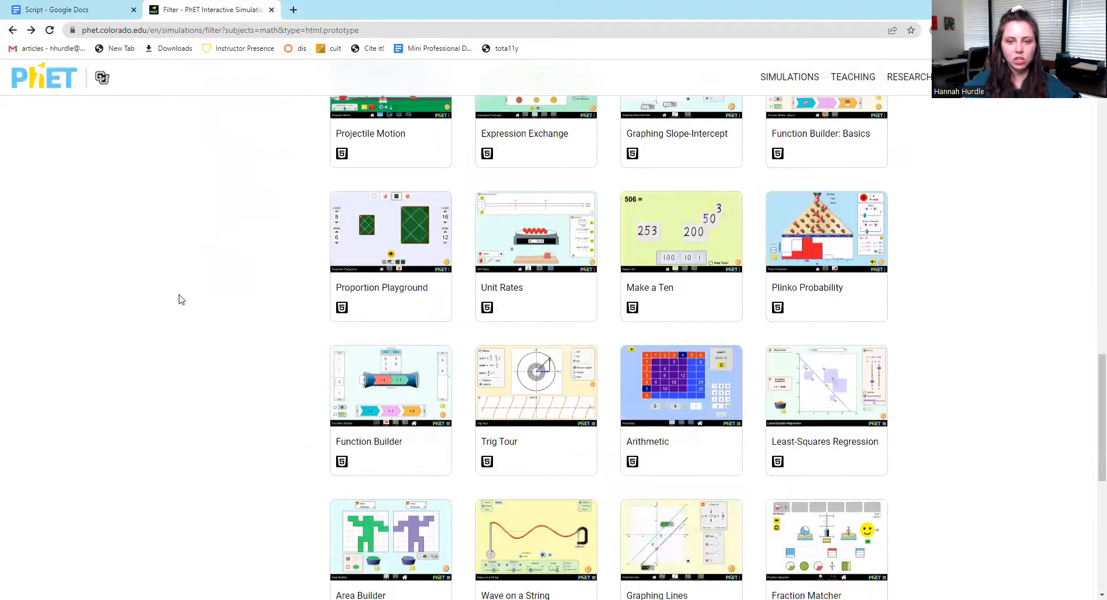
{"action": "scroll", "scroll_direction": "down", "scroll_amount": 3}
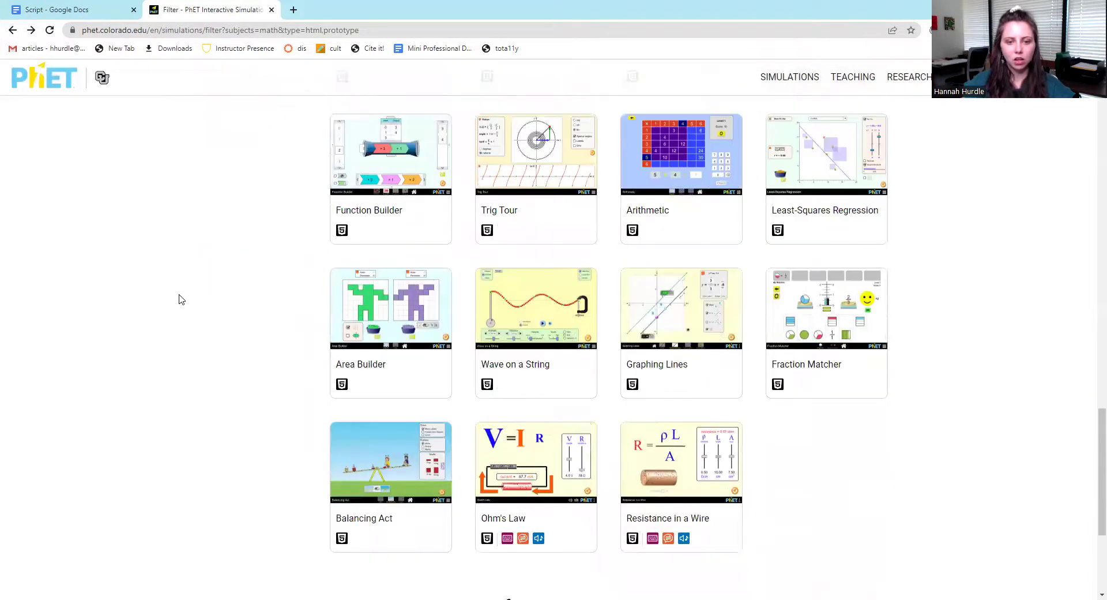
{"action": "scroll", "scroll_direction": "up", "scroll_amount": 3}
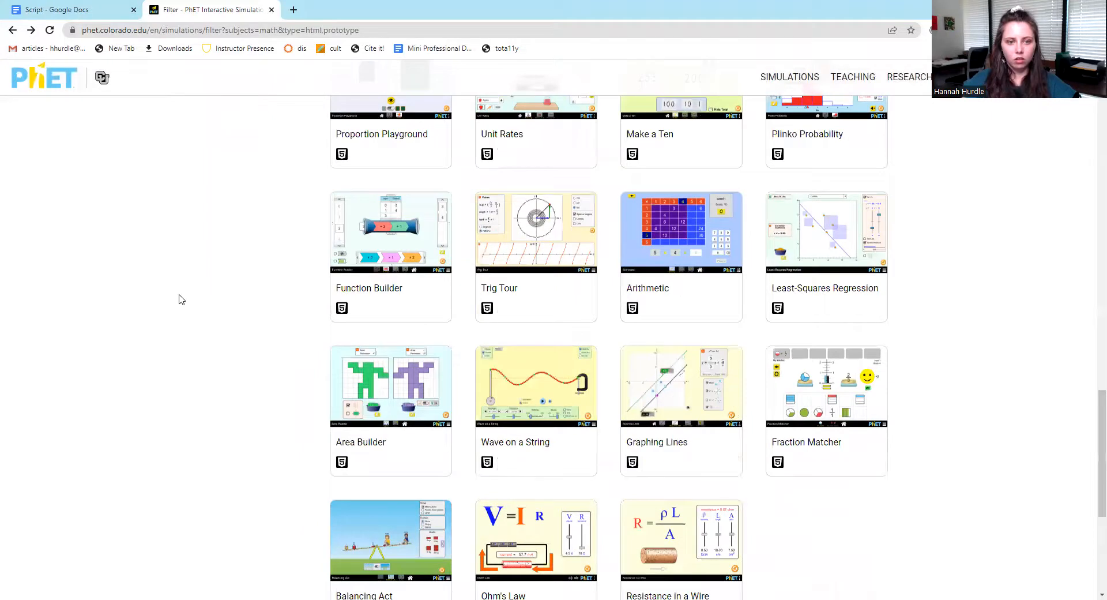
{"action": "scroll", "scroll_direction": "up", "scroll_amount": 3}
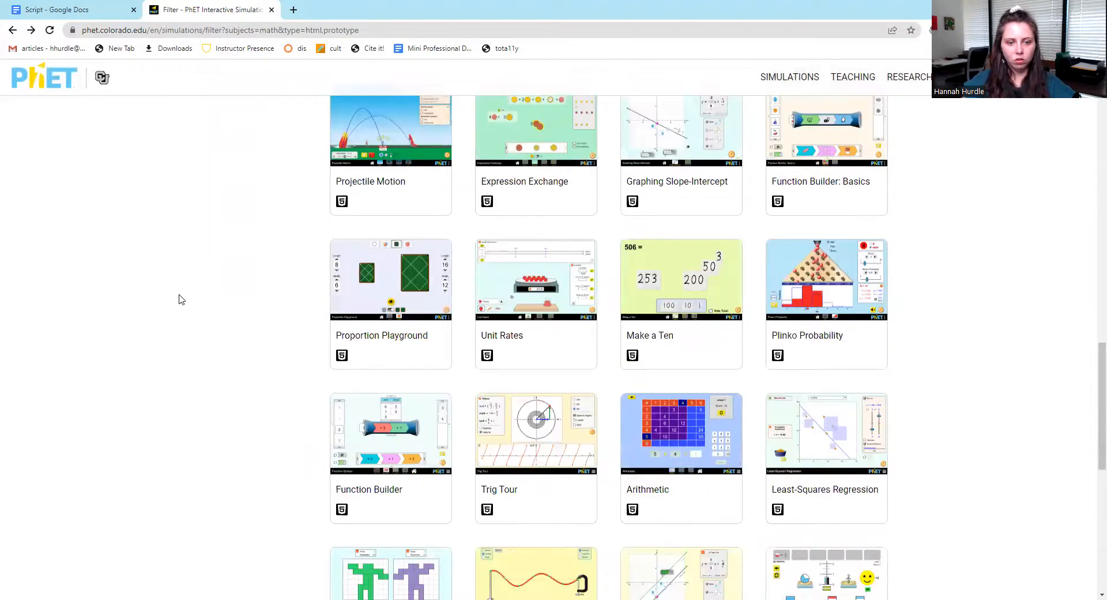
{"action": "scroll", "scroll_direction": "down", "scroll_amount": 3}
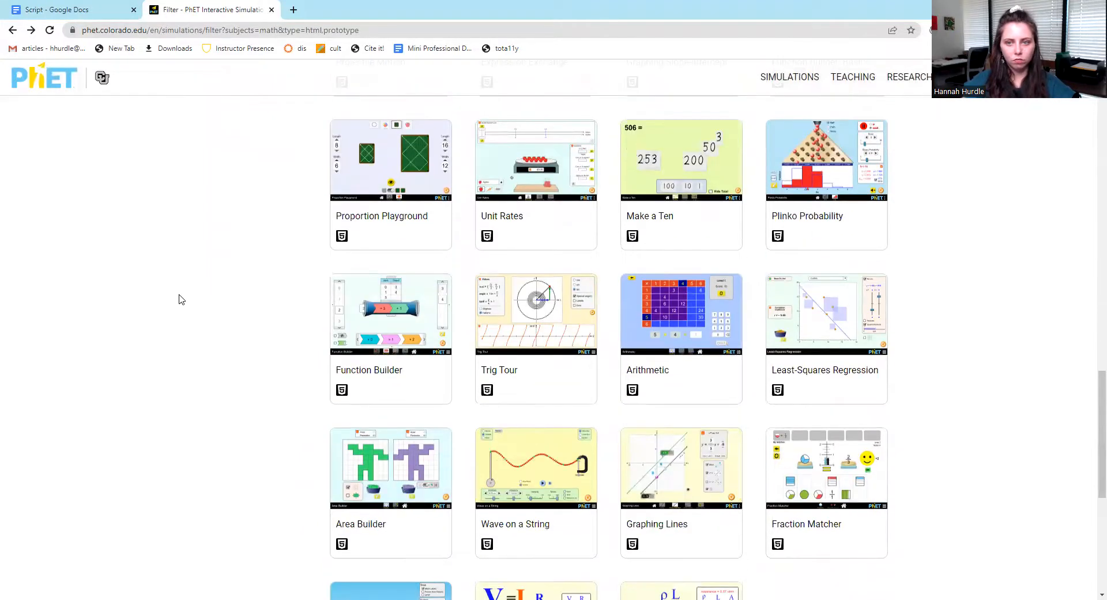
{"action": "scroll", "scroll_direction": "up", "scroll_amount": 3}
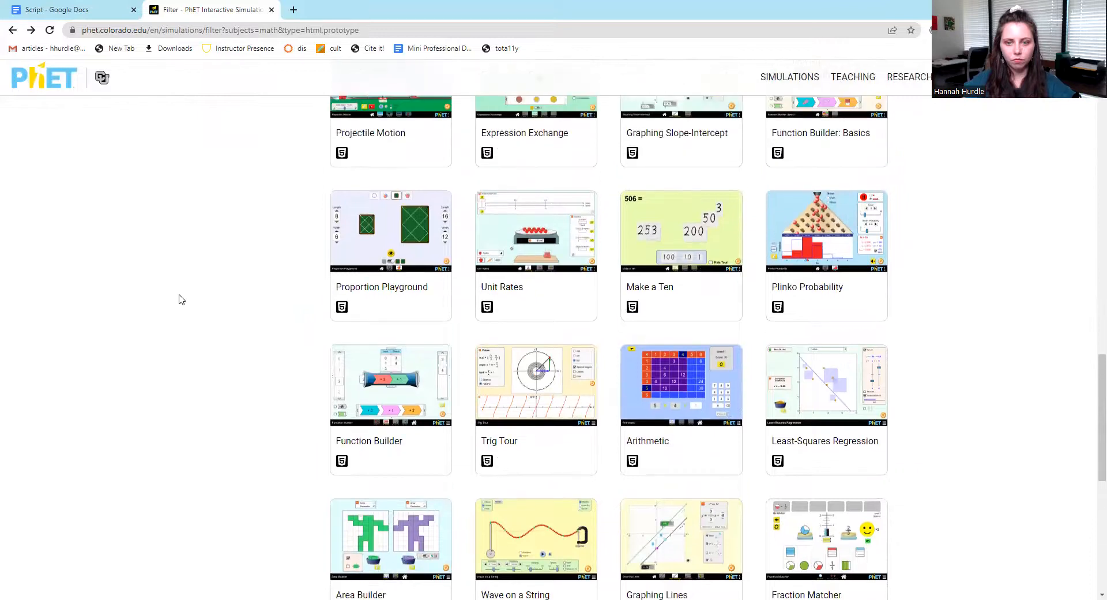
{"action": "scroll", "scroll_direction": "up", "scroll_amount": 3}
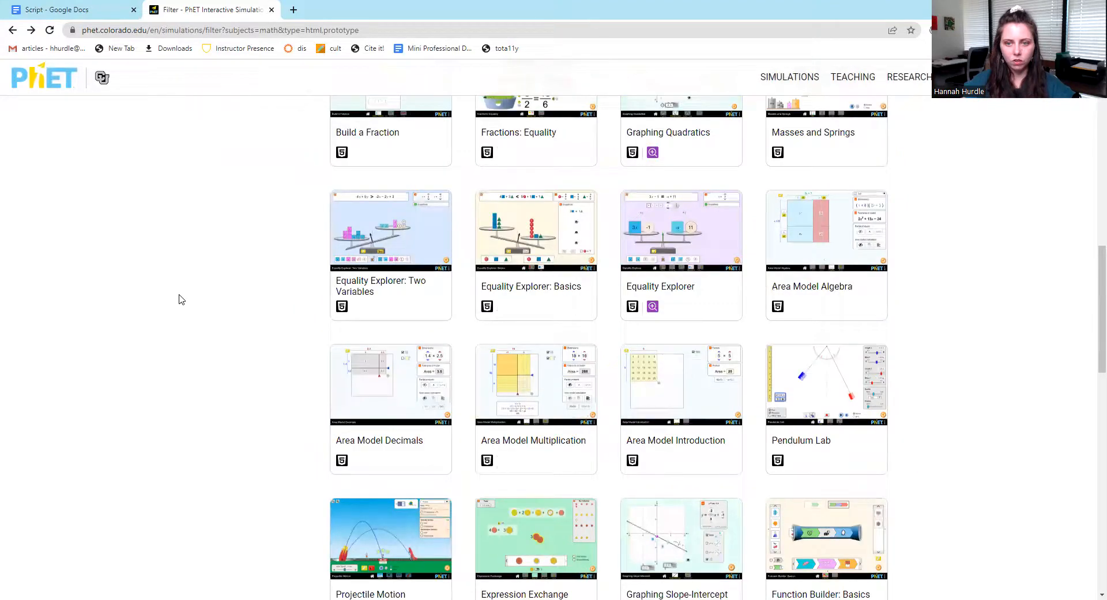
{"action": "scroll", "scroll_direction": "up", "scroll_amount": 3}
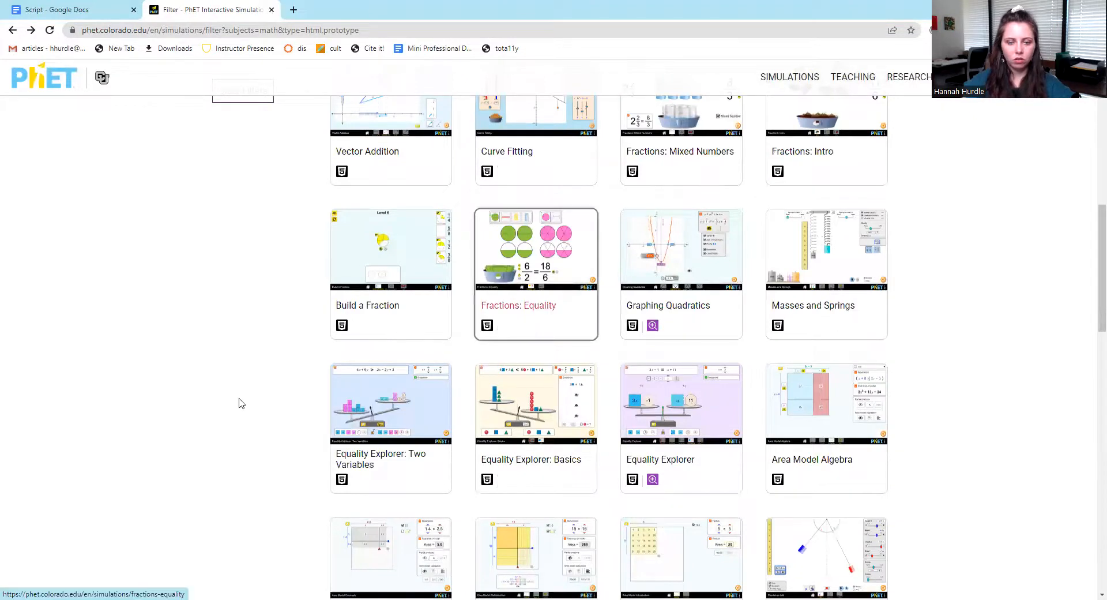
Play Fractions: Equality Level 1, matching the green square for 2 points, then go back
{"action": "left_click", "coordinate": [536, 274]}
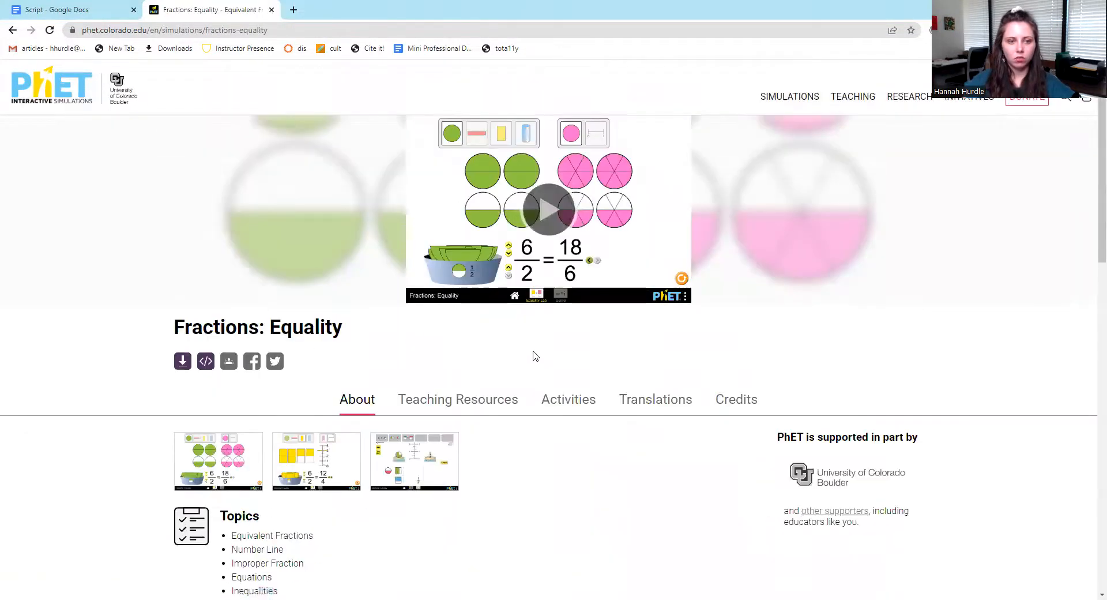
{"action": "left_click", "coordinate": [548, 210]}
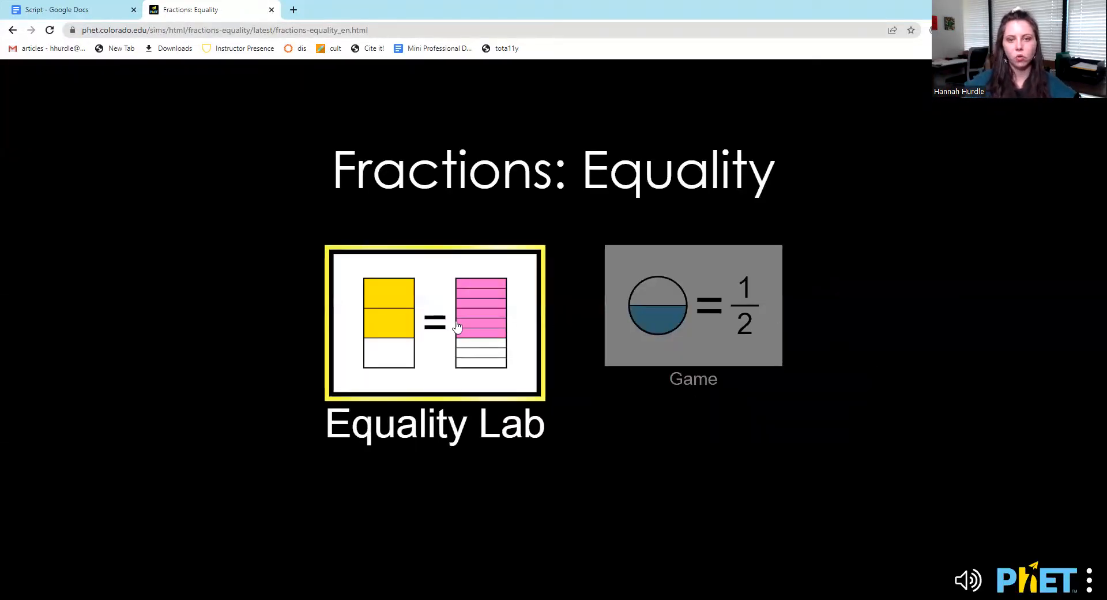
{"action": "left_click", "coordinate": [692, 305]}
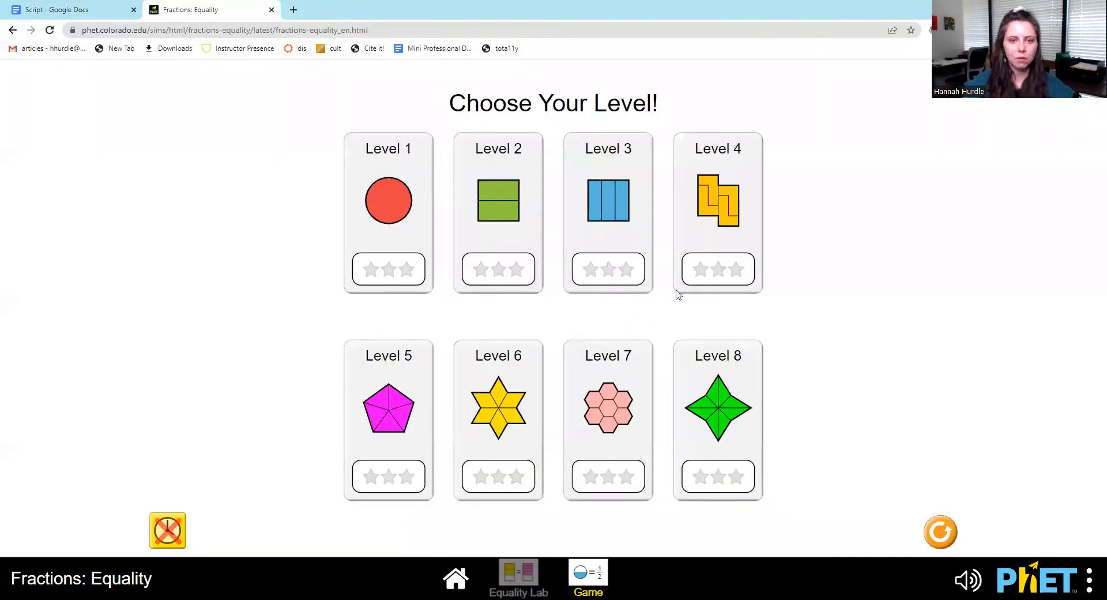
{"action": "left_click", "coordinate": [387, 212]}
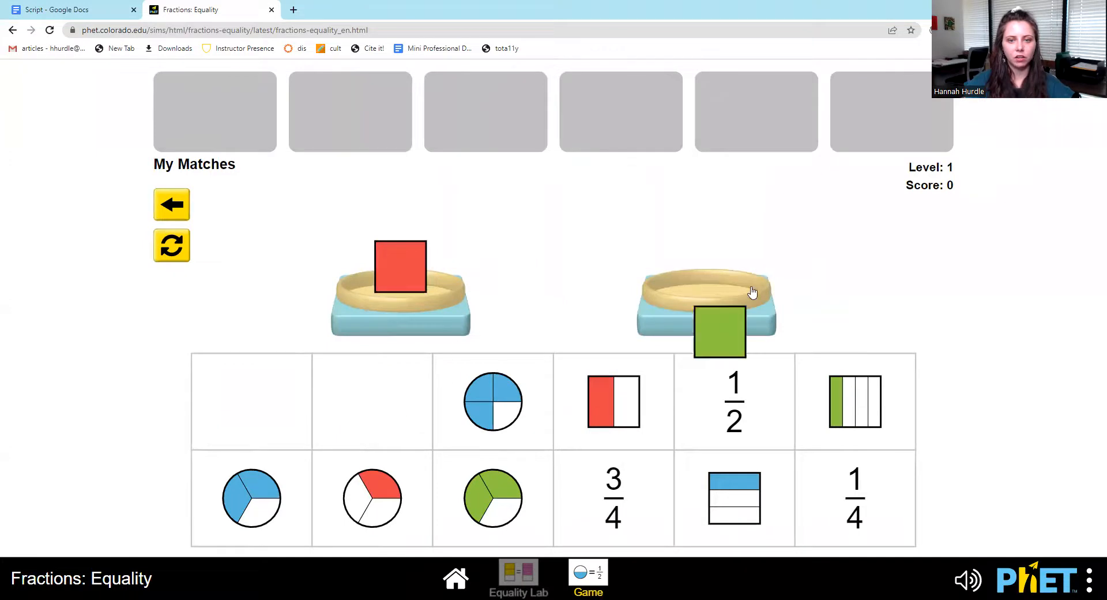
{"action": "left_click_drag", "start_coordinate": [720, 331], "coordinate": [706, 273]}
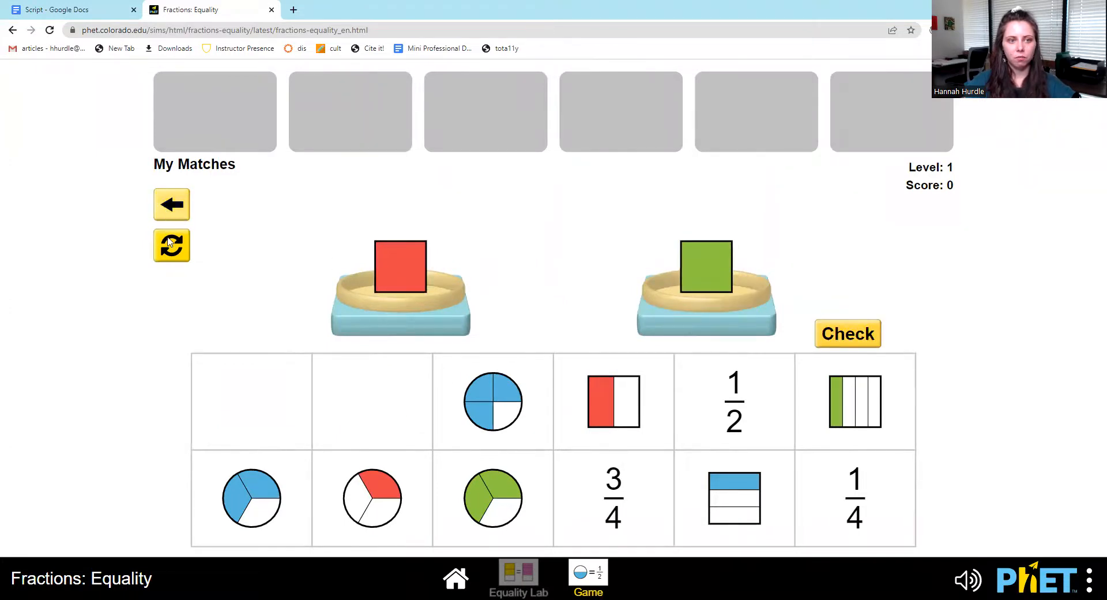
{"action": "left_click", "coordinate": [847, 333]}
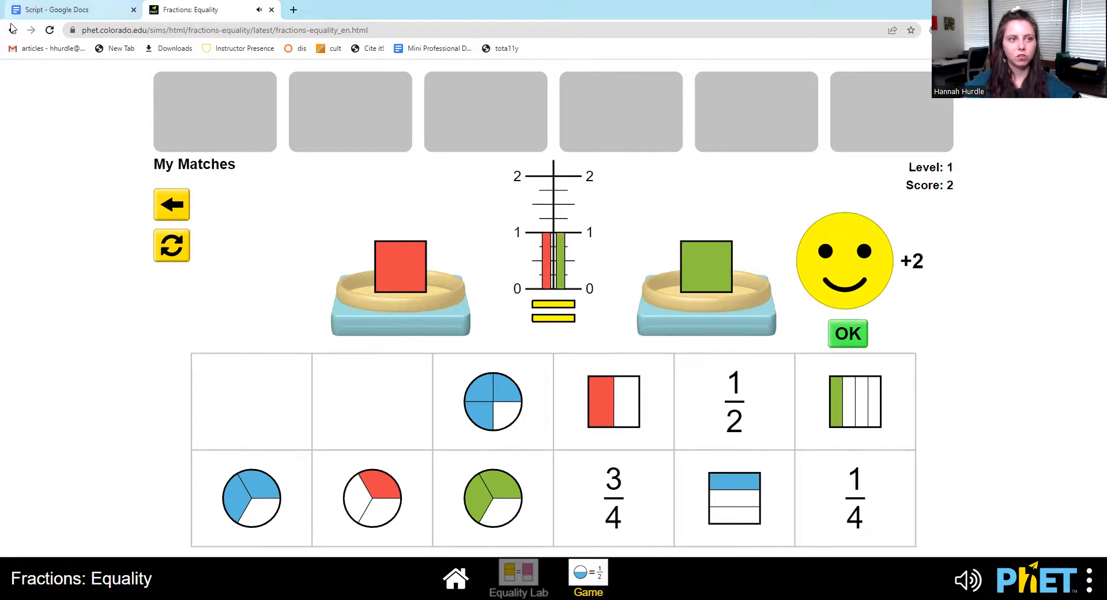
{"action": "left_click", "coordinate": [12, 29]}
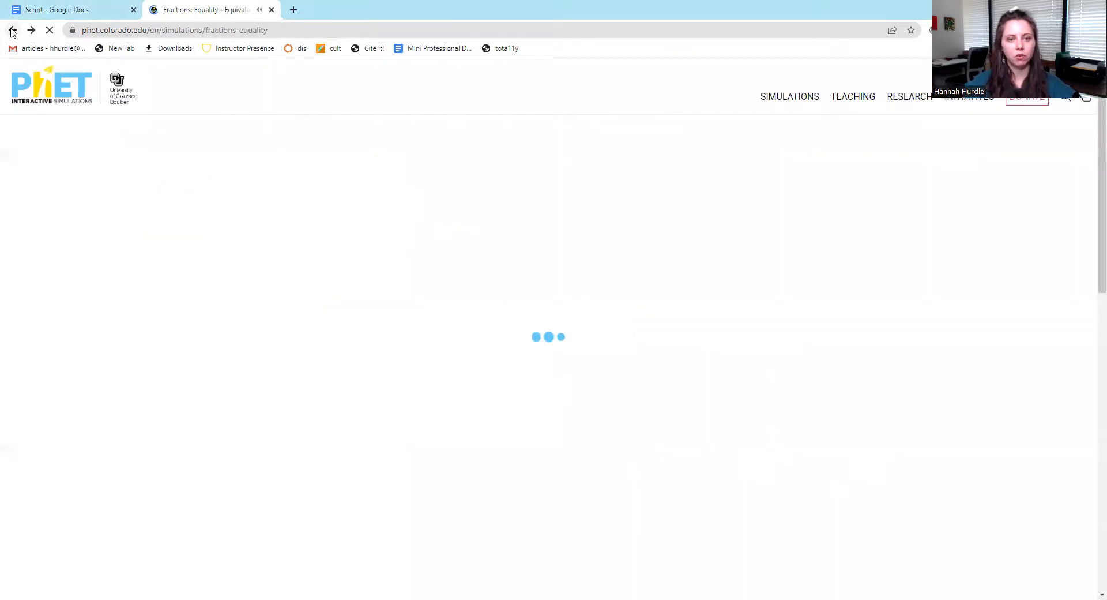
Return to the math list and filter it by University, then Elementary School
{"action": "left_click", "coordinate": [12, 30]}
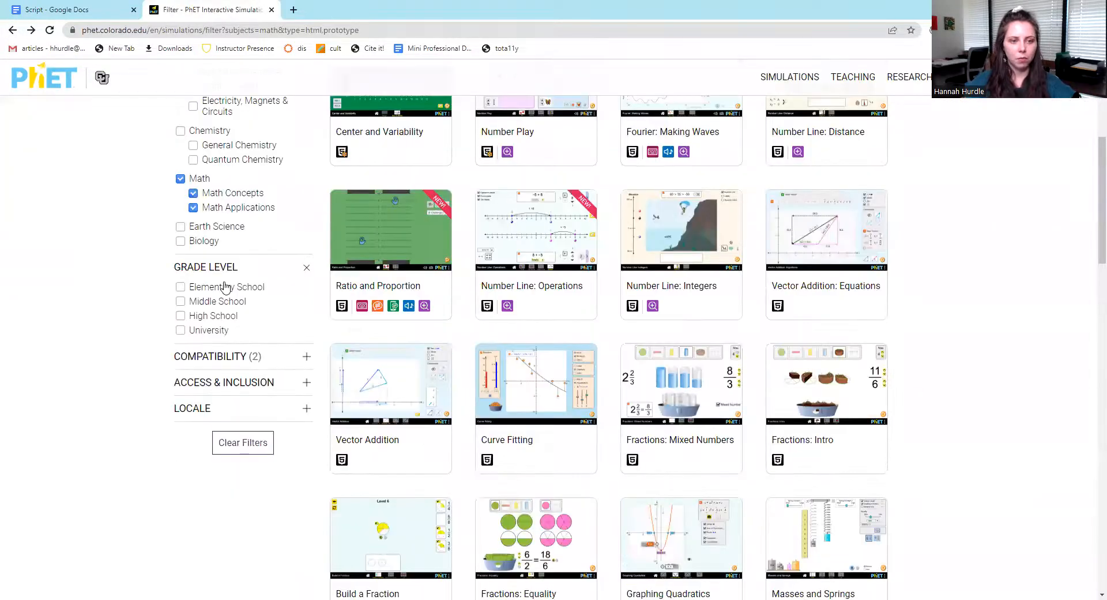
{"action": "left_click", "coordinate": [180, 330]}
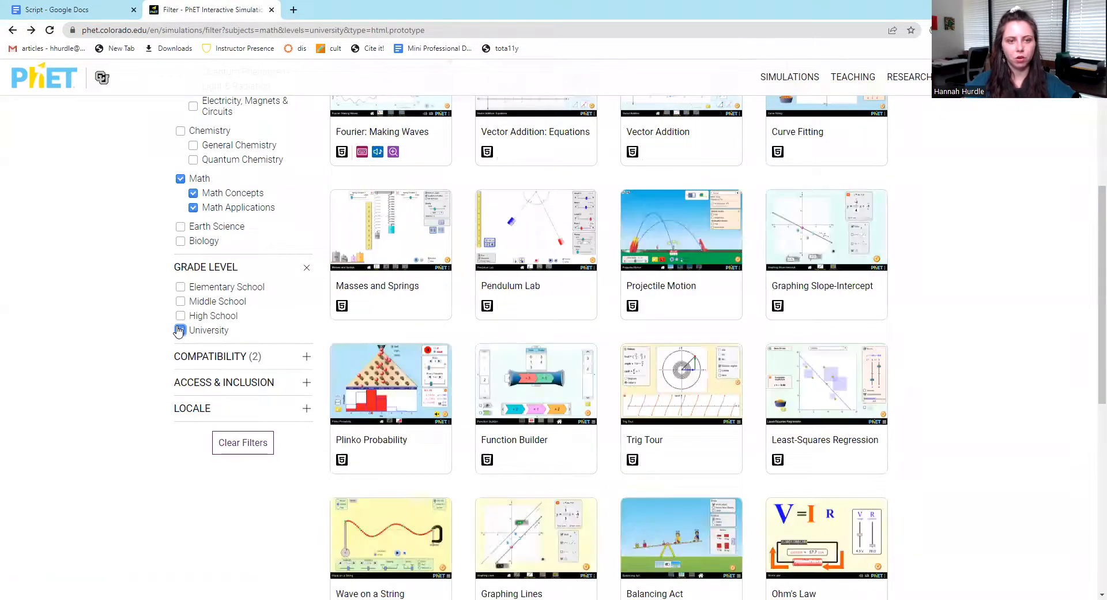
{"action": "left_click", "coordinate": [180, 286]}
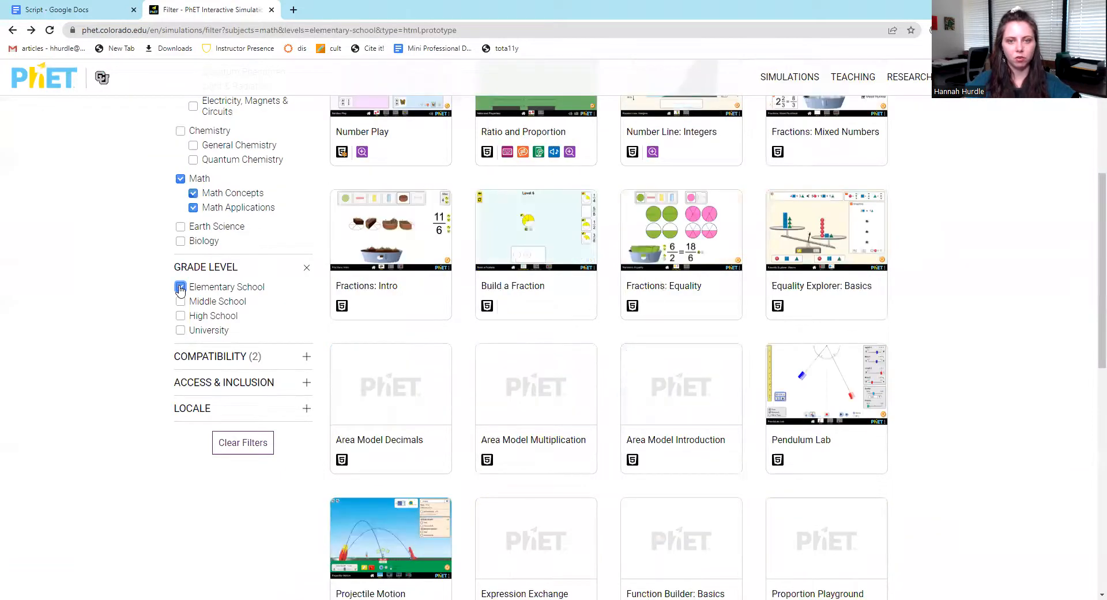
Switch the subject filter to Earth Science and scroll the results
{"action": "left_click", "coordinate": [180, 286]}
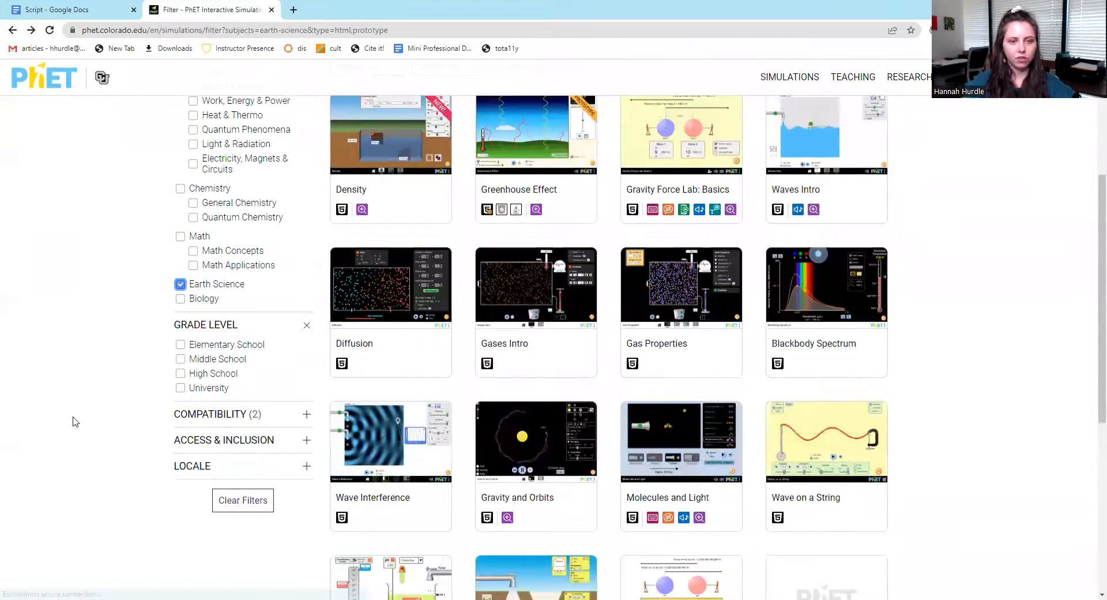
{"action": "scroll", "scroll_direction": "down", "scroll_amount": 3}
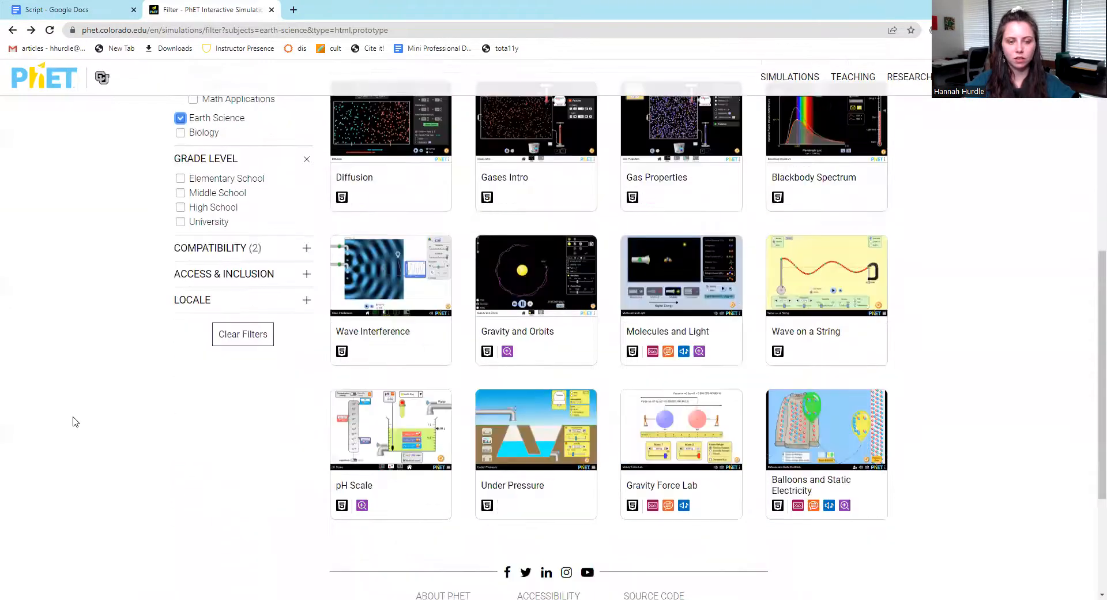
{"action": "scroll", "scroll_direction": "up", "scroll_amount": 3}
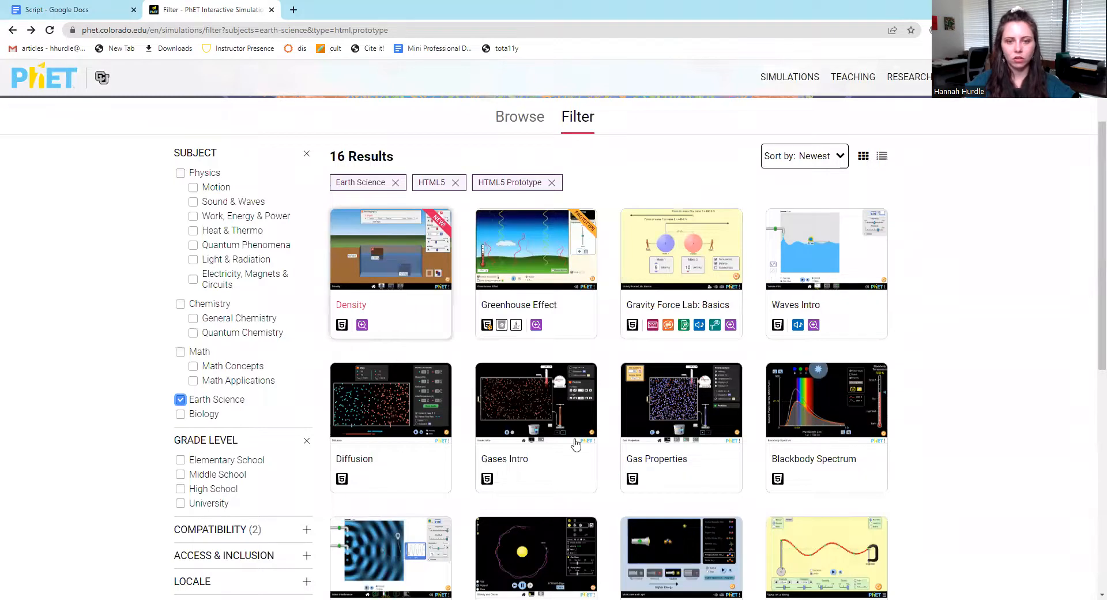
{"action": "scroll", "scroll_direction": "down", "scroll_amount": 3}
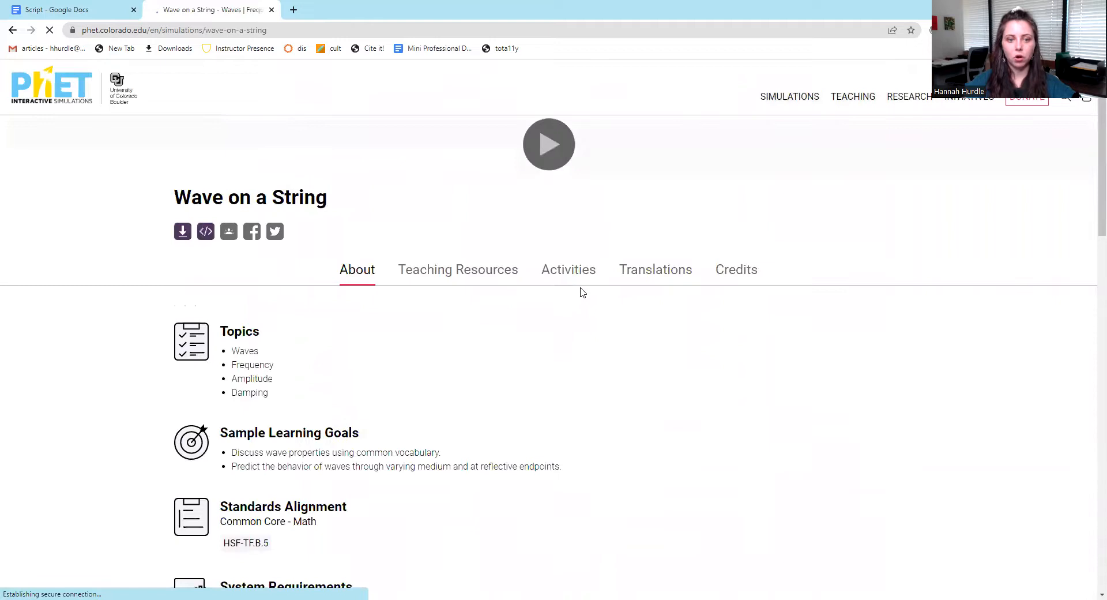
Run Wave on a String in Oscillate, then Pulse mode, and return to its page
{"action": "left_click", "coordinate": [548, 144]}
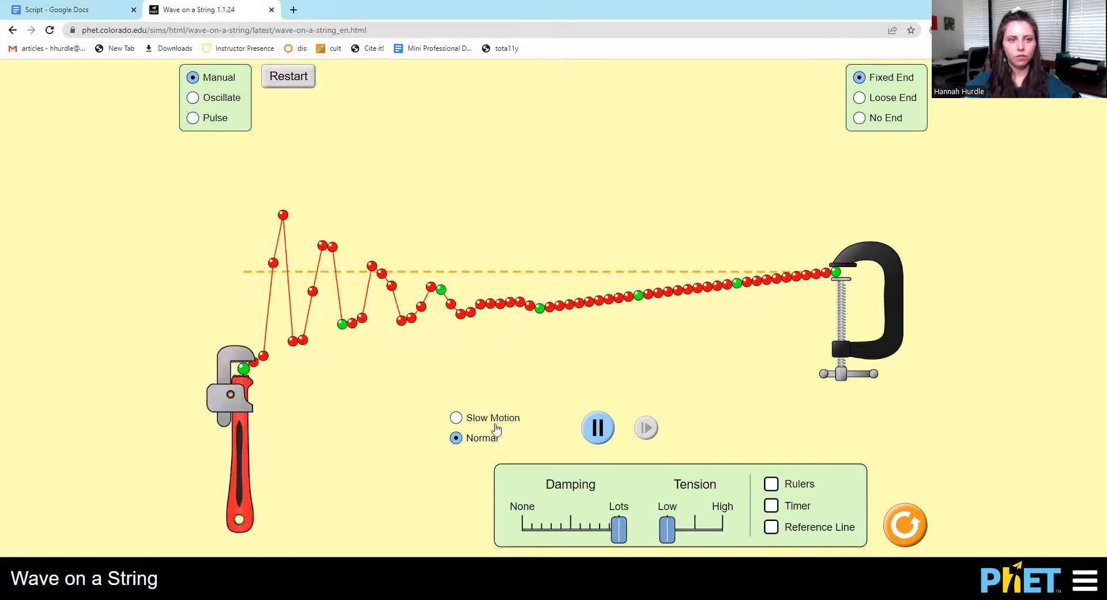
{"action": "left_click", "coordinate": [192, 97]}
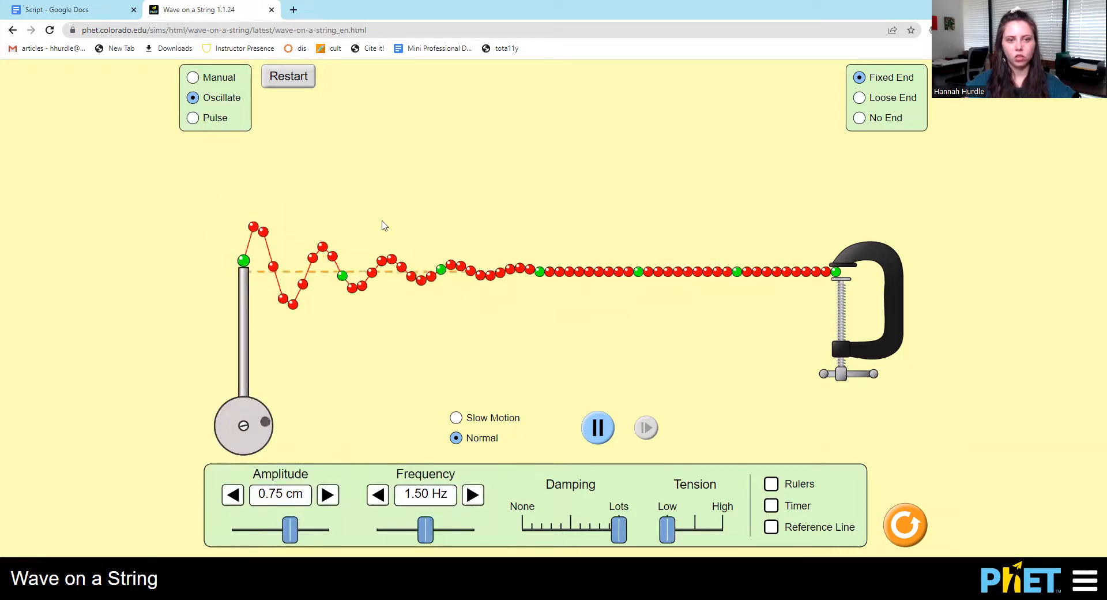
{"action": "left_click", "coordinate": [192, 117]}
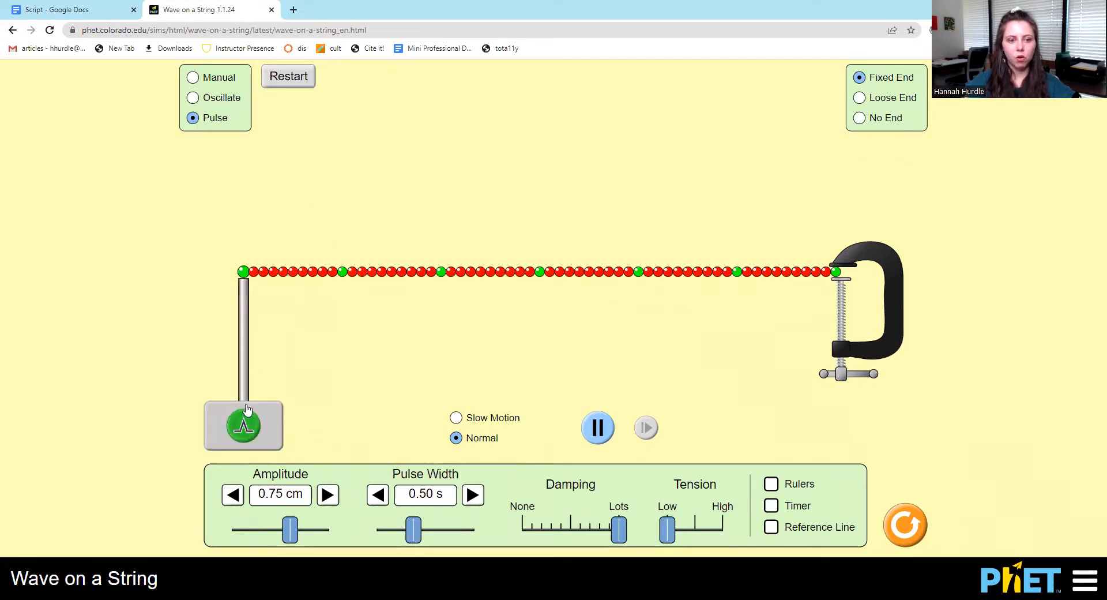
{"action": "mouse_move", "coordinate": [139, 246]}
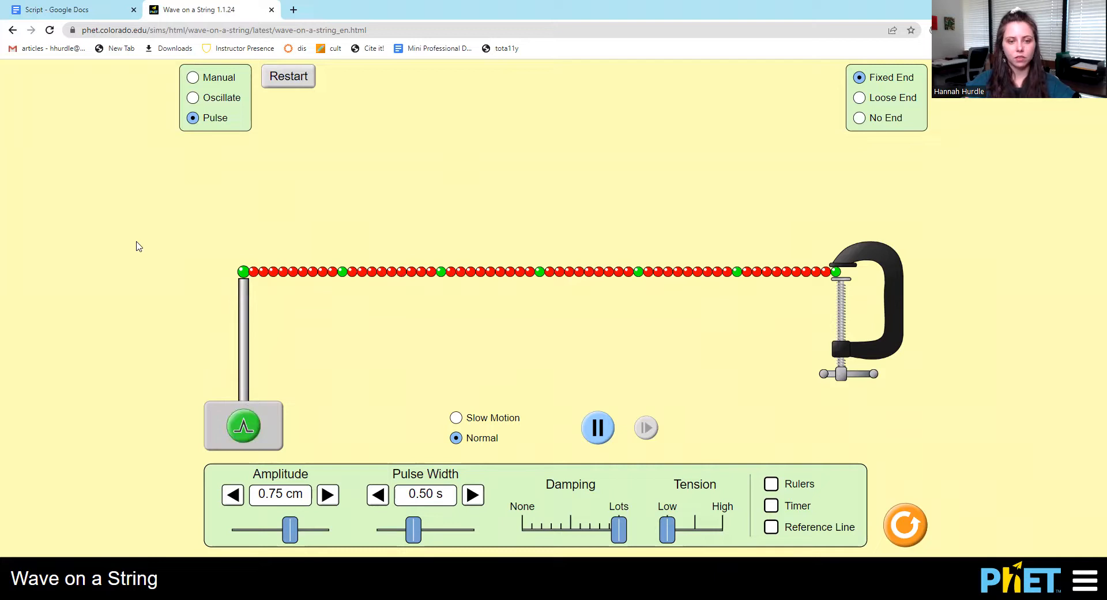
{"action": "left_click", "coordinate": [12, 30]}
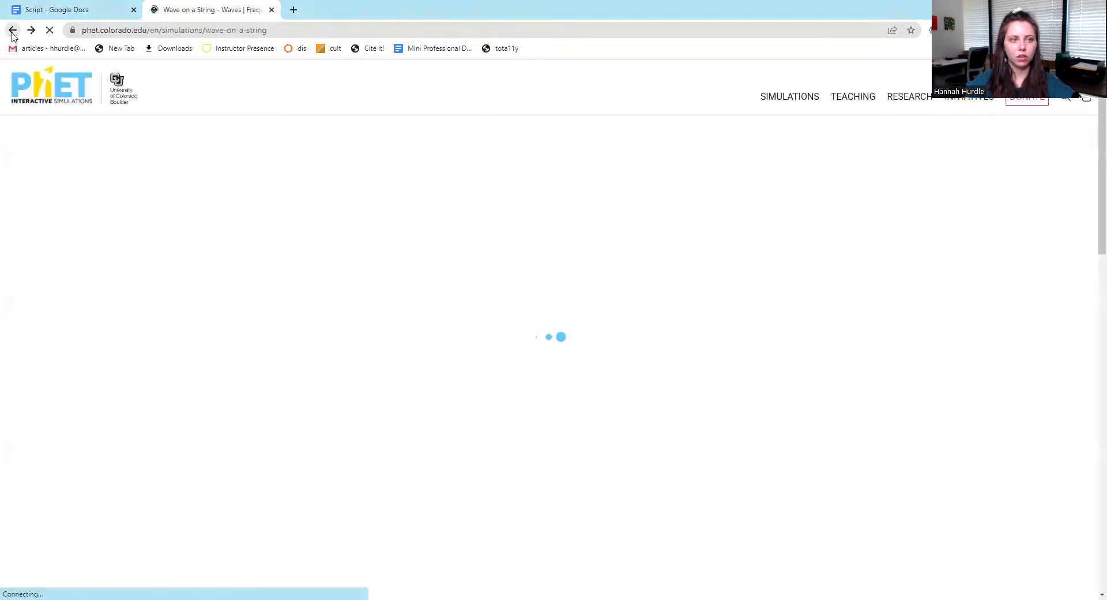
Go back to the list and launch Color Vision on its Single Bulb screen
{"action": "left_click", "coordinate": [12, 30]}
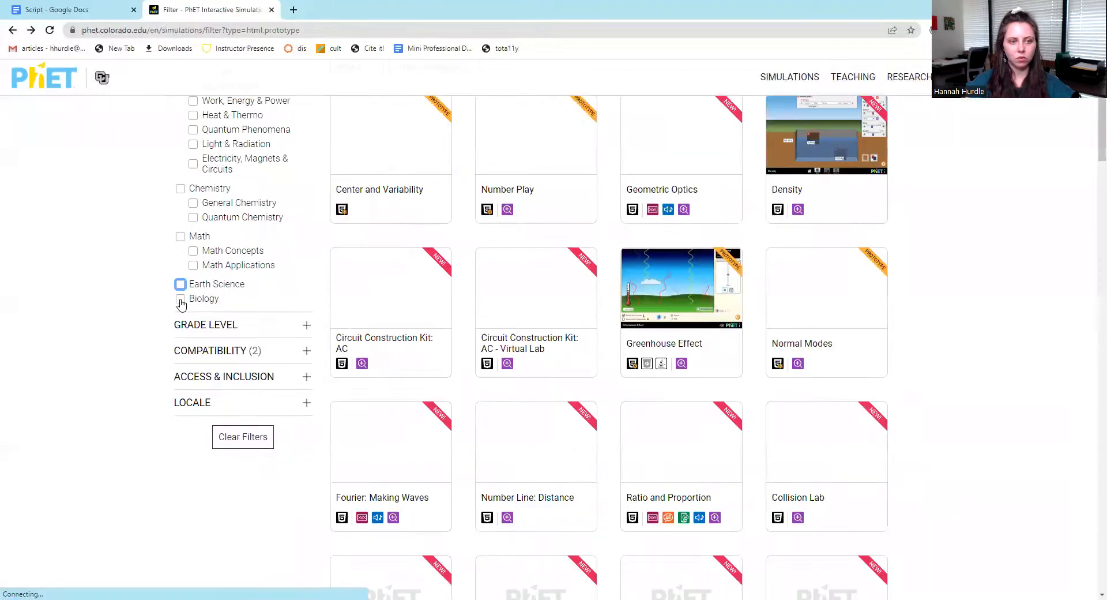
{"action": "left_click", "coordinate": [180, 298]}
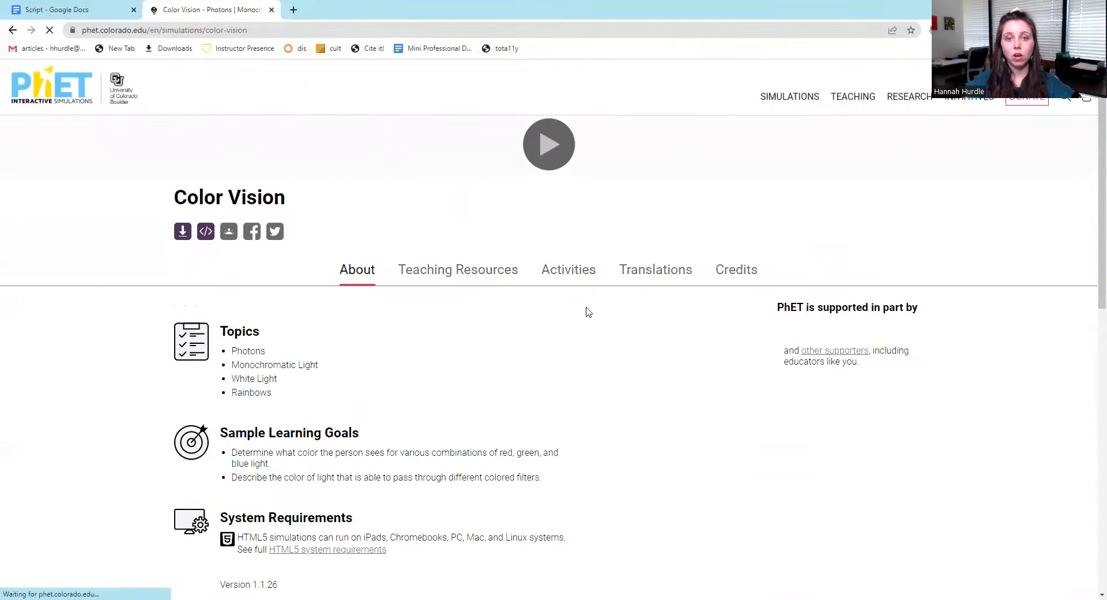
{"action": "left_click", "coordinate": [549, 145]}
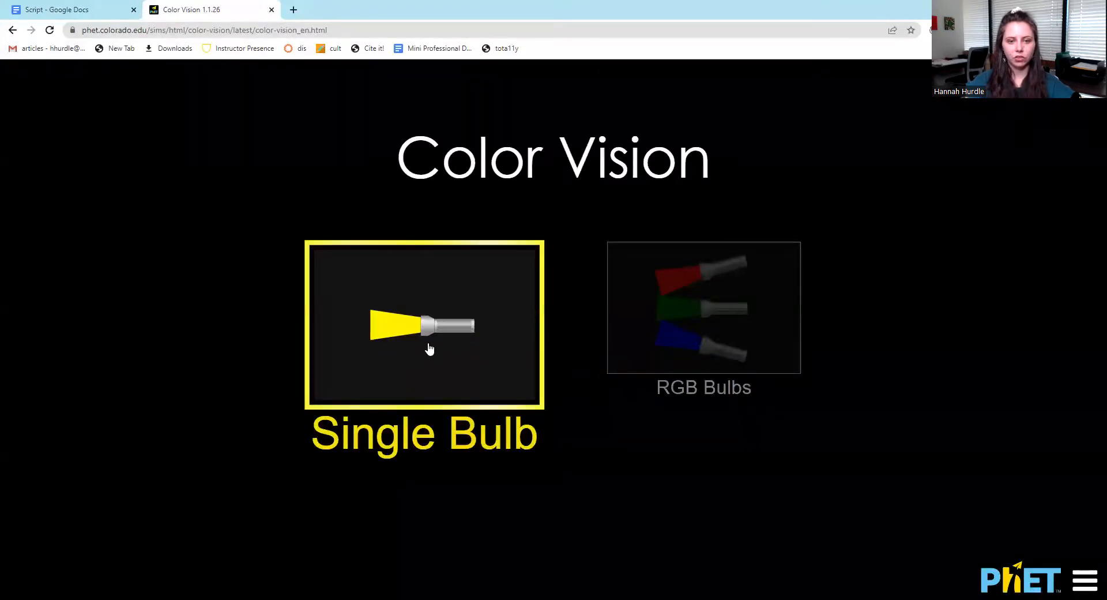
{"action": "left_click", "coordinate": [704, 307]}
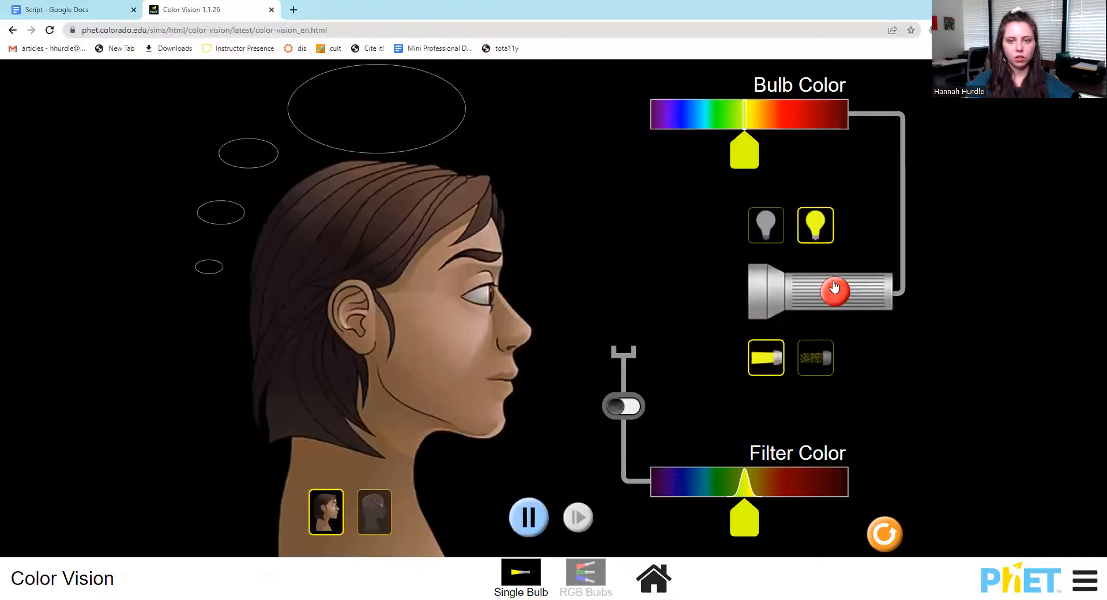
Slide the bulb colour to red, then yellow-green, and show the Biology simulations list
{"action": "left_click_drag", "start_coordinate": [743, 150], "coordinate": [828, 150]}
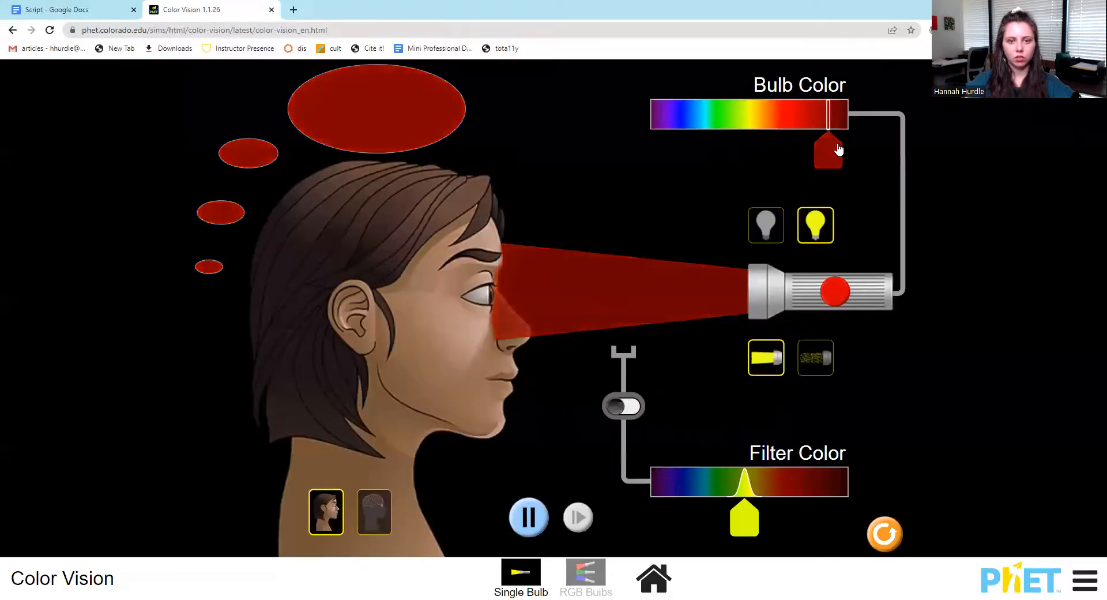
{"action": "left_click_drag", "start_coordinate": [830, 149], "coordinate": [762, 151]}
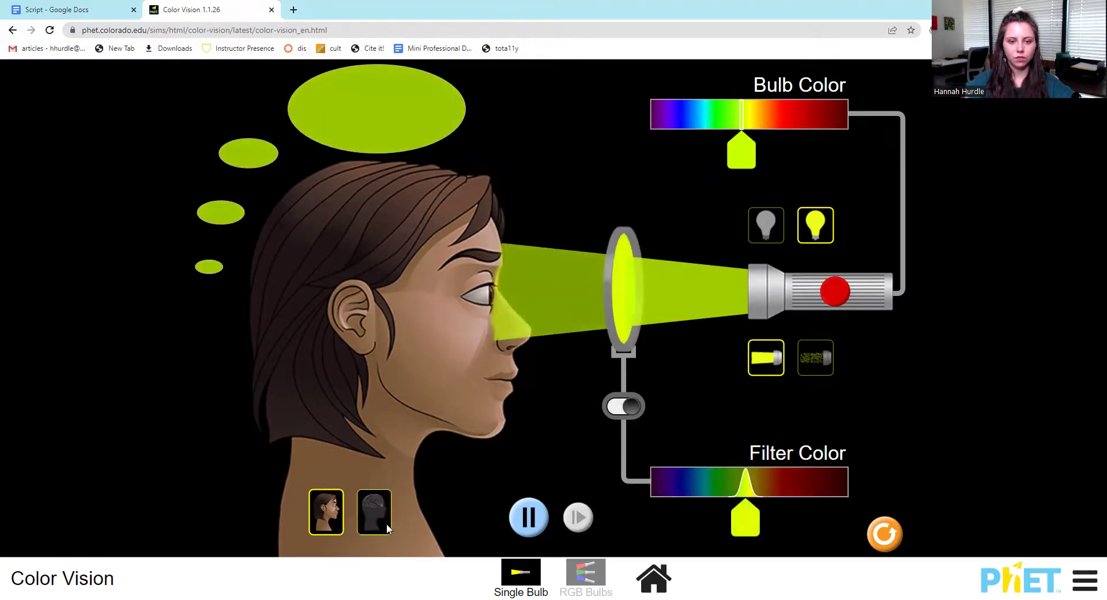
{"action": "left_click", "coordinate": [885, 535]}
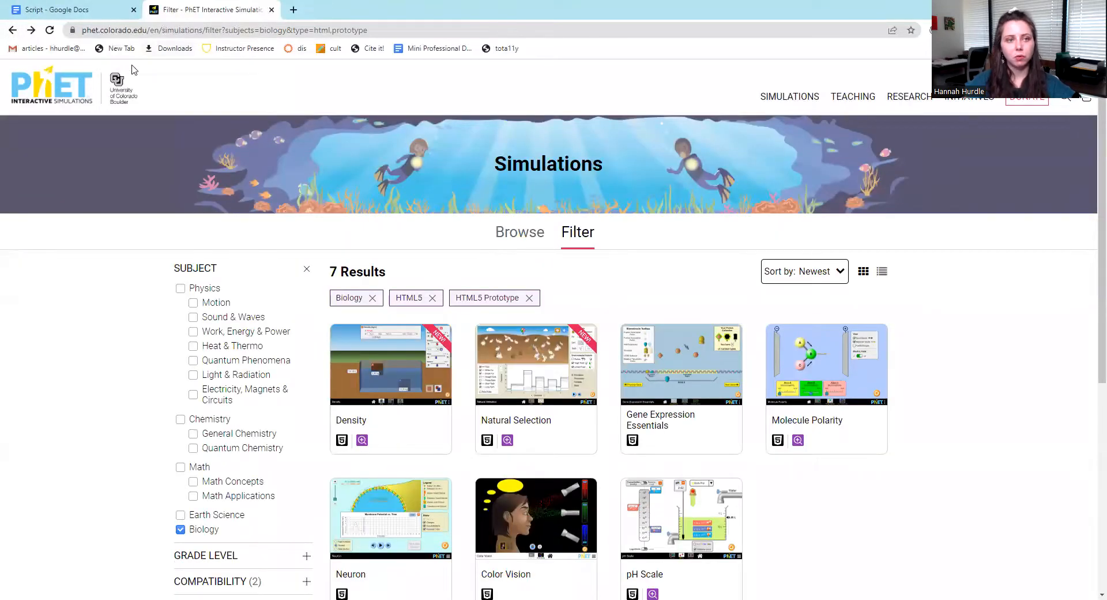
From the PhET home page, open and scroll the Tips for Using PhET page
{"action": "left_click", "coordinate": [51, 85]}
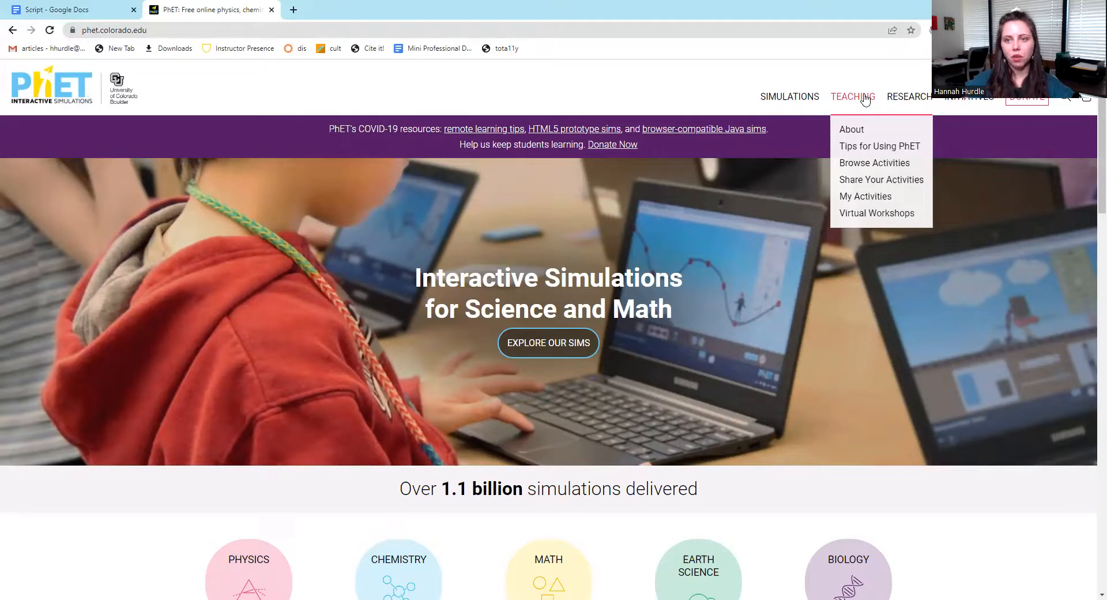
{"action": "mouse_move", "coordinate": [879, 146]}
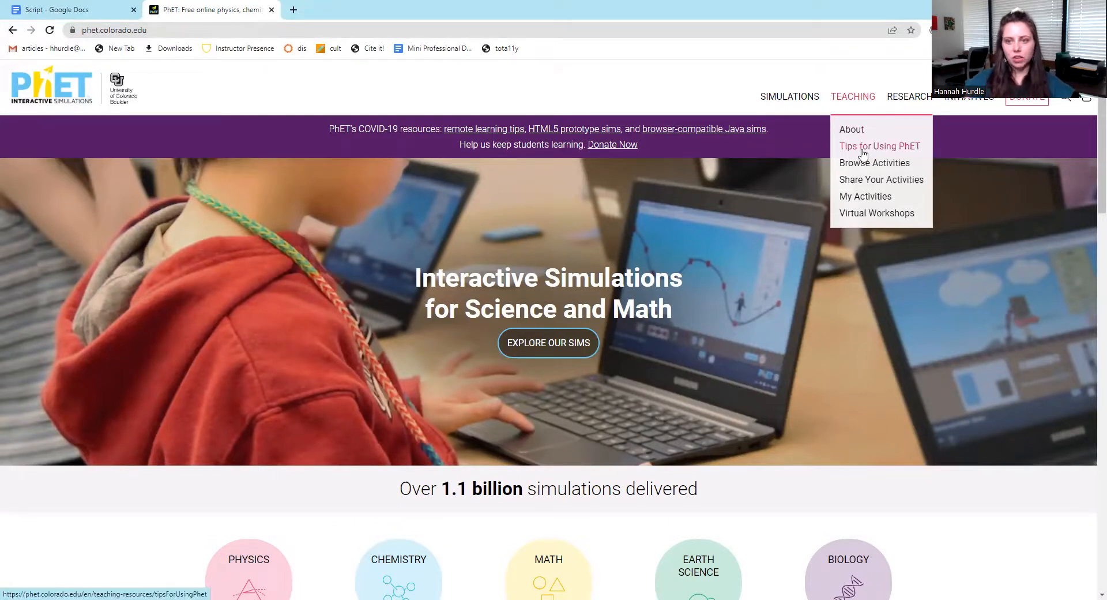
{"action": "left_click", "coordinate": [879, 146]}
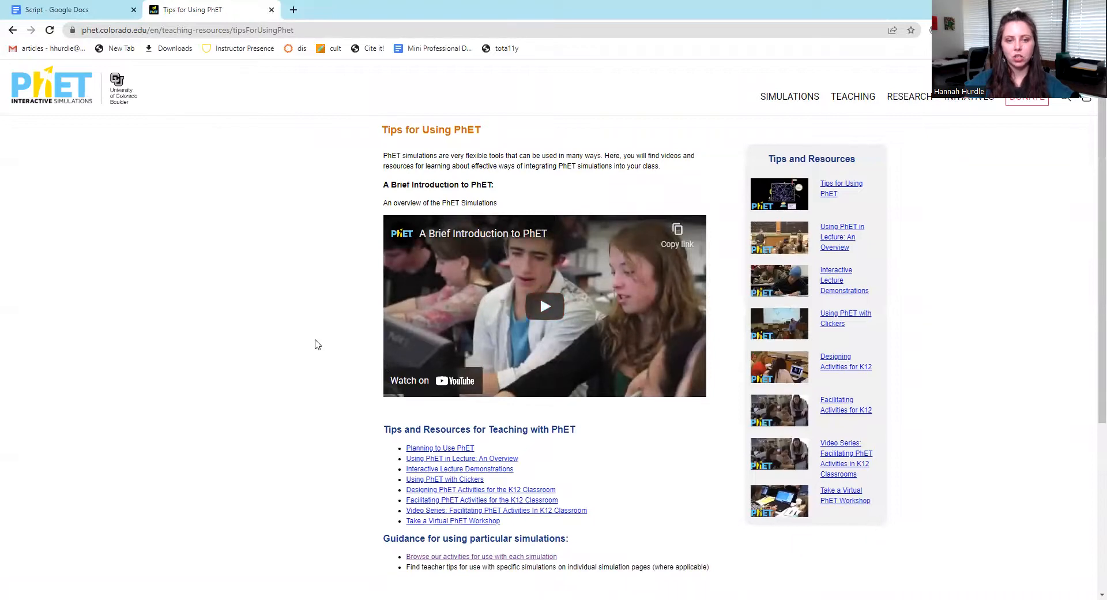
{"action": "scroll", "scroll_direction": "down", "scroll_amount": 3}
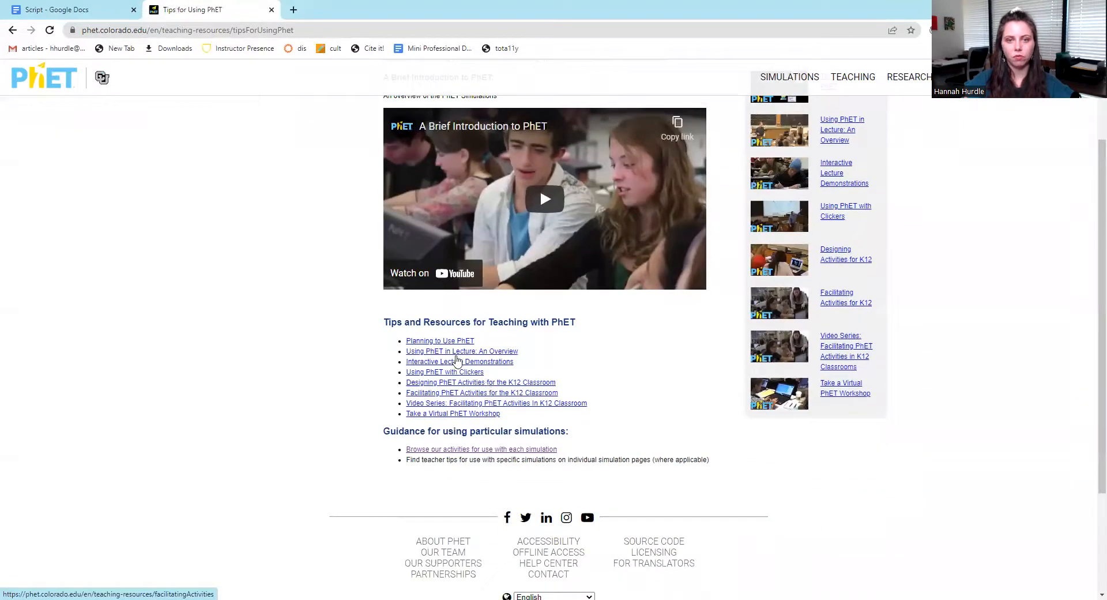
Visit Browse Activities, then scroll through the Virtual Workshops list and back
{"action": "left_click", "coordinate": [853, 96]}
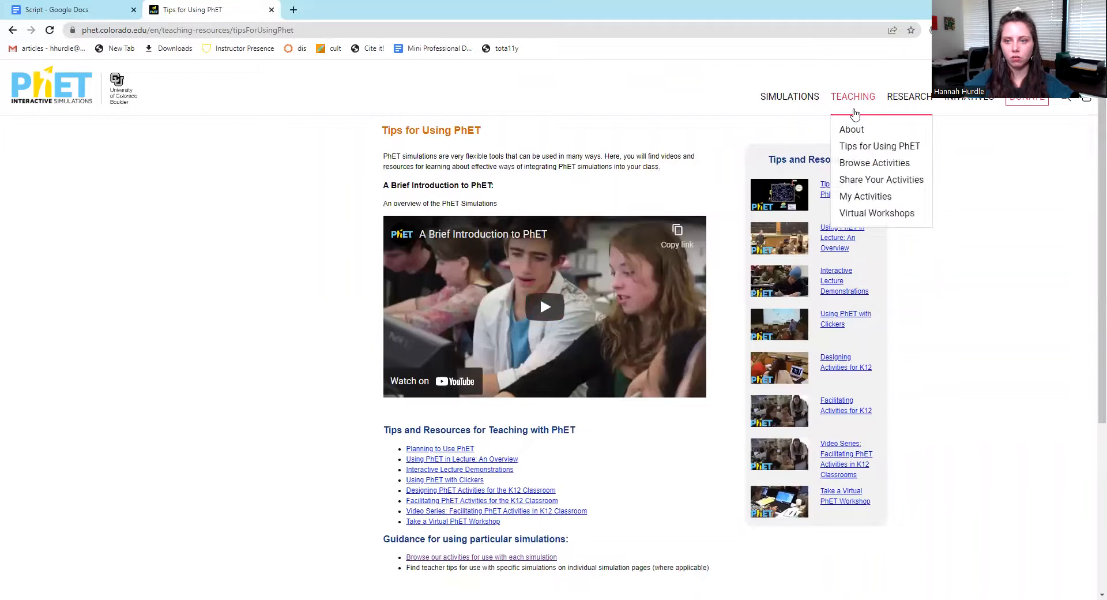
{"action": "left_click", "coordinate": [875, 163]}
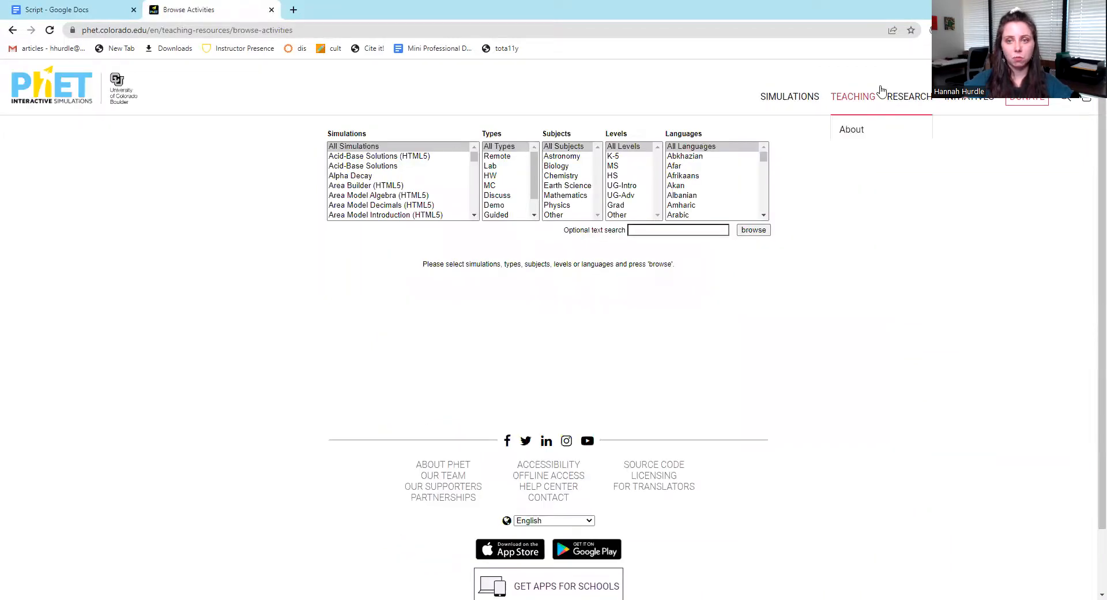
{"action": "left_click", "coordinate": [852, 97]}
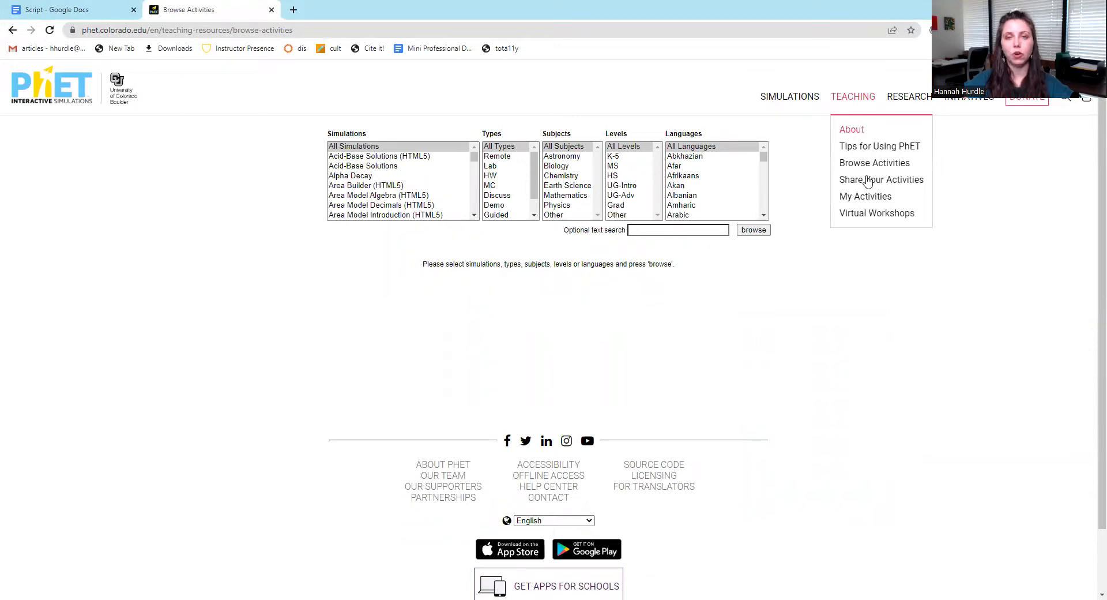
{"action": "mouse_move", "coordinate": [865, 197]}
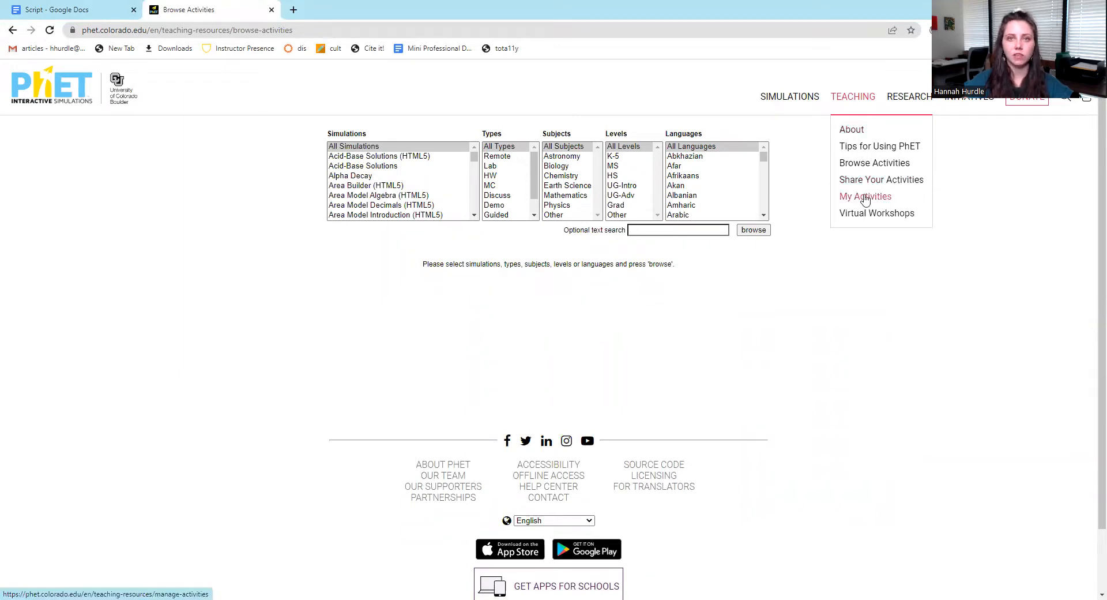
{"action": "left_click", "coordinate": [877, 212]}
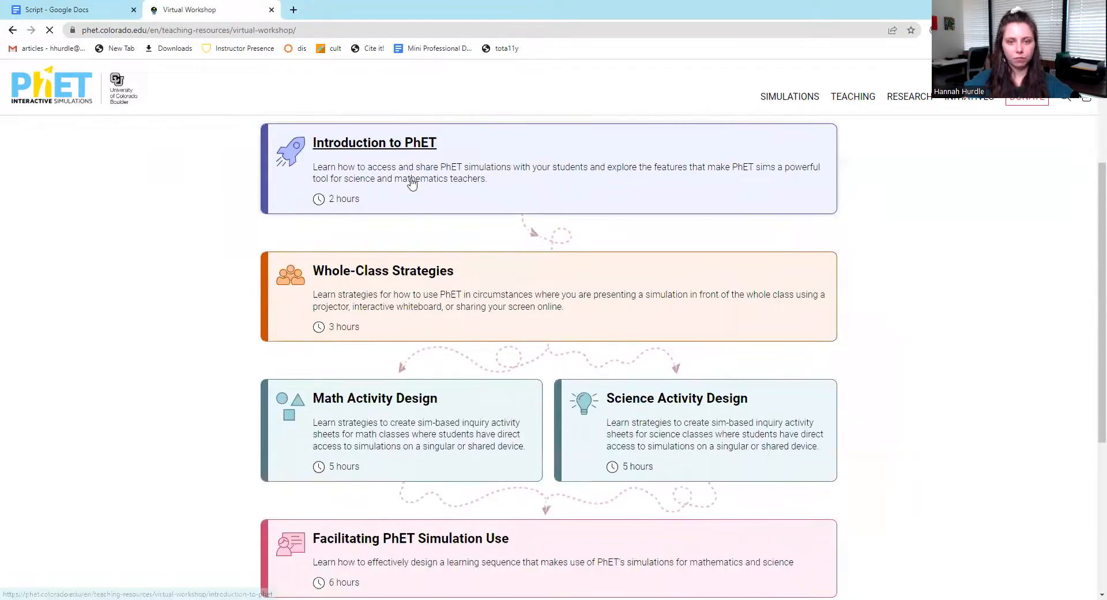
{"action": "scroll", "scroll_direction": "down", "scroll_amount": 3}
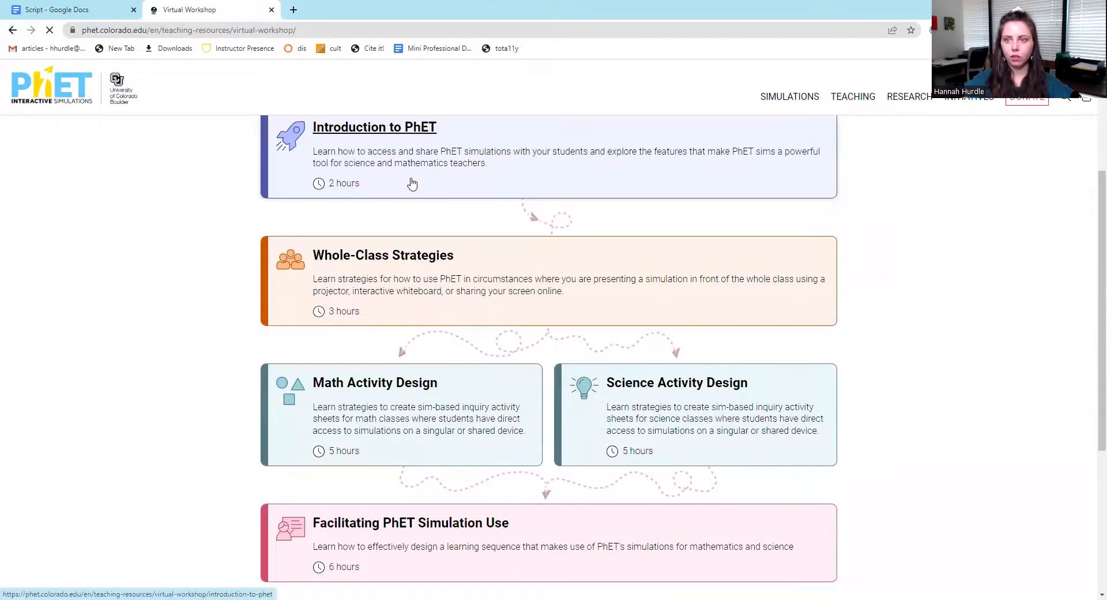
{"action": "scroll", "scroll_direction": "up", "scroll_amount": 3}
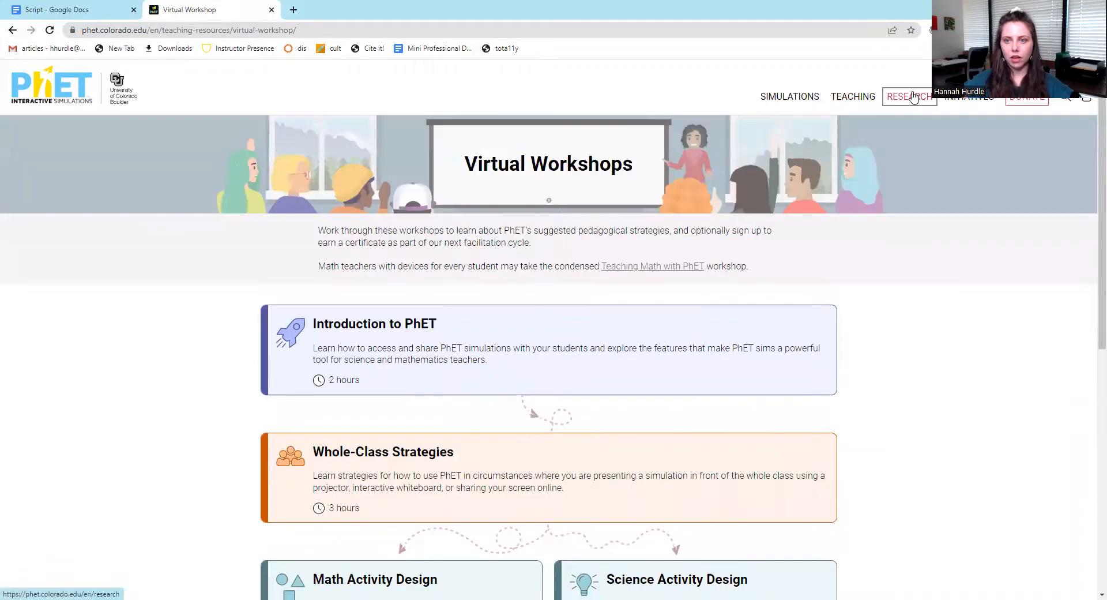
Open the Research page and scroll through its publications list and back up
{"action": "left_click", "coordinate": [909, 97]}
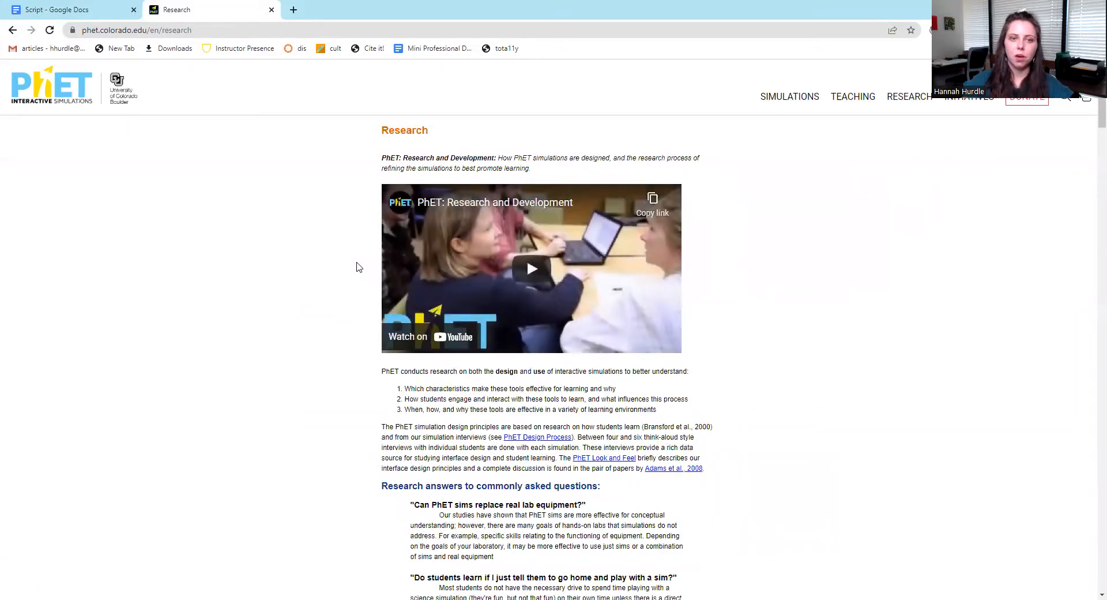
{"action": "scroll", "scroll_direction": "down", "scroll_amount": 3}
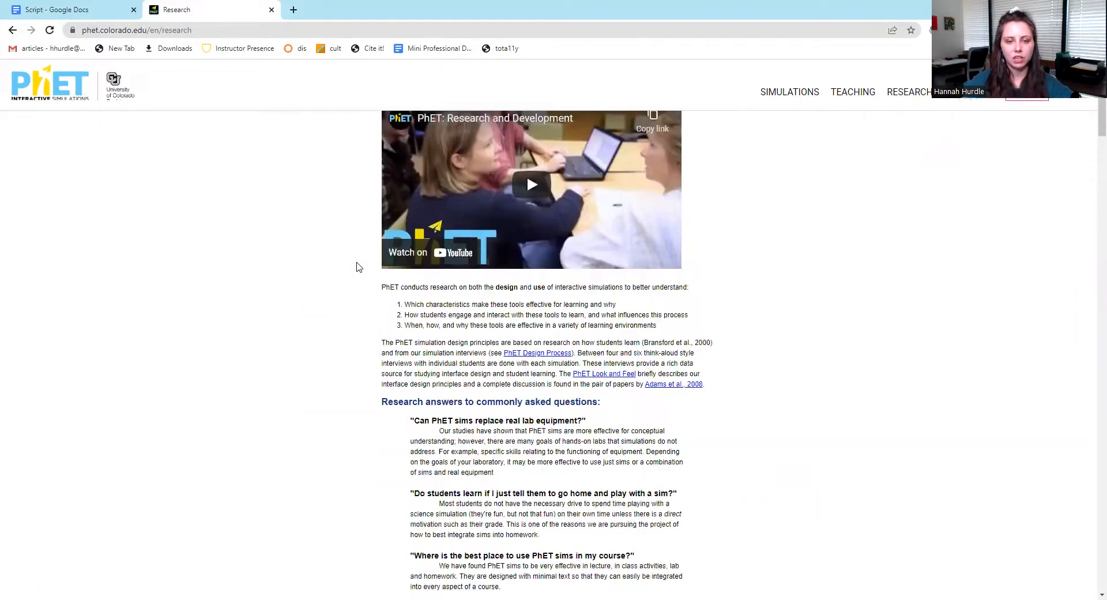
{"action": "scroll", "scroll_direction": "down", "scroll_amount": 3}
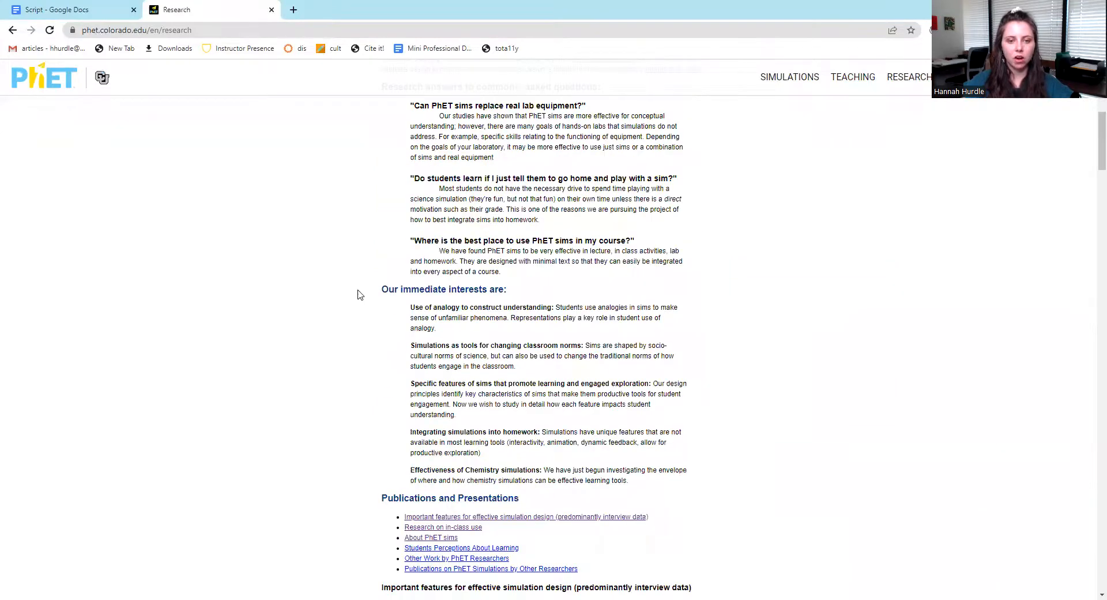
{"action": "scroll", "scroll_direction": "down", "scroll_amount": 3}
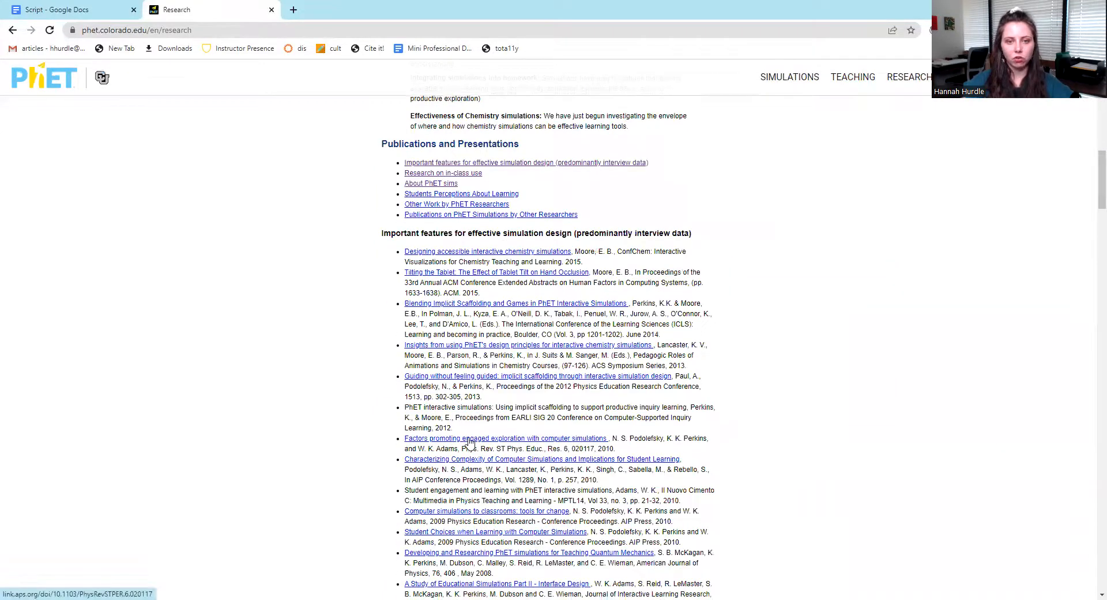
{"action": "scroll", "scroll_direction": "down", "scroll_amount": 3}
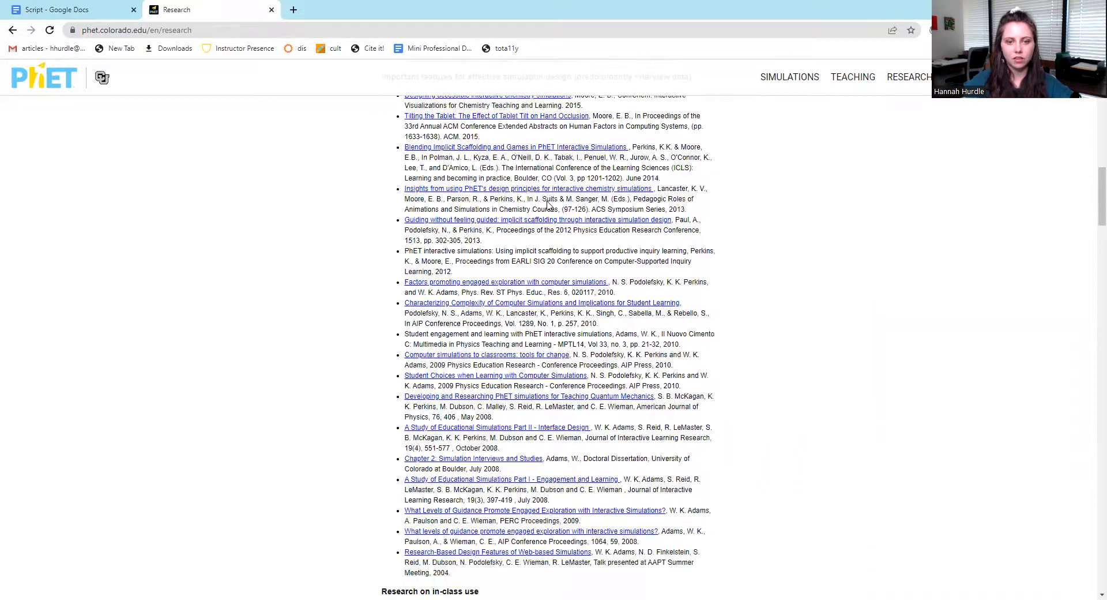
{"action": "scroll", "scroll_direction": "down", "scroll_amount": 3}
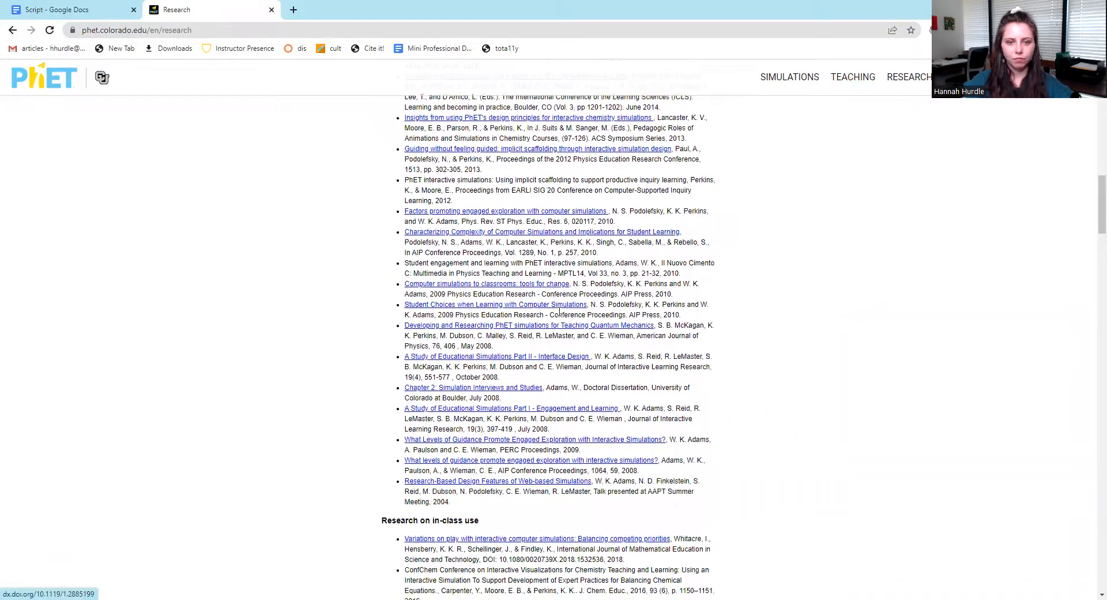
{"action": "mouse_move", "coordinate": [363, 346]}
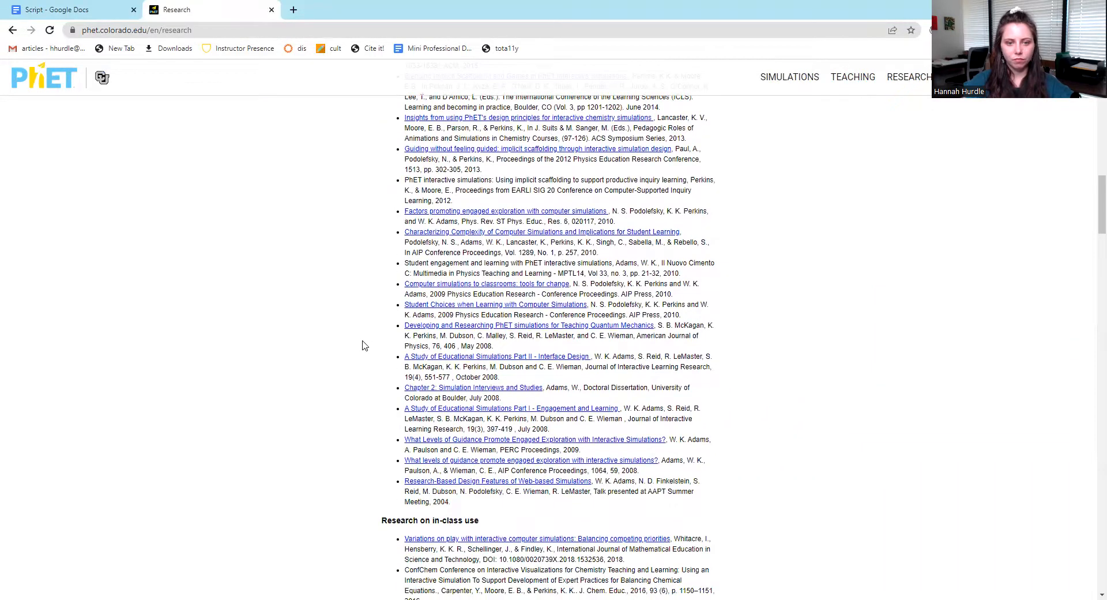
{"action": "scroll", "scroll_direction": "down", "scroll_amount": 3}
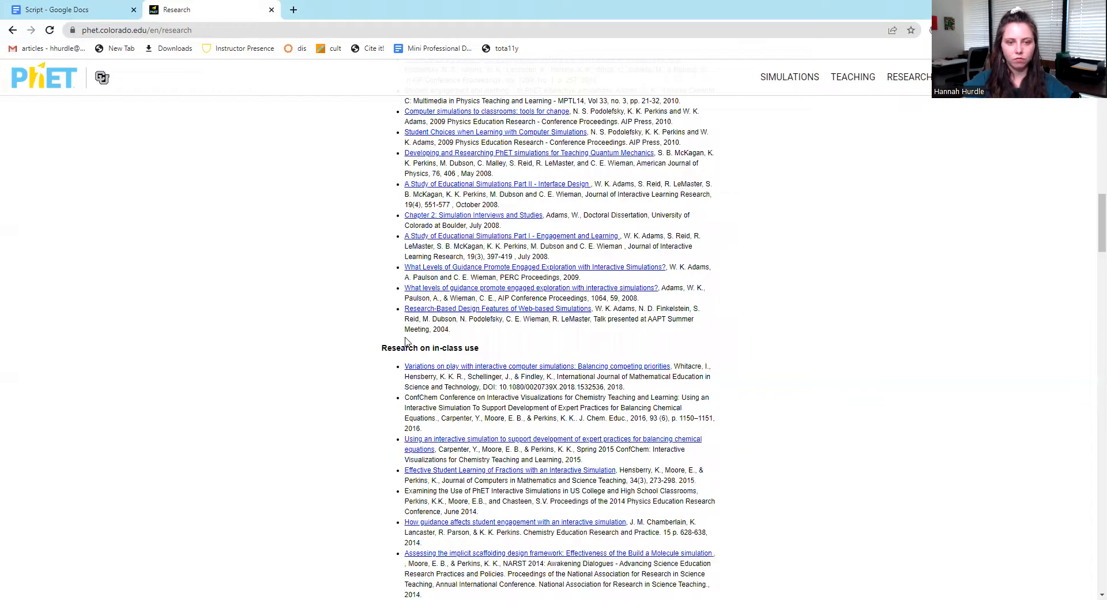
{"action": "scroll", "scroll_direction": "up", "scroll_amount": 3}
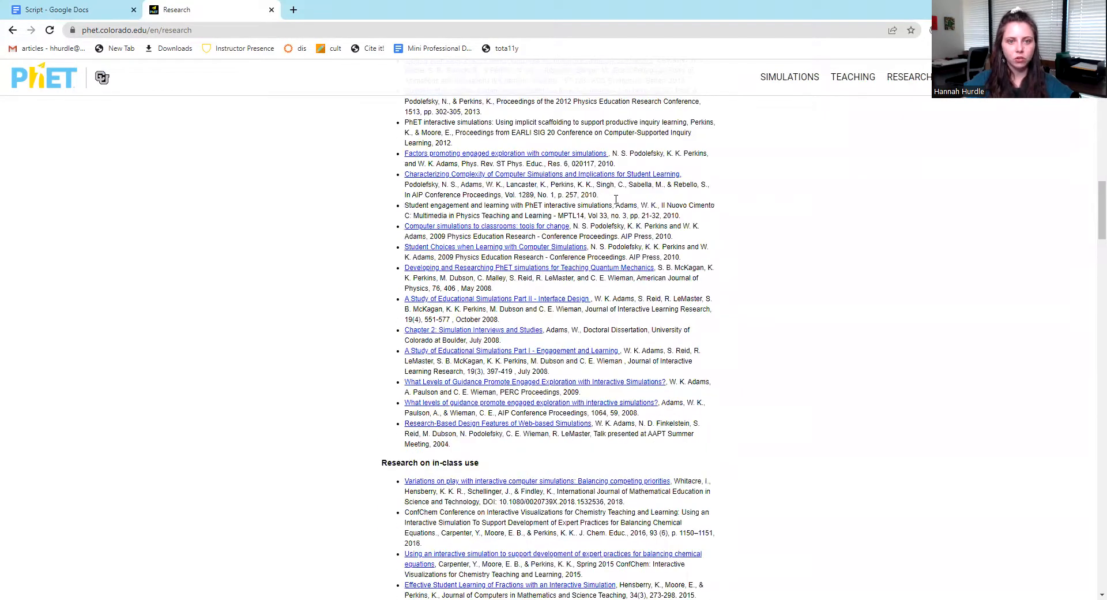
{"action": "scroll", "scroll_direction": "up", "scroll_amount": 3}
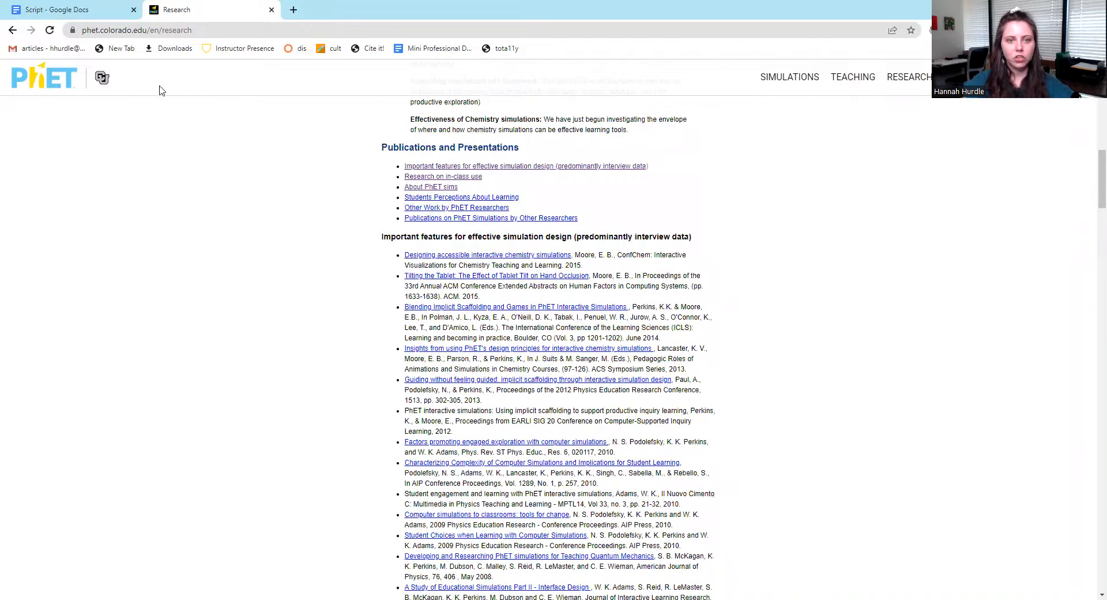
{"action": "mouse_move", "coordinate": [750, 92]}
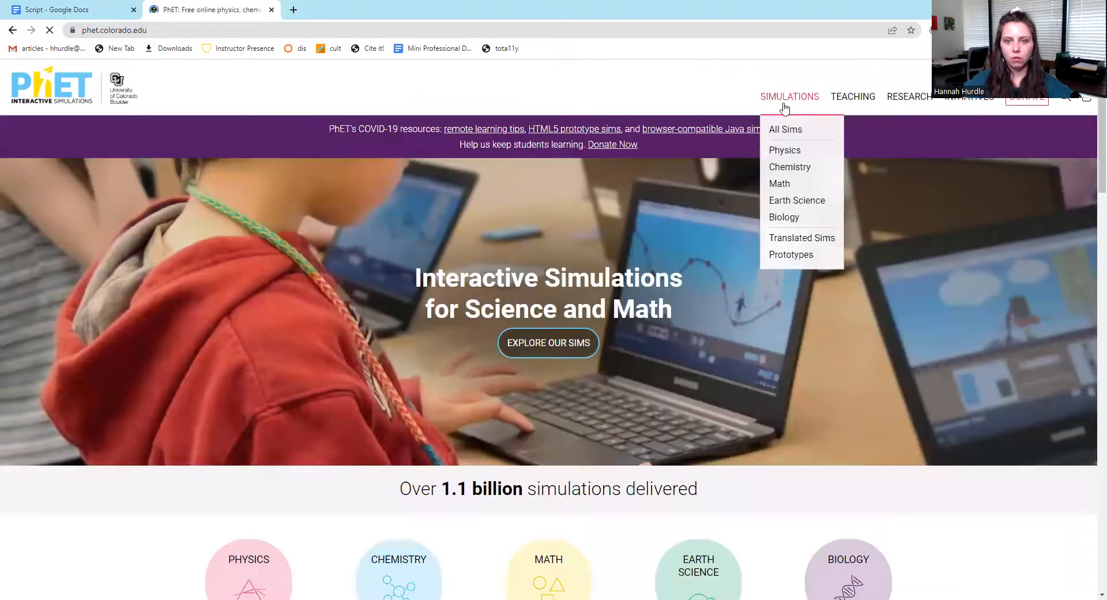
{"action": "left_click", "coordinate": [790, 254]}
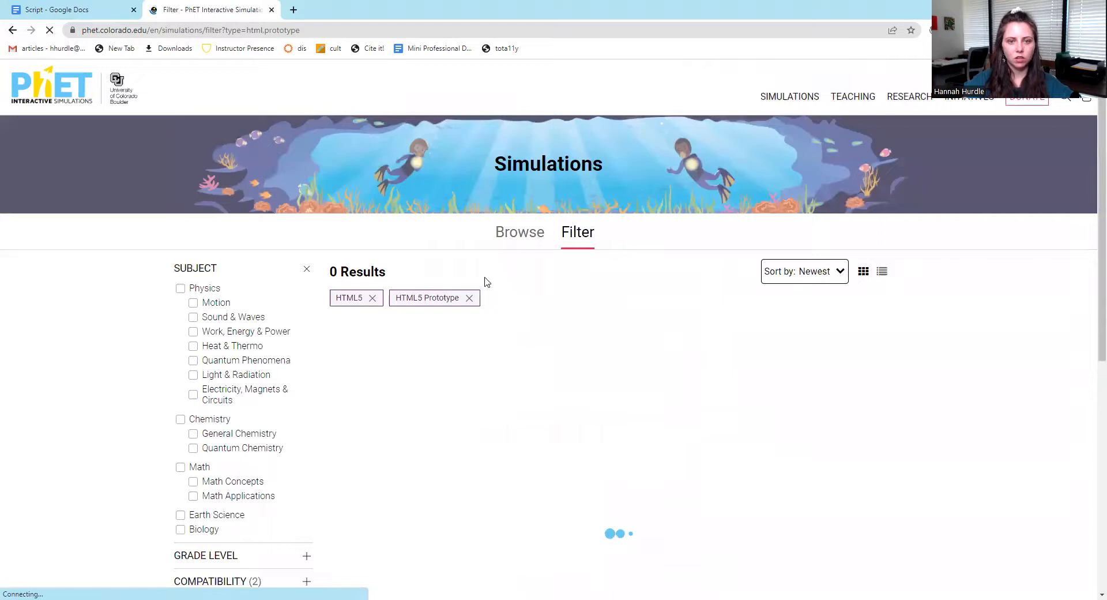
{"action": "left_click", "coordinate": [520, 232]}
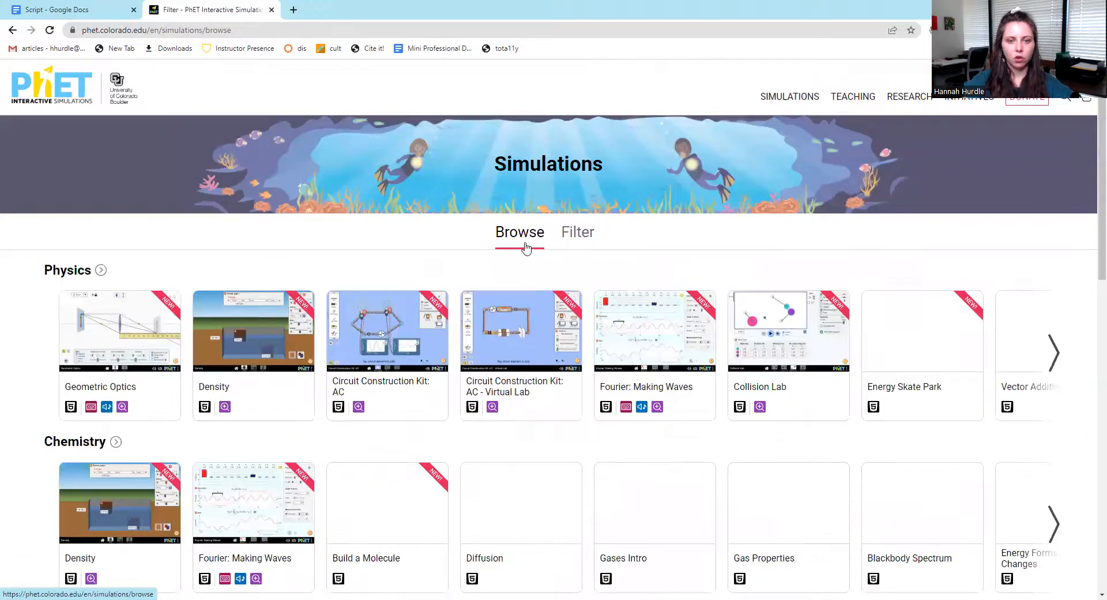
{"action": "scroll", "scroll_direction": "down", "scroll_amount": 3}
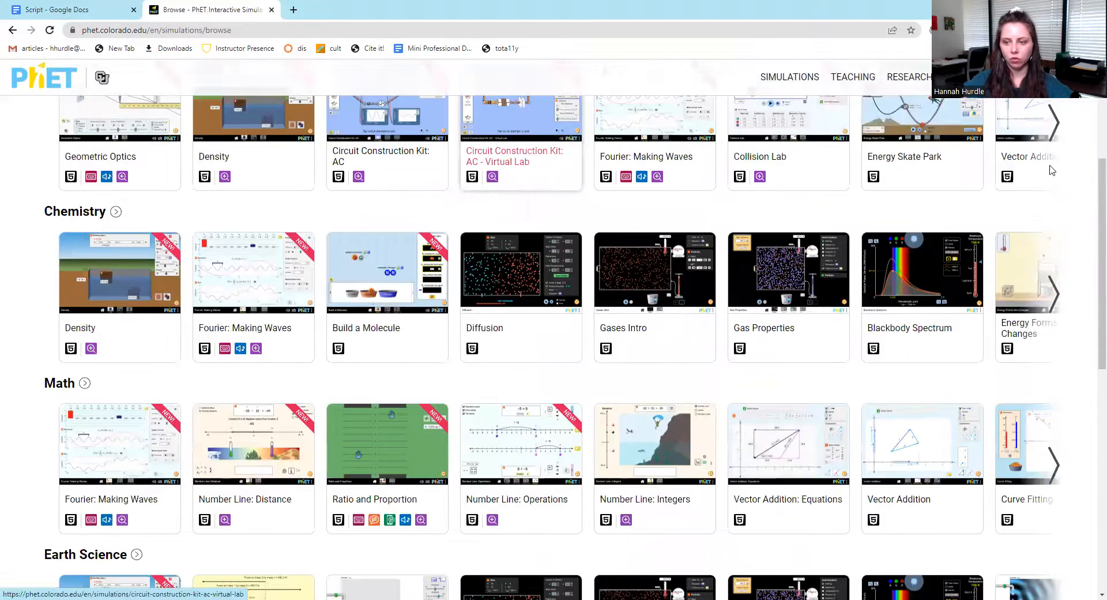
{"action": "left_click", "coordinate": [1053, 465]}
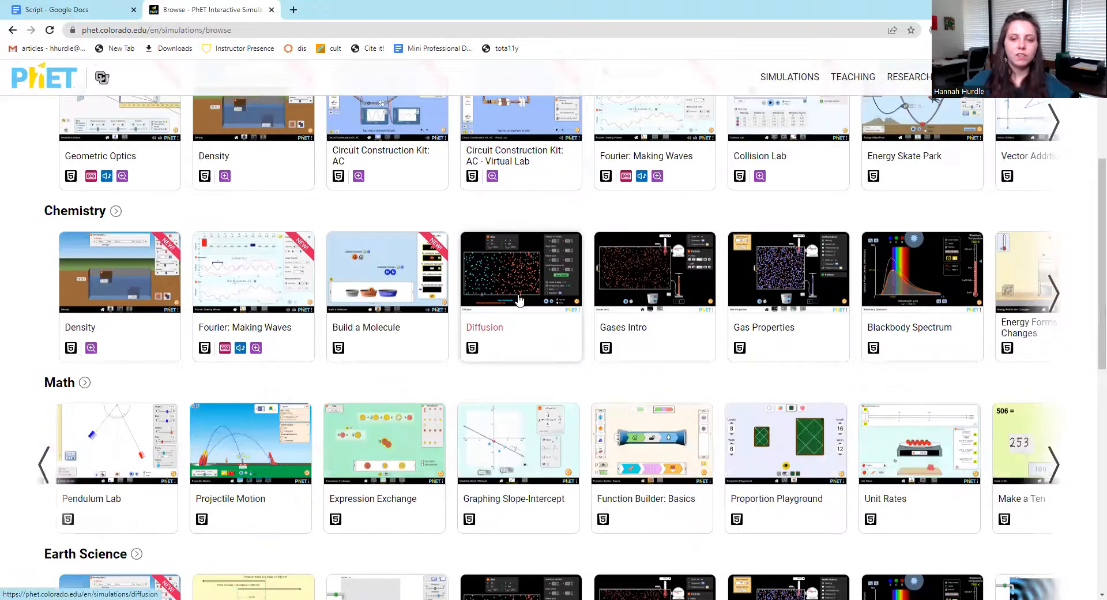
{"action": "scroll", "scroll_direction": "down", "scroll_amount": 3}
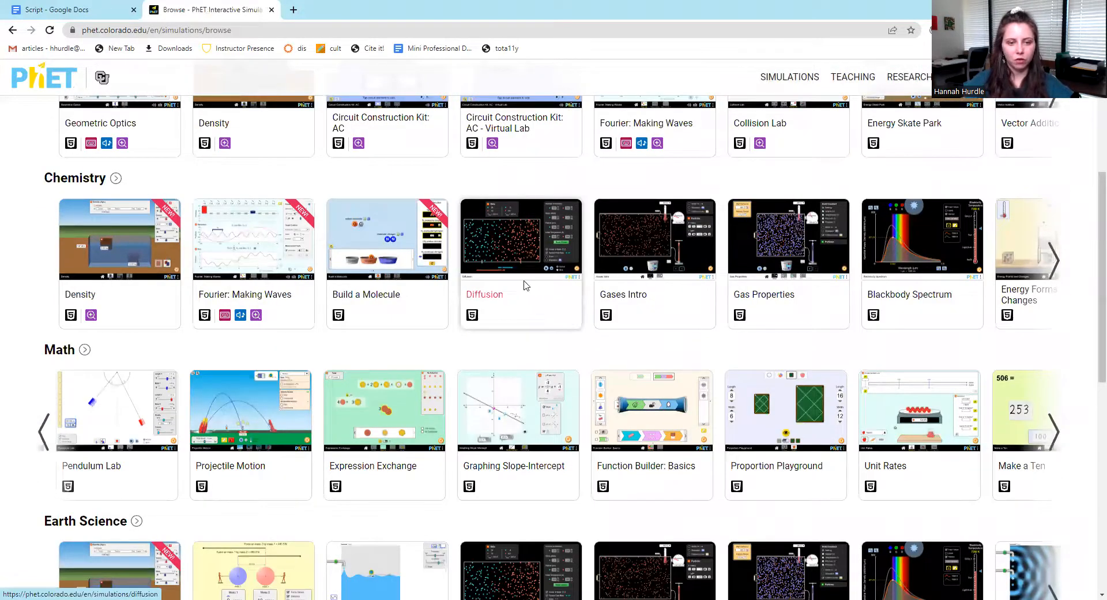
{"action": "scroll", "scroll_direction": "up", "scroll_amount": 3}
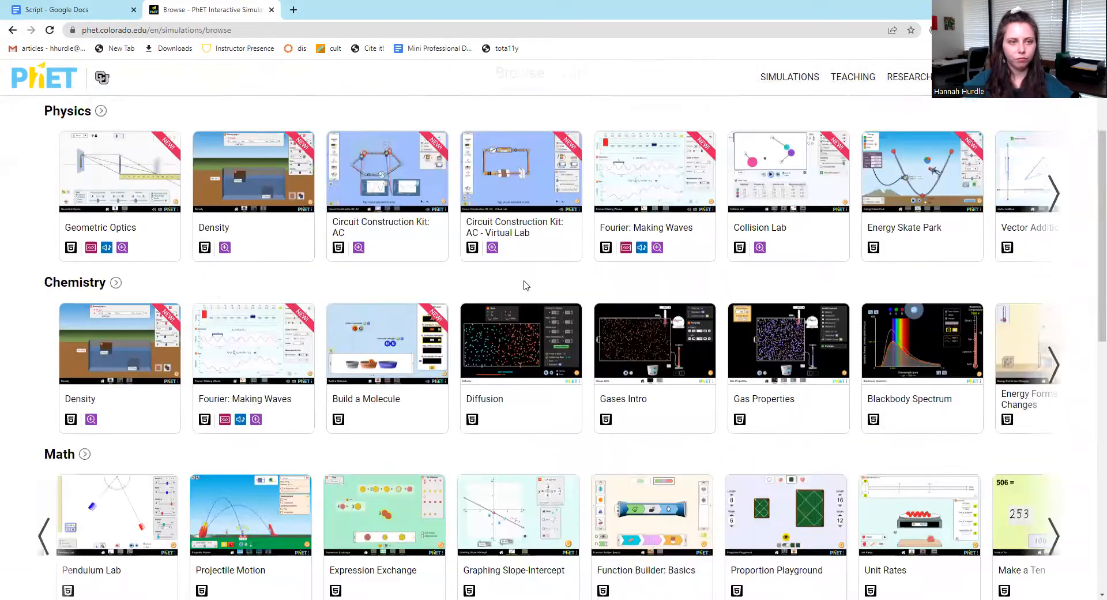
{"action": "left_click", "coordinate": [42, 78]}
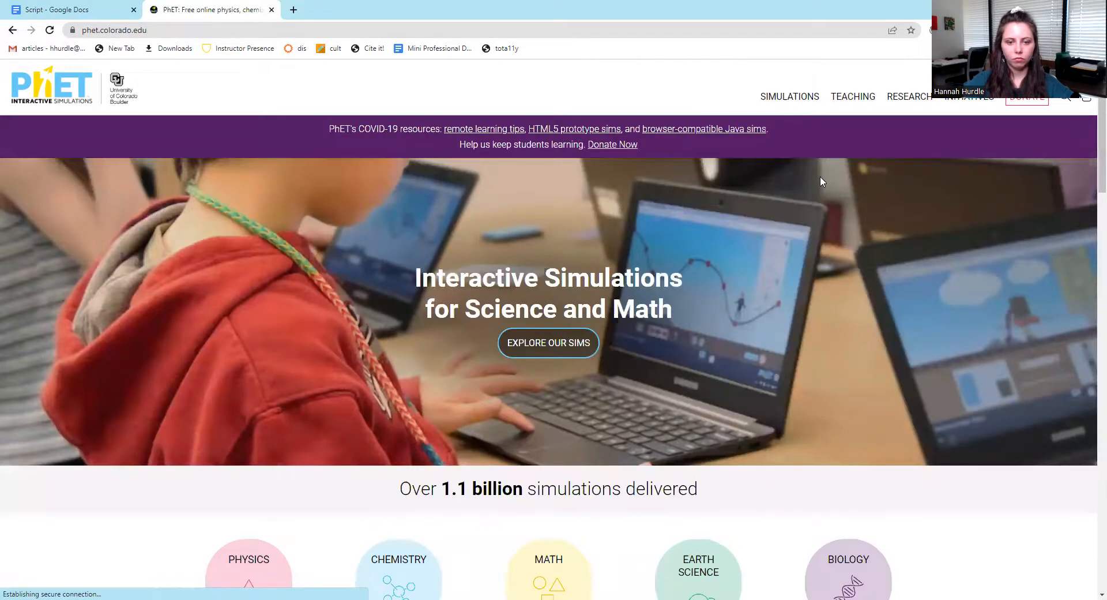
{"action": "scroll", "scroll_direction": "down", "scroll_amount": 3}
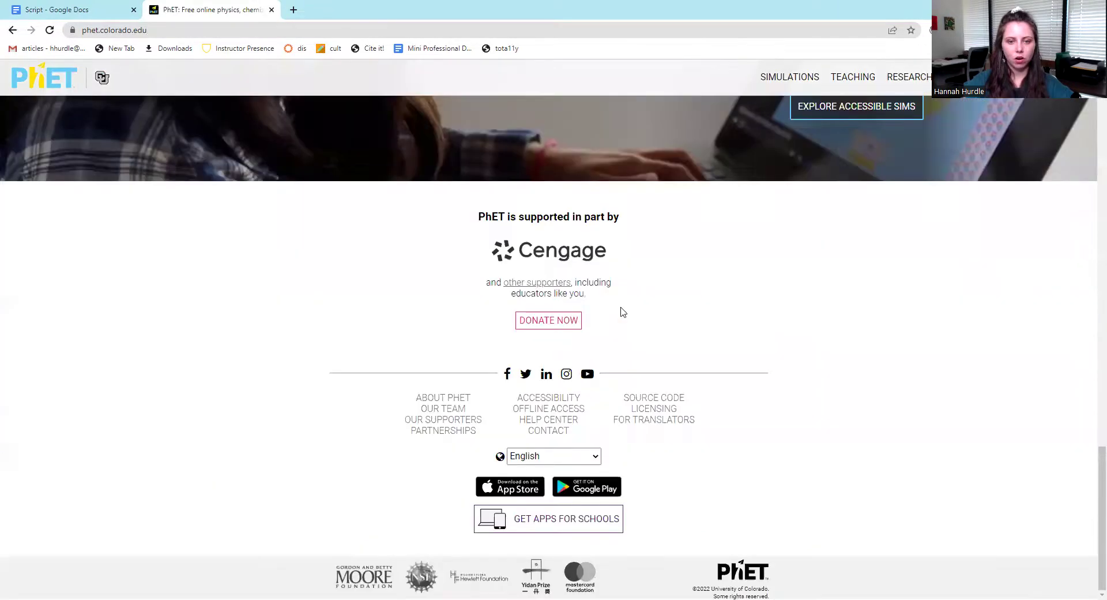
{"action": "scroll", "scroll_direction": "up", "scroll_amount": 3}
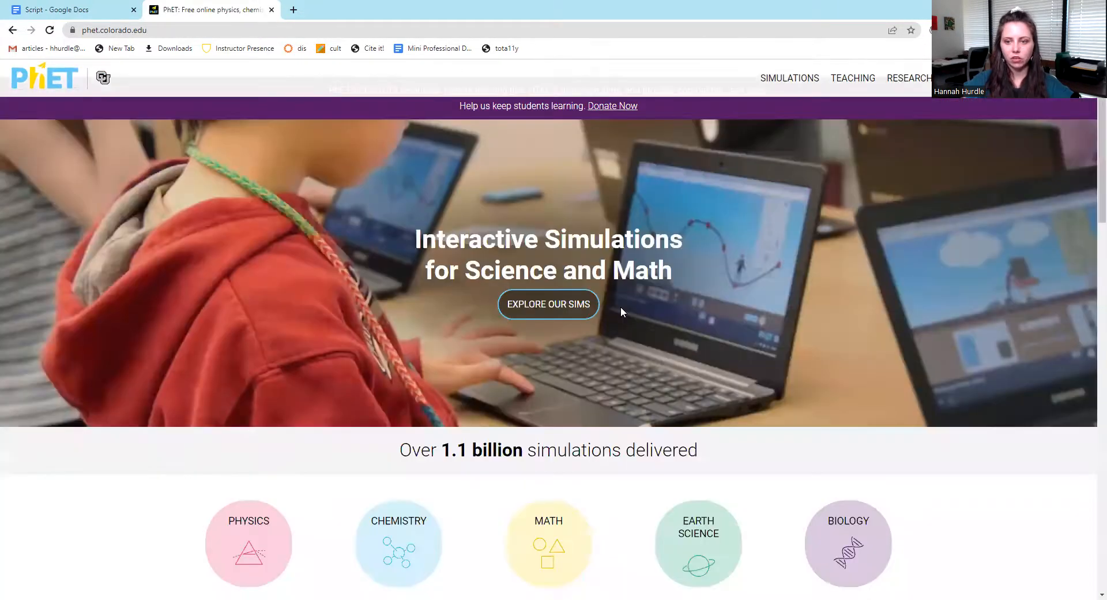
Show the Density simulation's iframe embed code, then close the dialog
{"action": "left_click", "coordinate": [848, 543]}
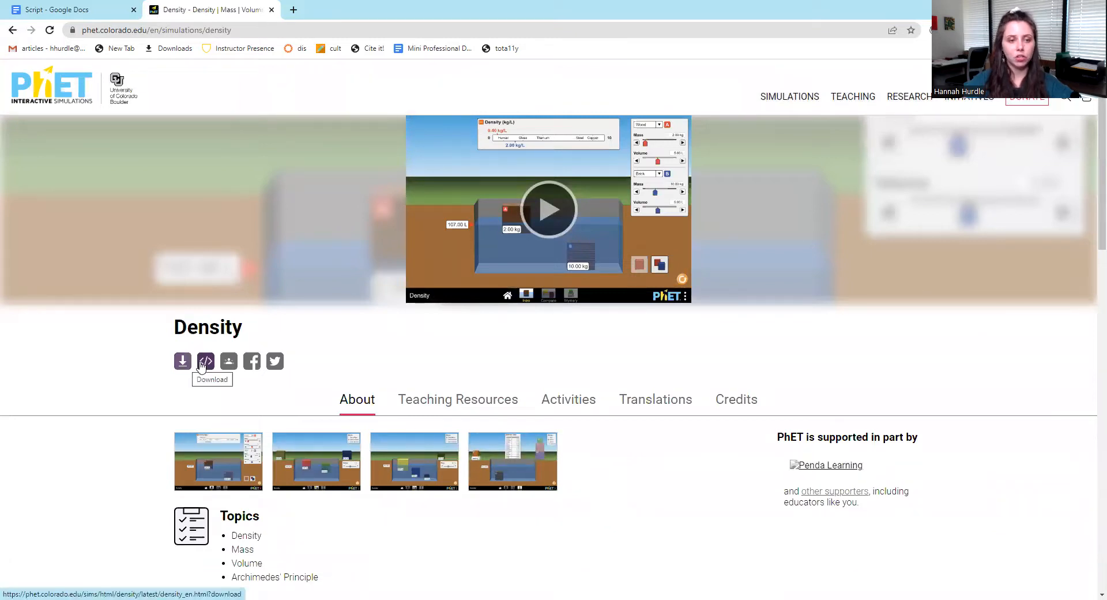
{"action": "left_click", "coordinate": [206, 362]}
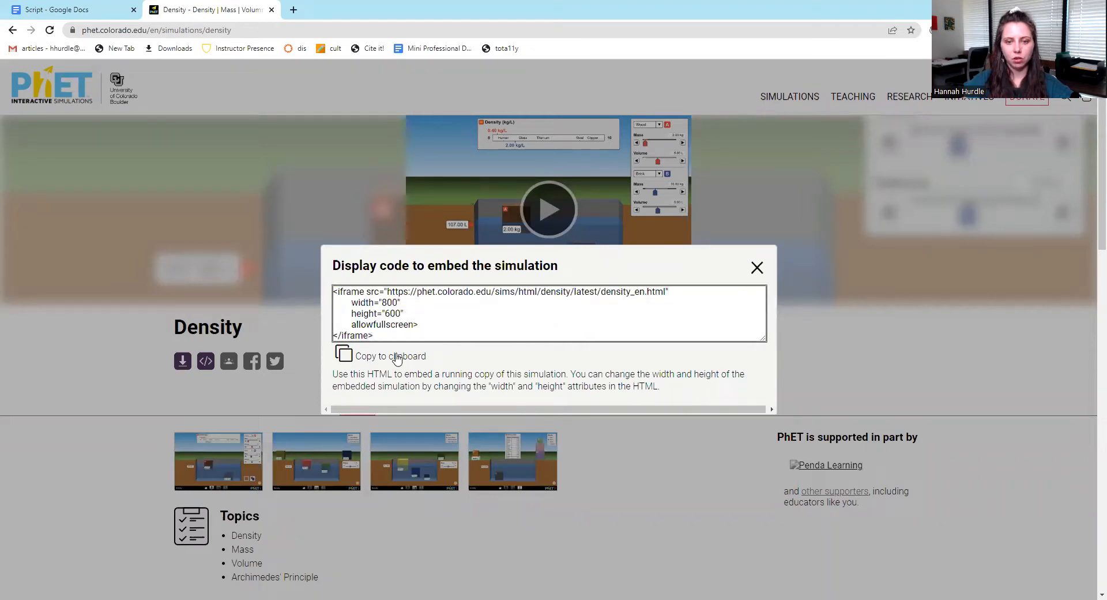
{"action": "mouse_move", "coordinate": [779, 292]}
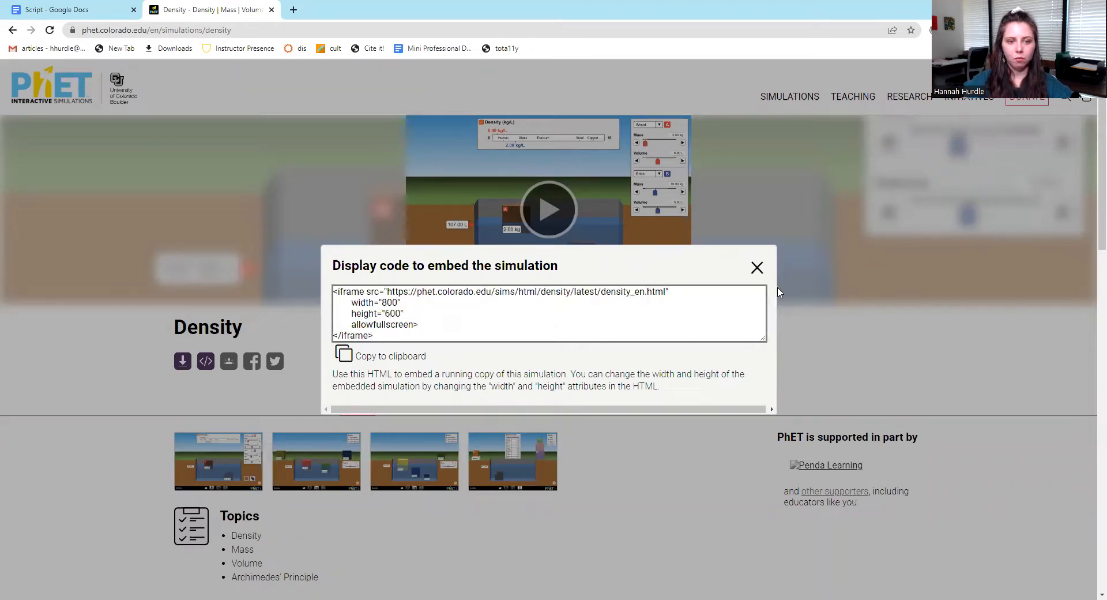
{"action": "left_click", "coordinate": [756, 268]}
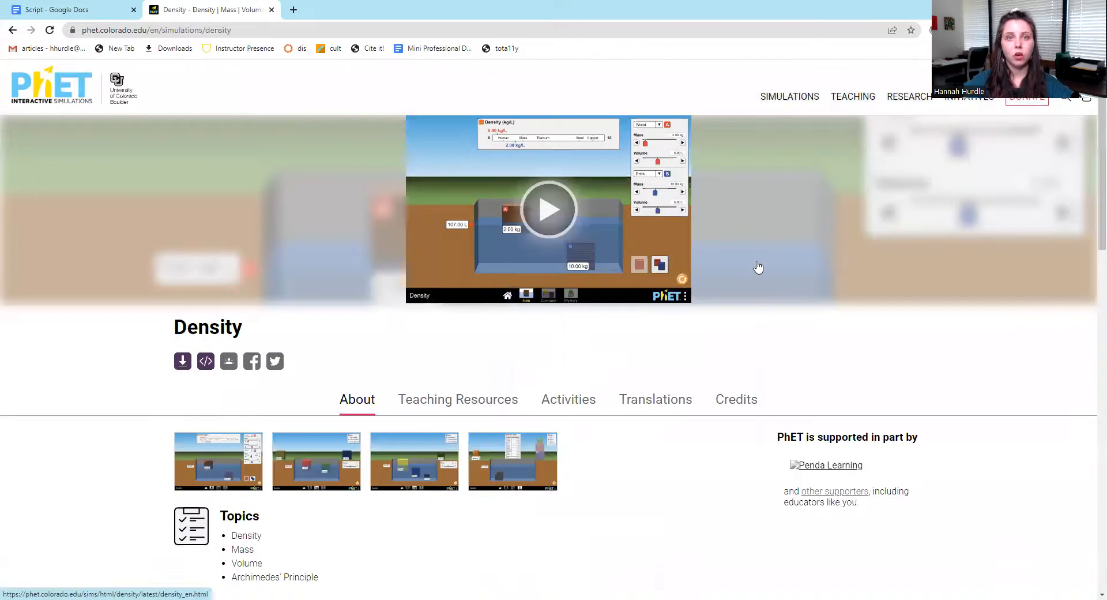